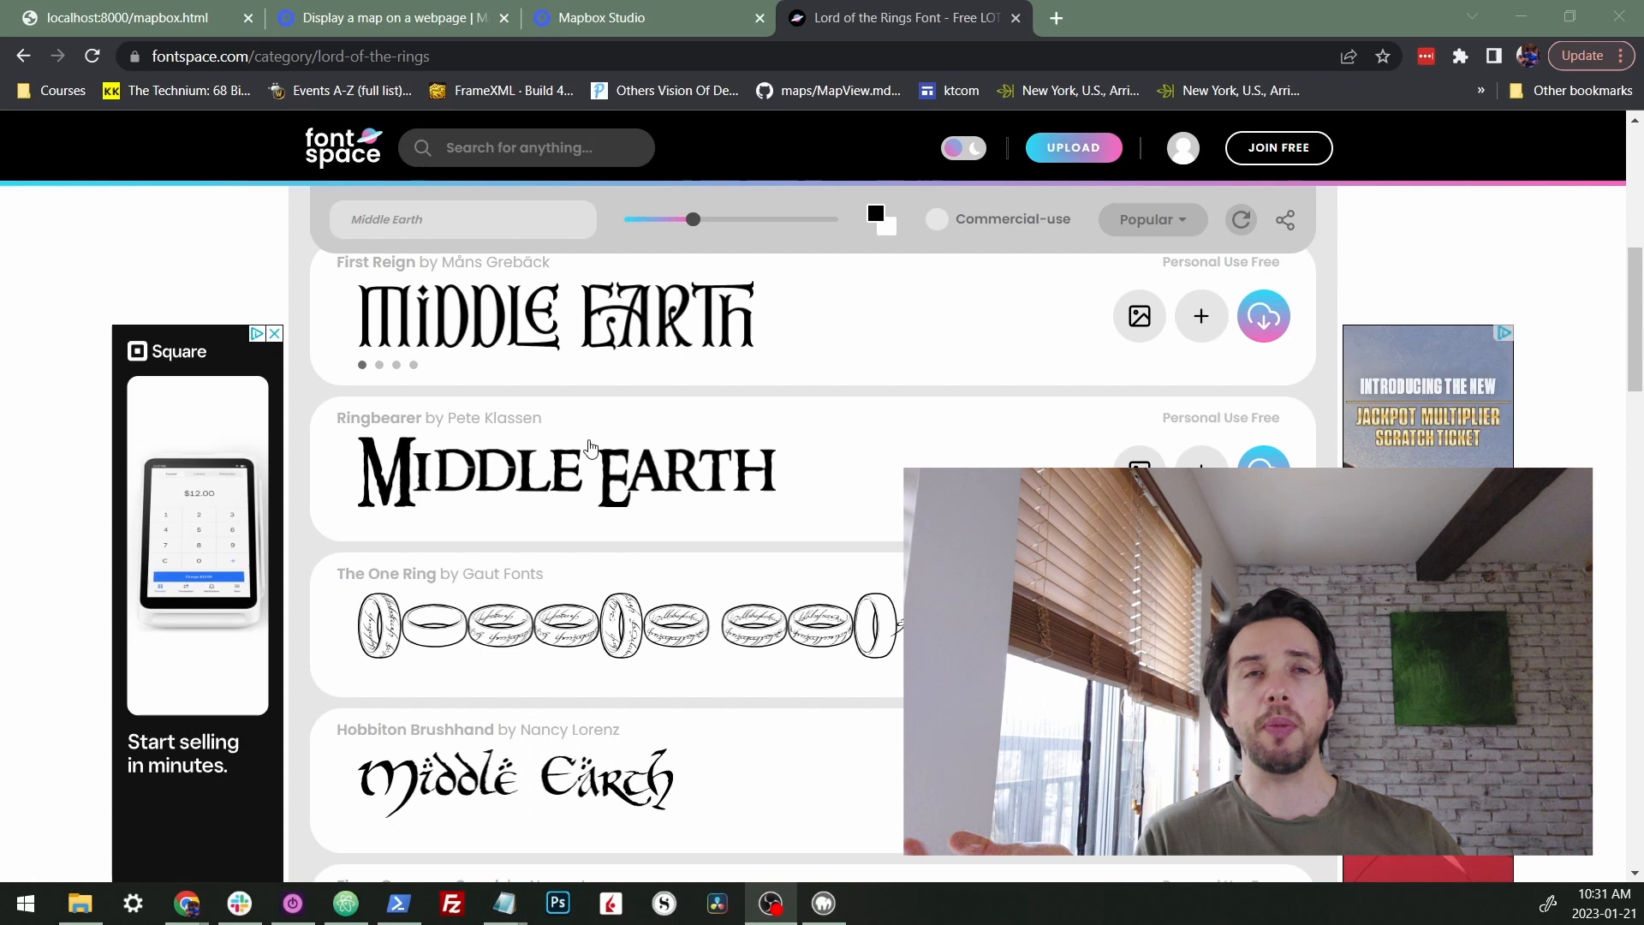
mouse_move(637, 478)
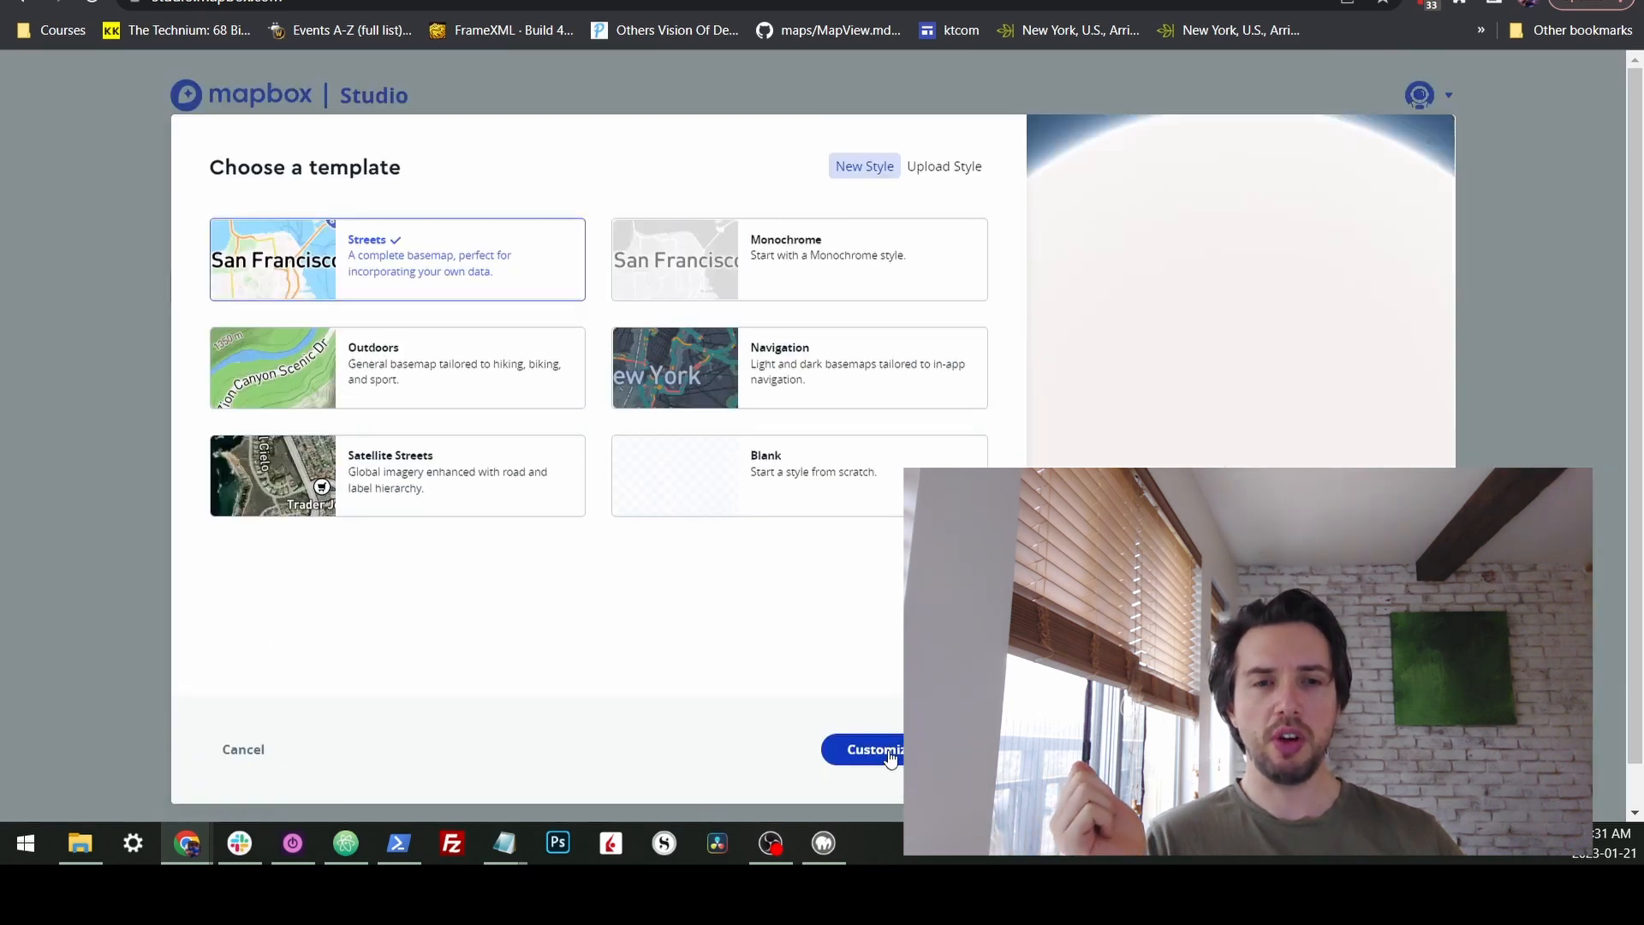
- Create a Streets-based style, review the account's fonts, and upload a font file
click(869, 749)
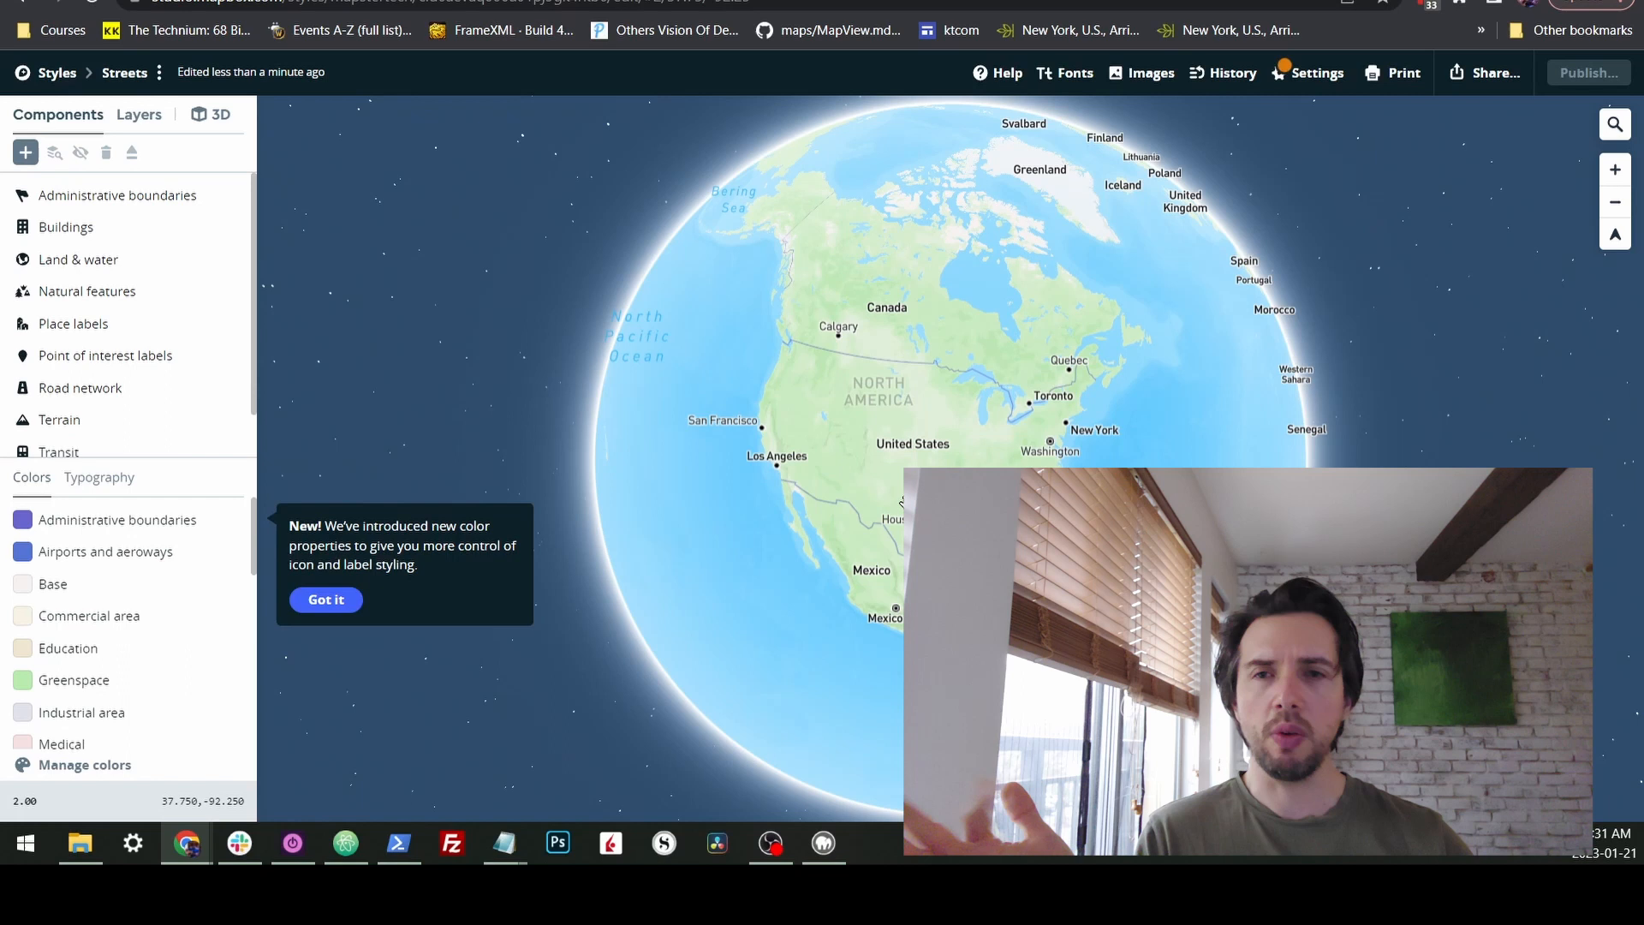
click(137, 114)
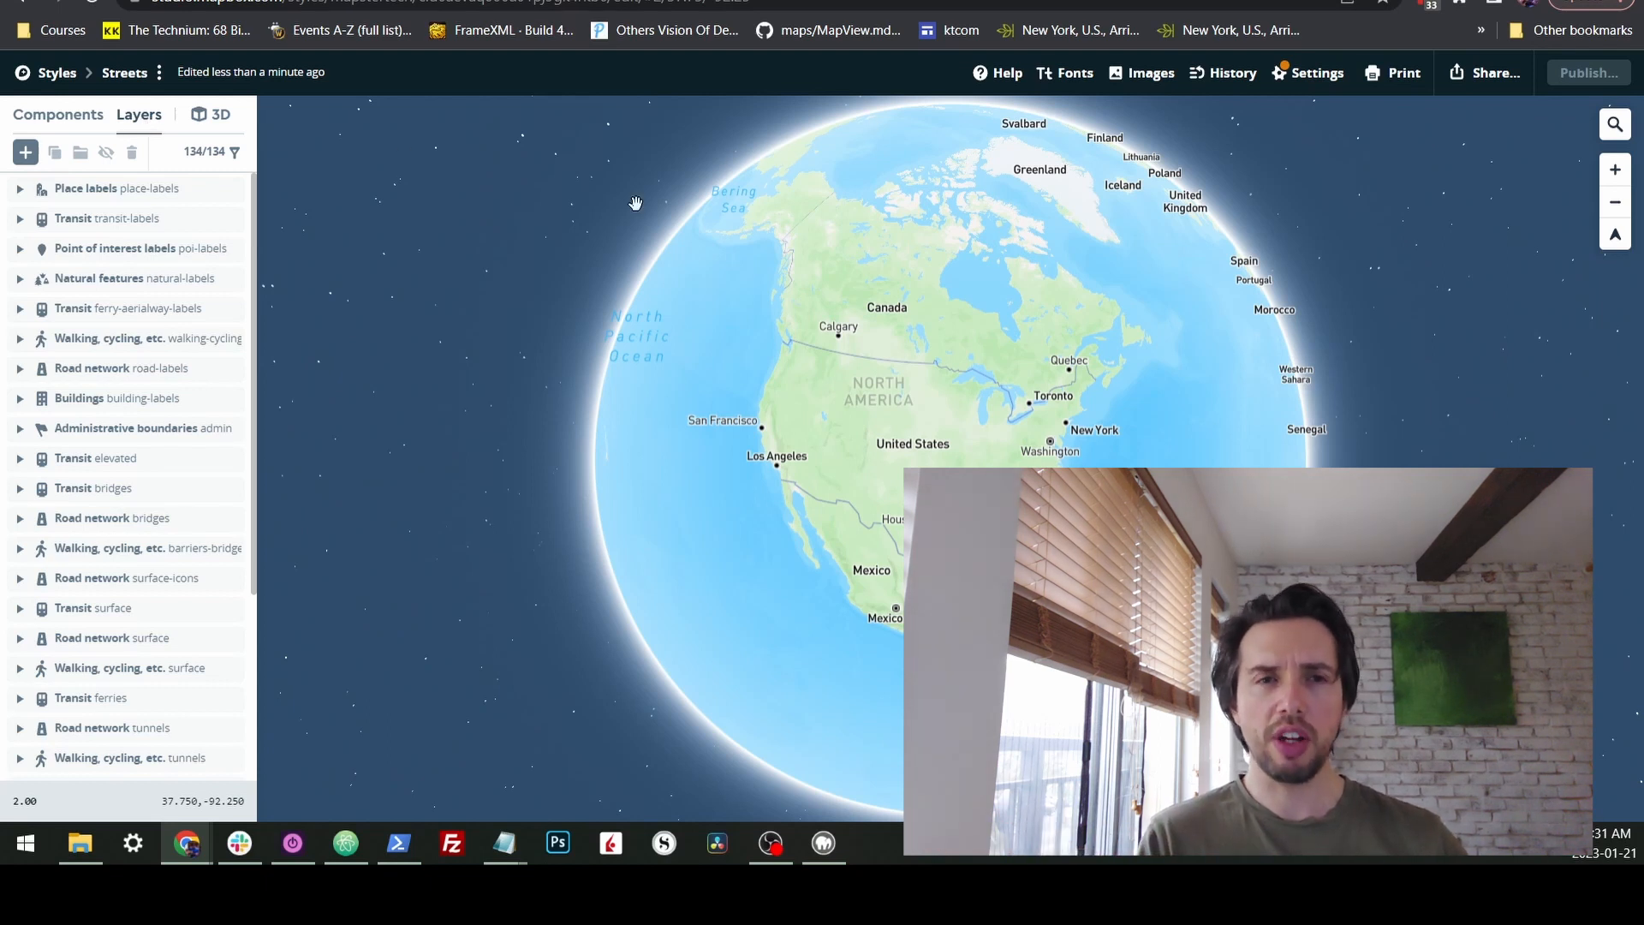
mouse_move(667, 204)
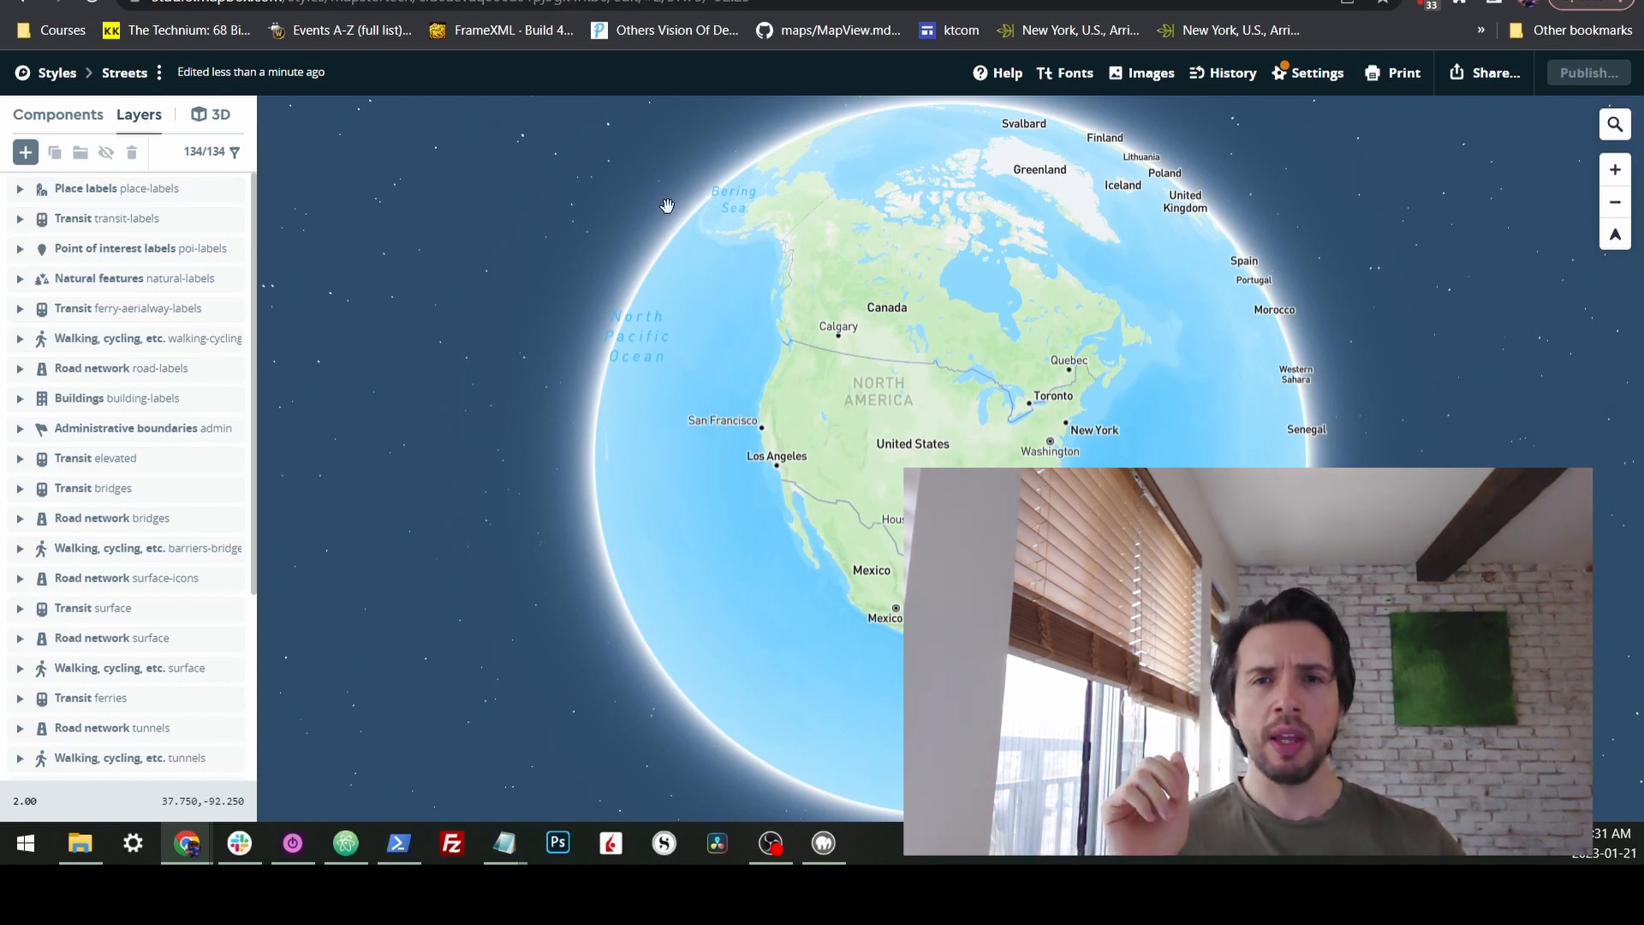
click(1064, 72)
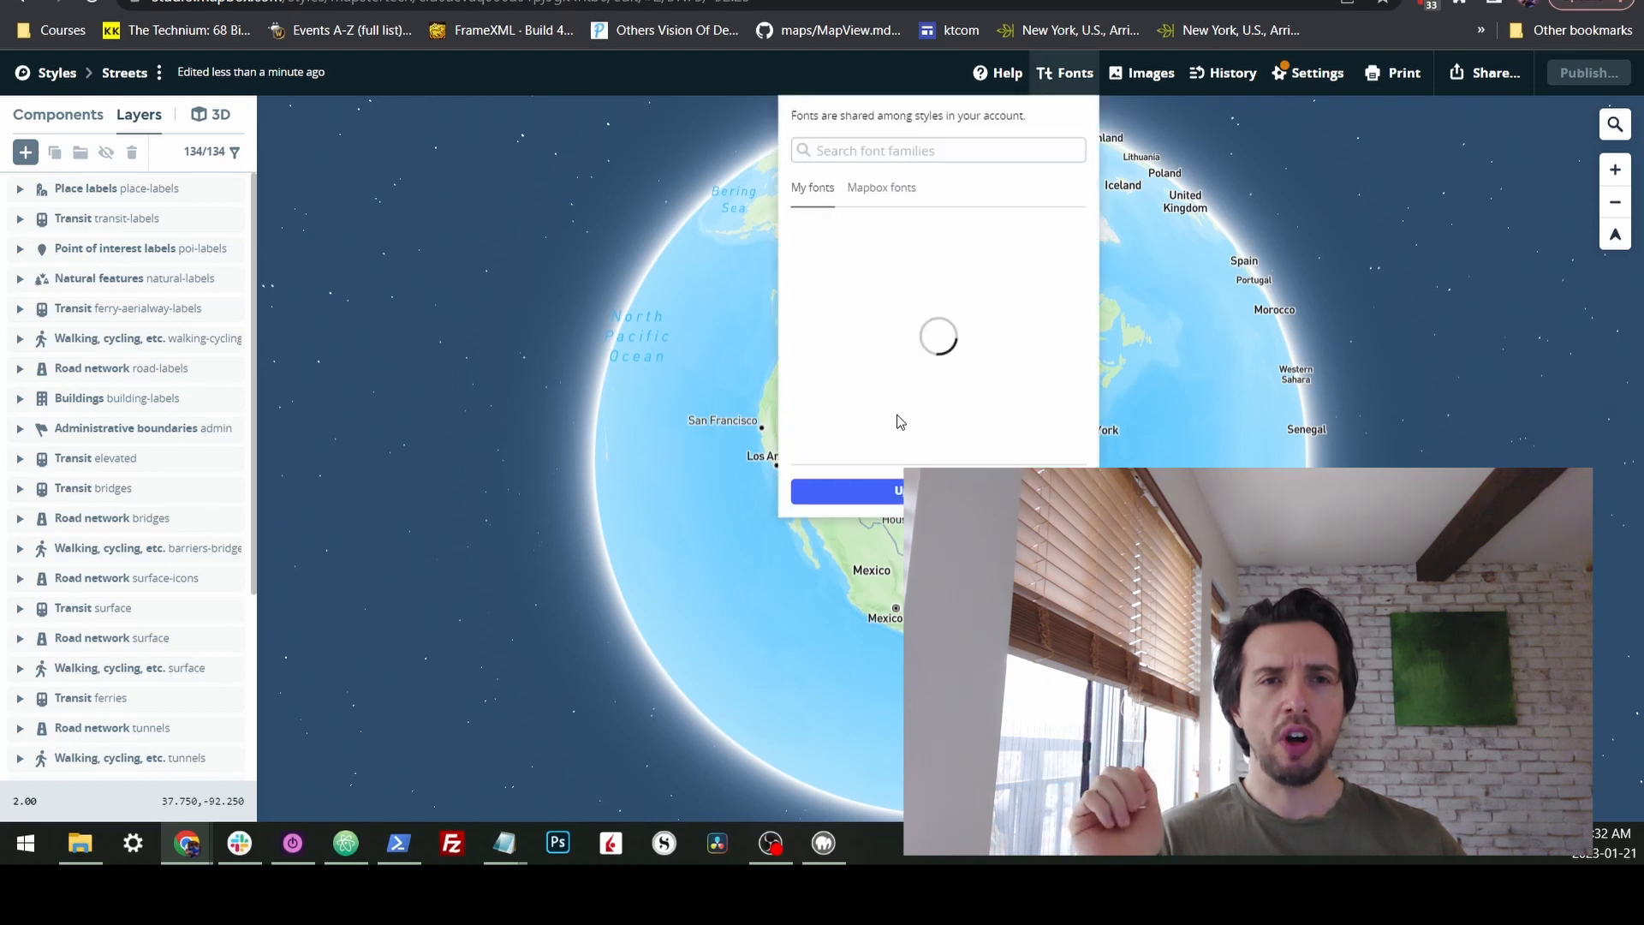
click(881, 186)
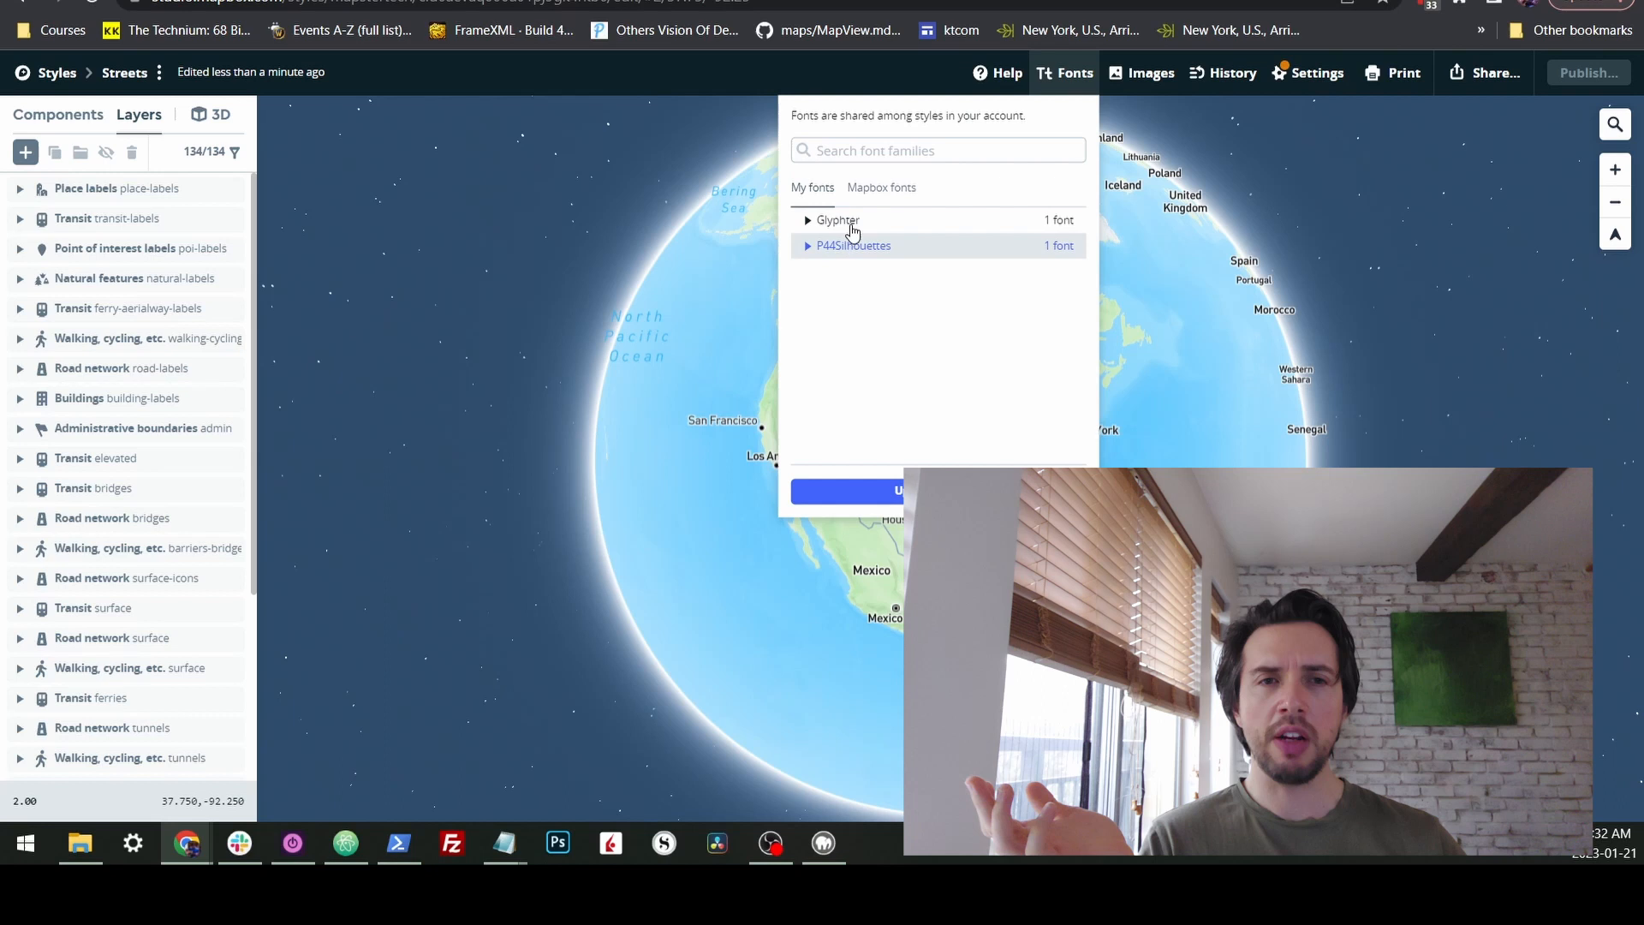
click(870, 490)
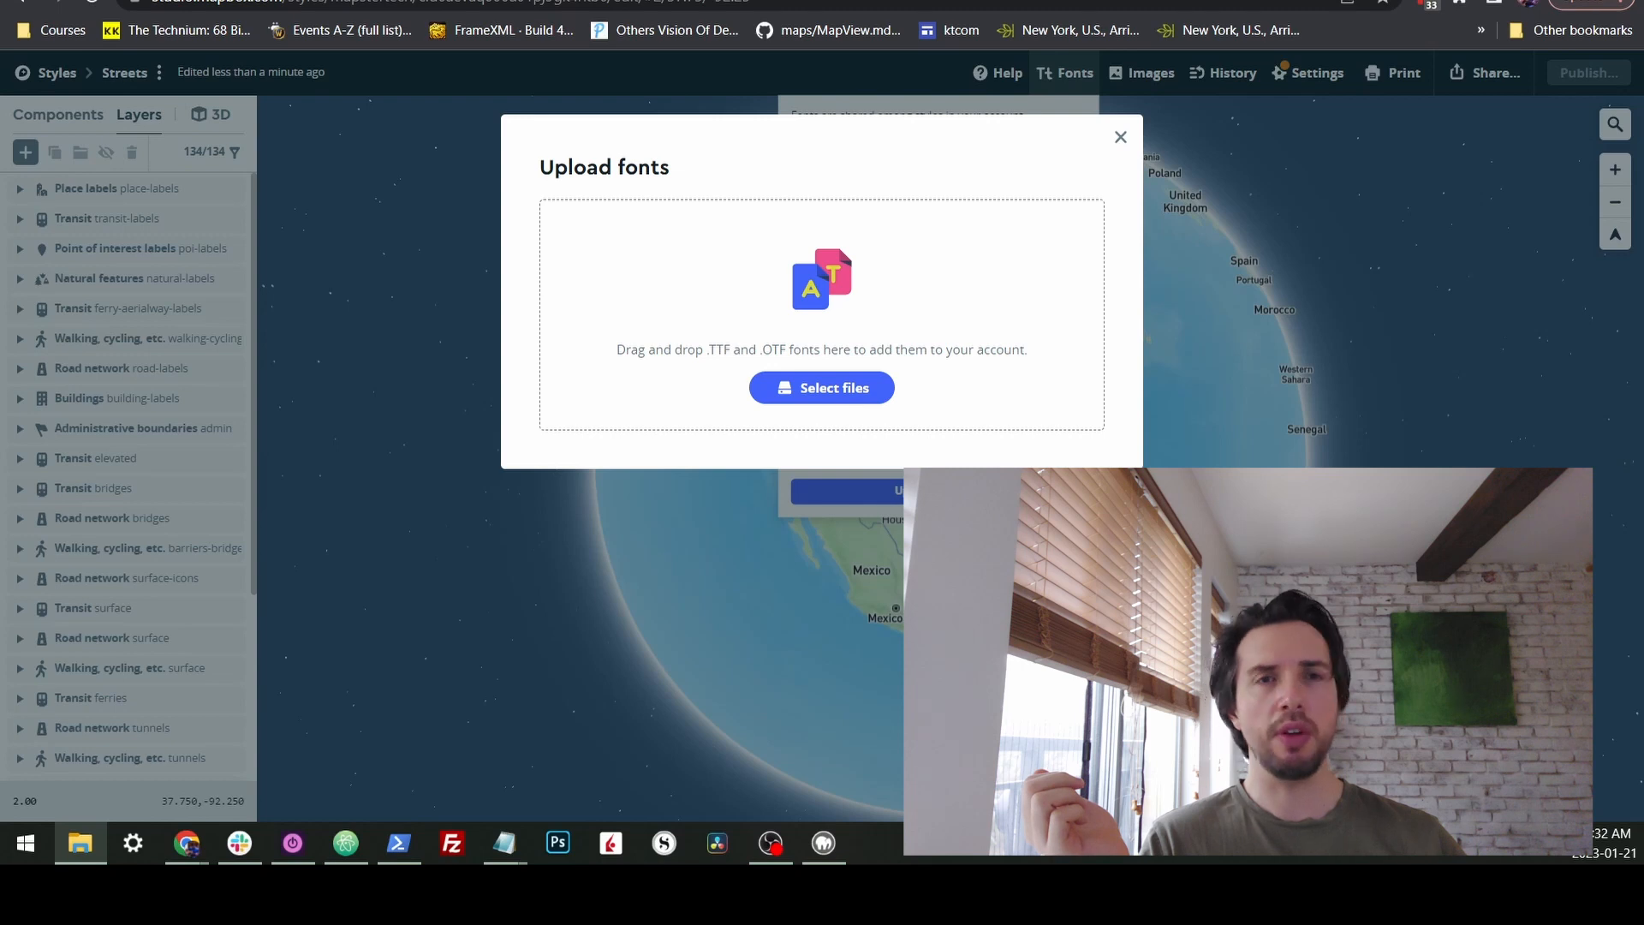
click(821, 388)
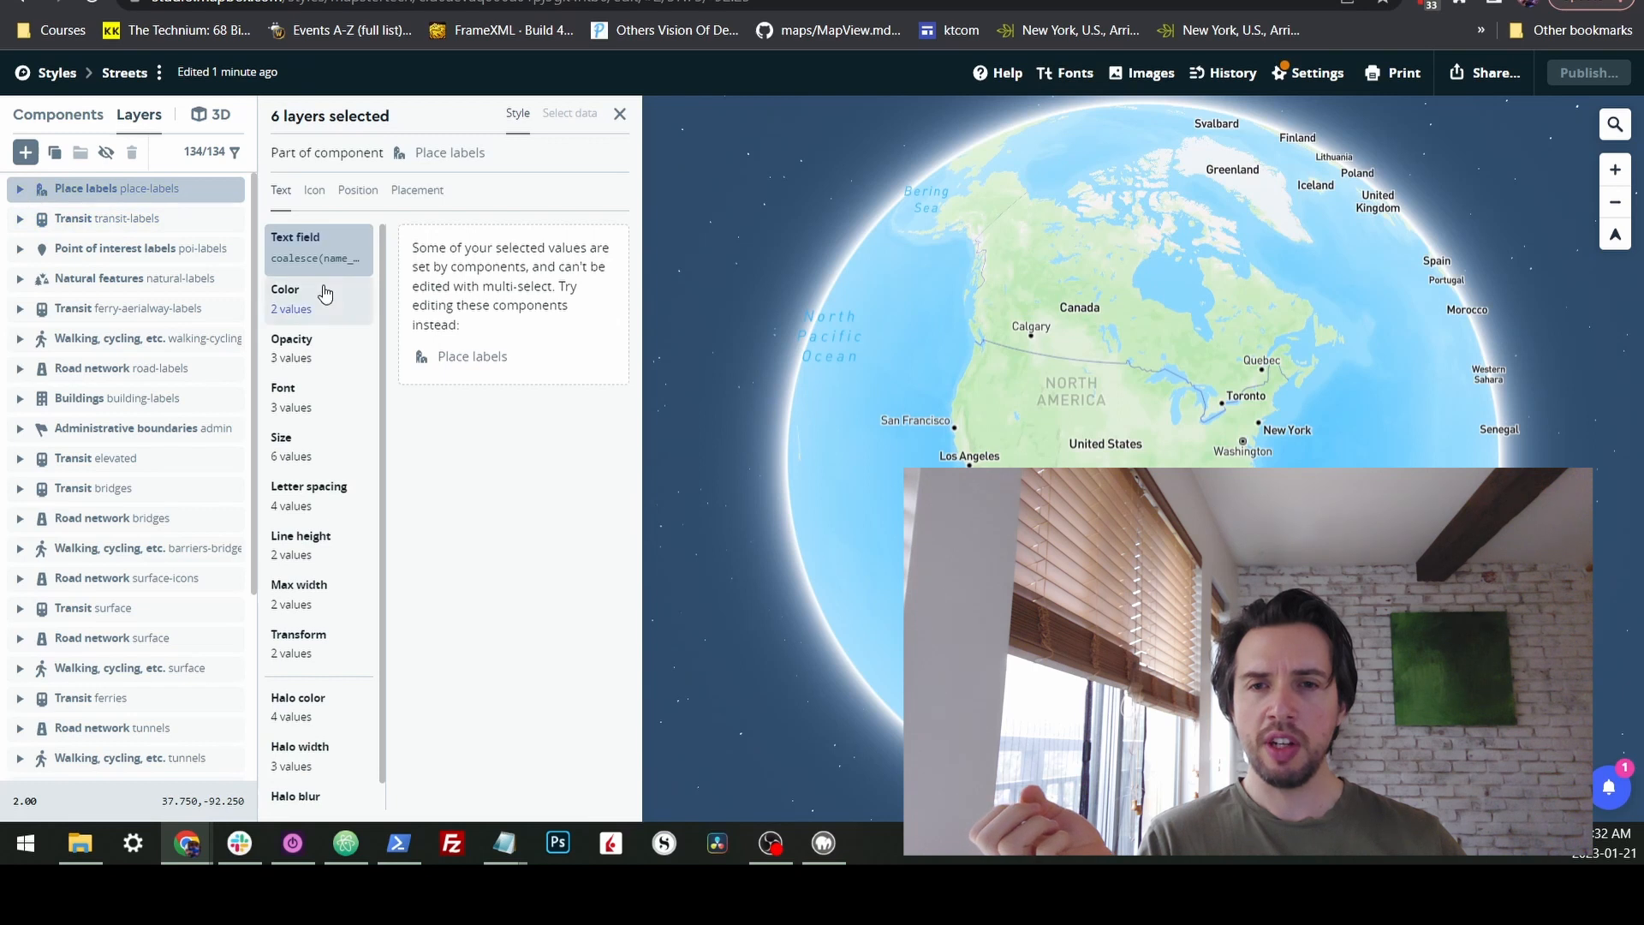
- Set the country-label layer's font to Aniron Regular
click(19, 188)
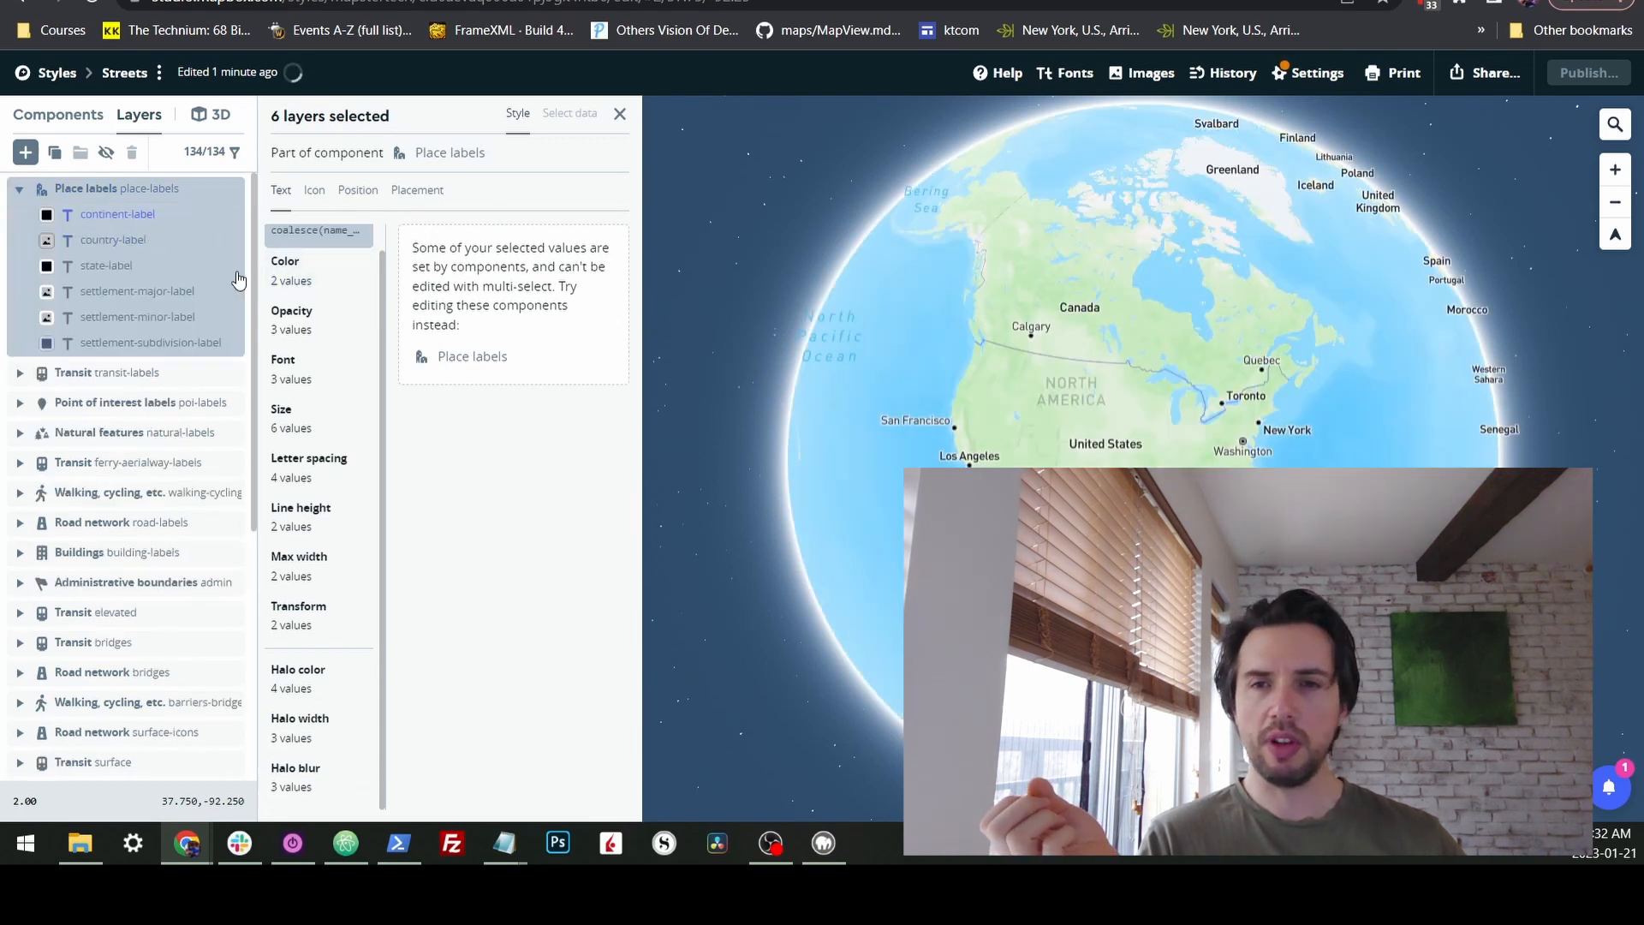
click(112, 239)
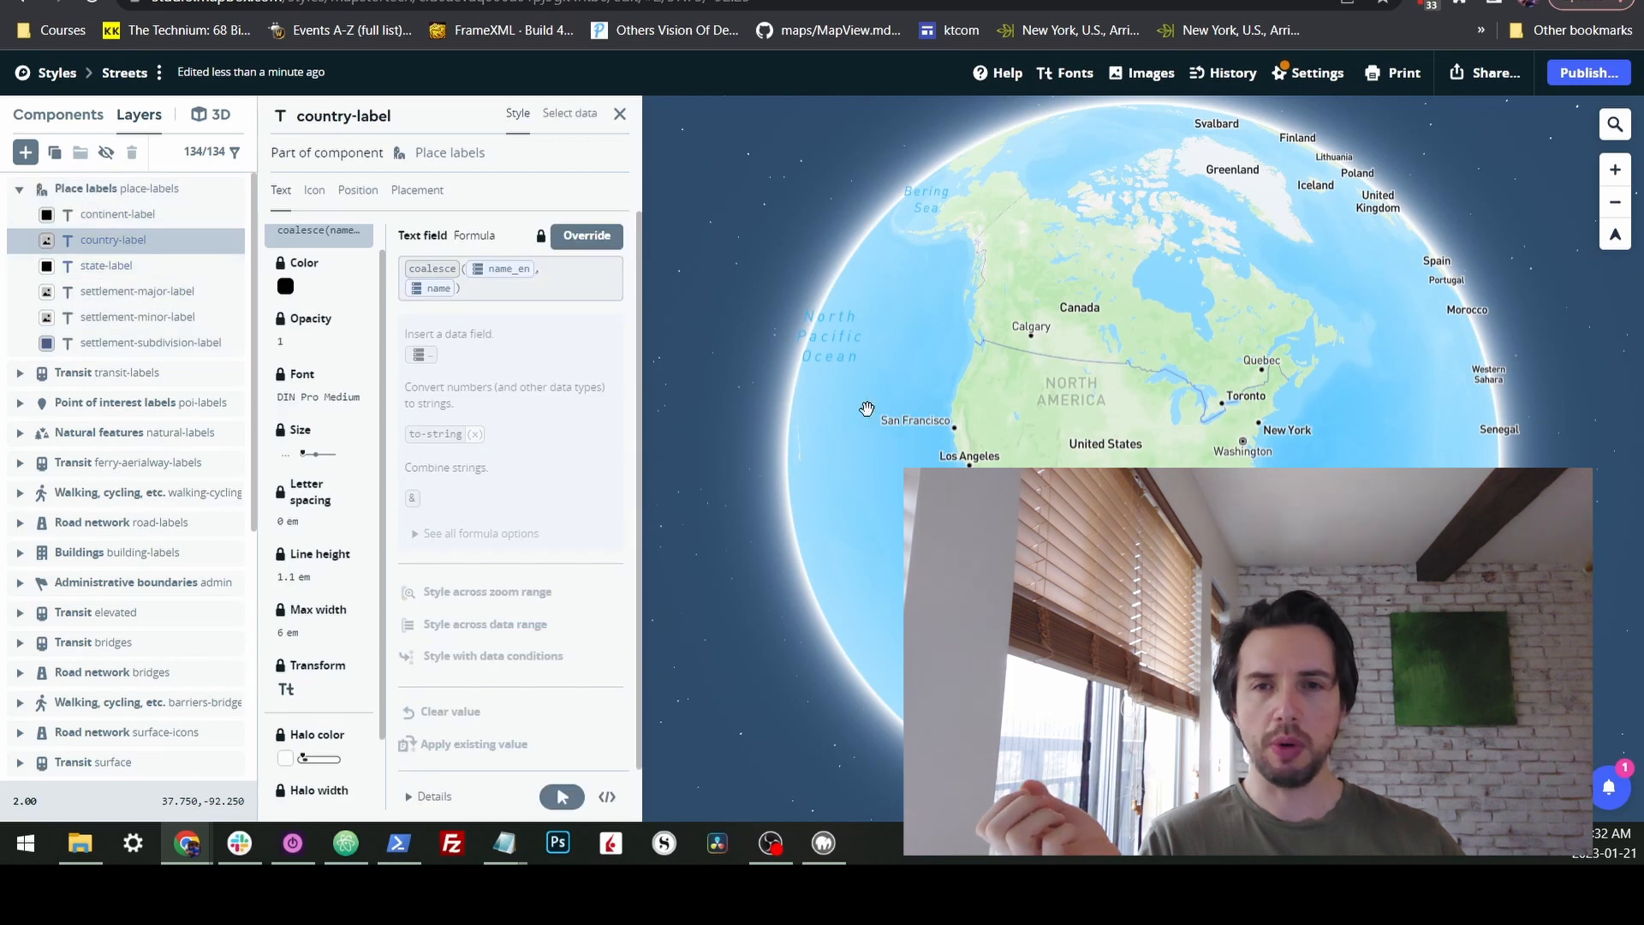
click(318, 313)
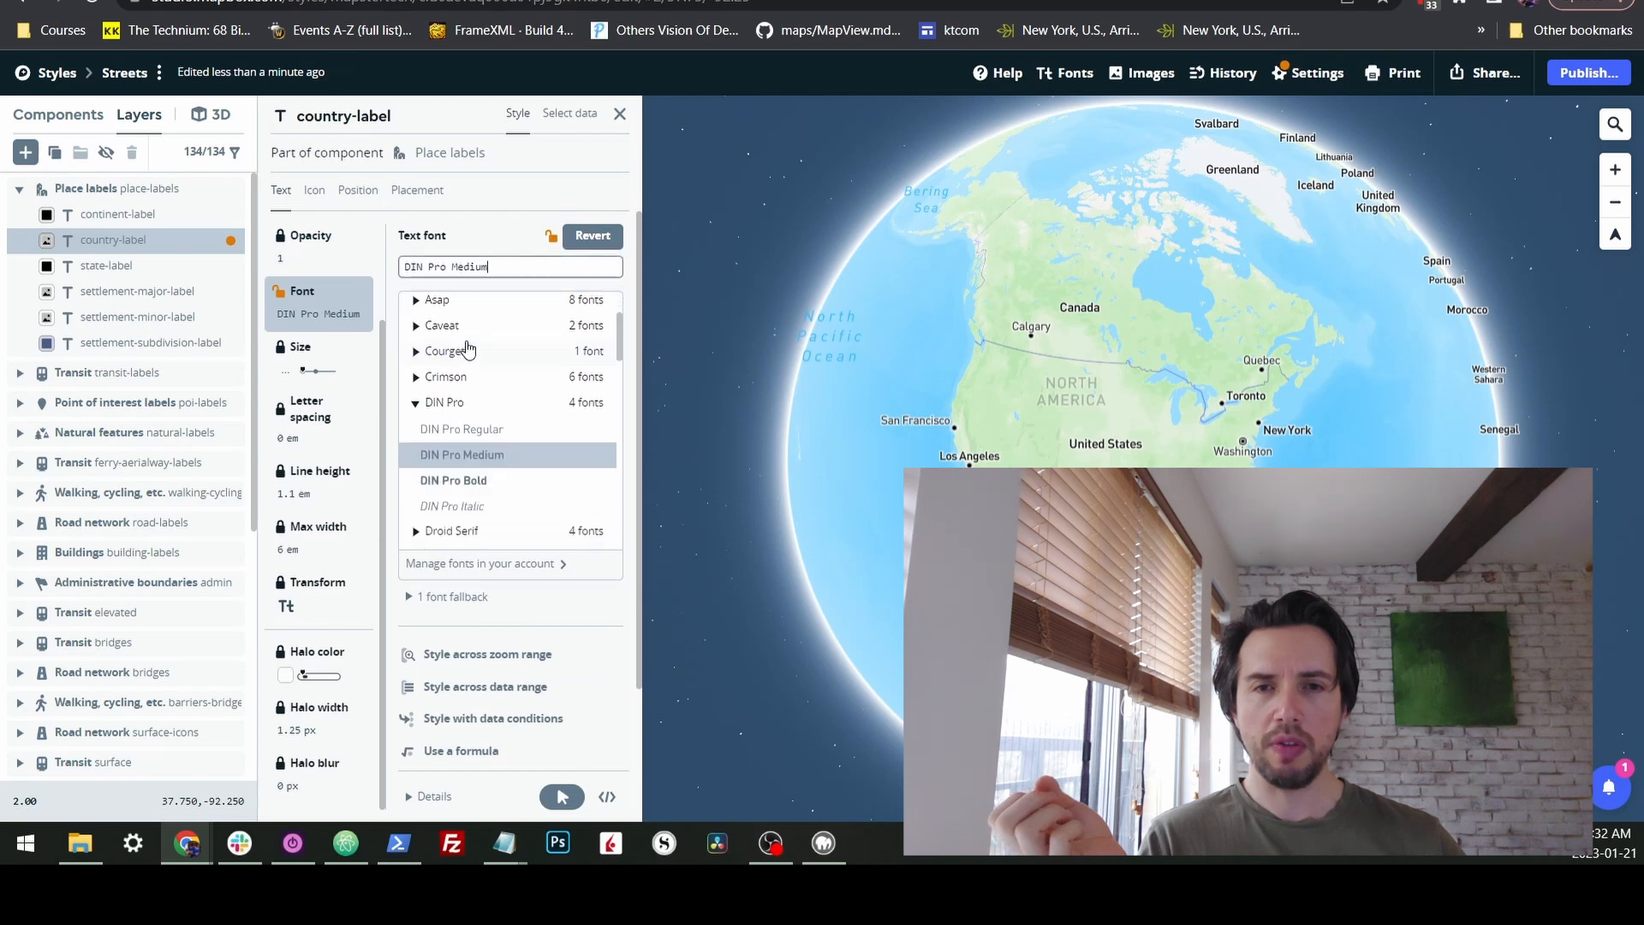
scroll(down, 3)
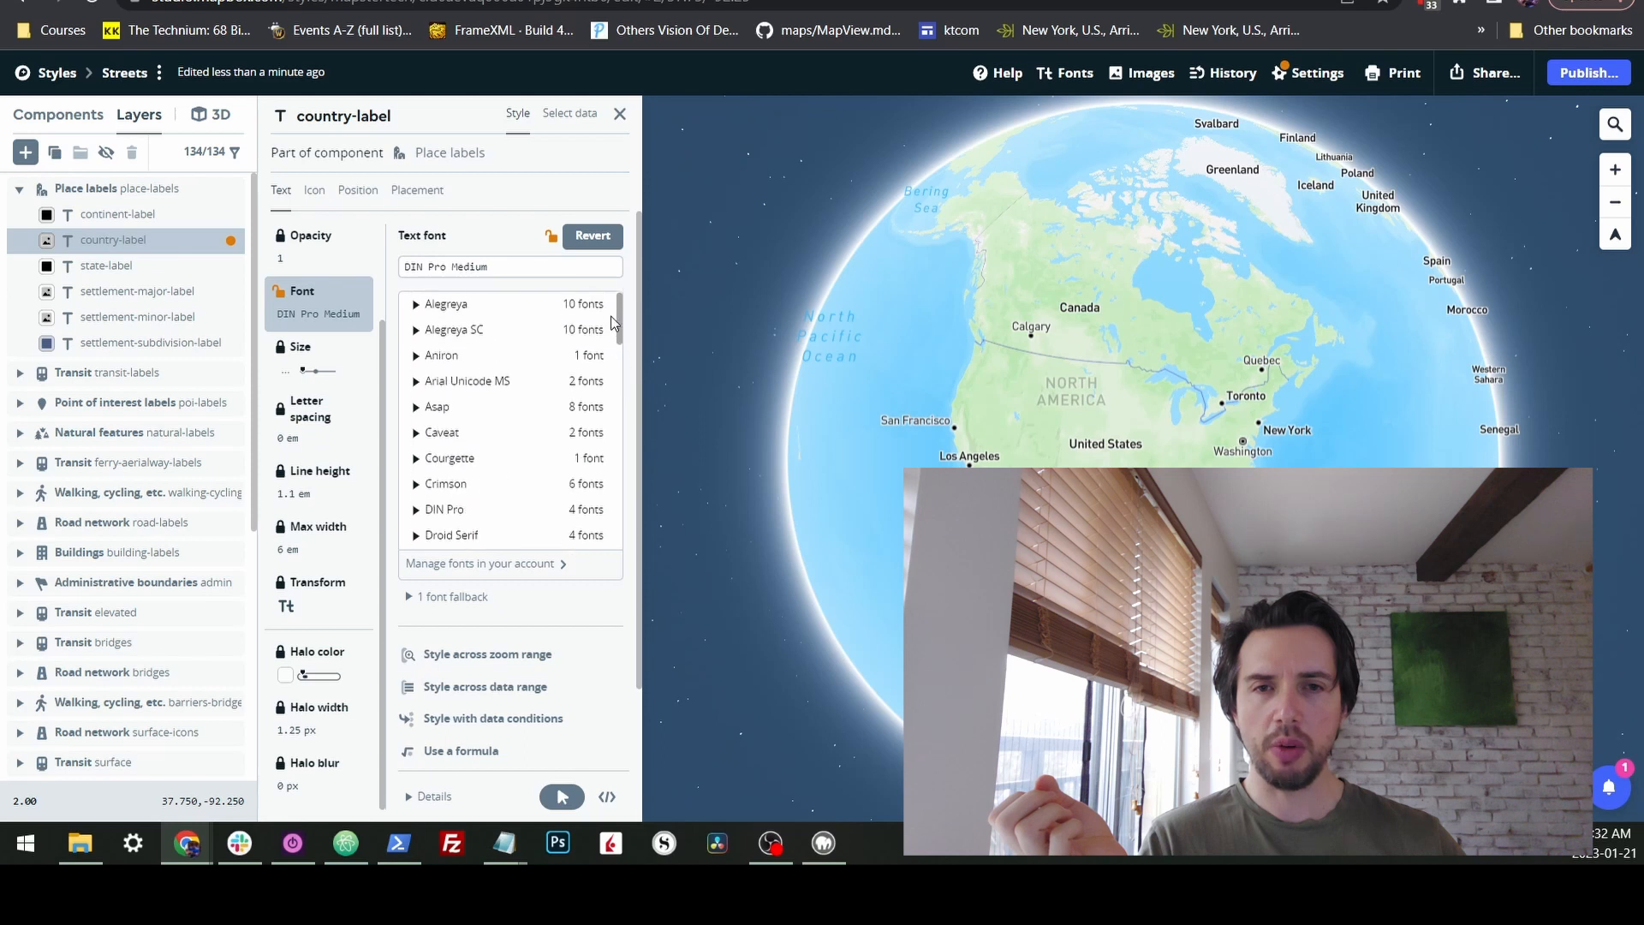
click(442, 354)
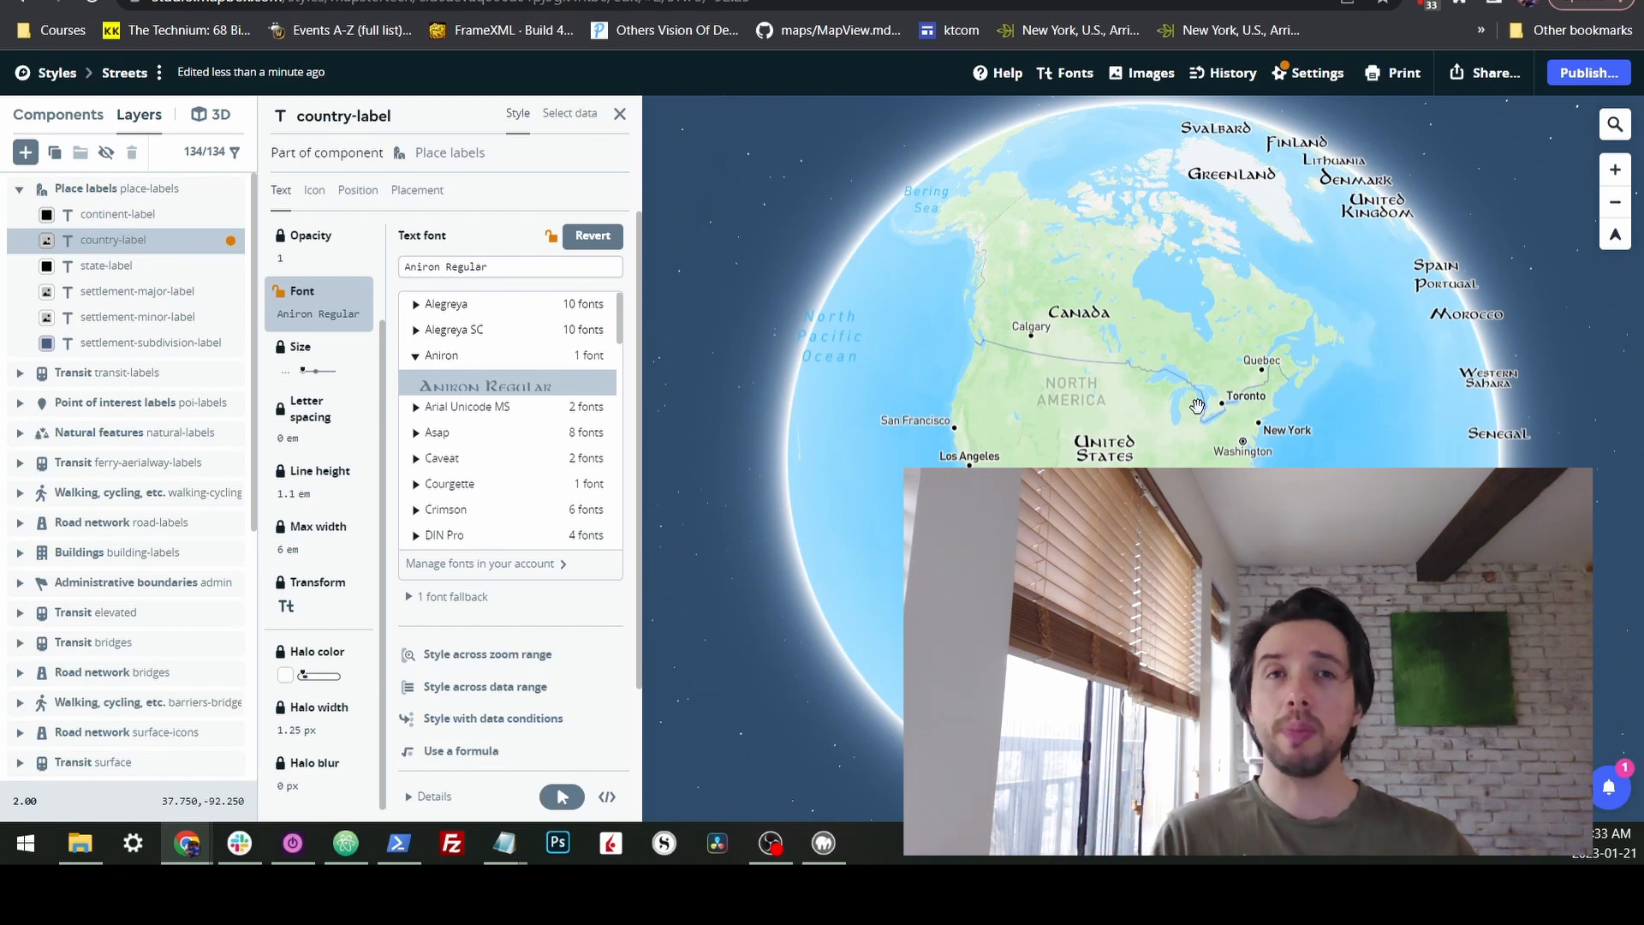
mouse_move(1148, 406)
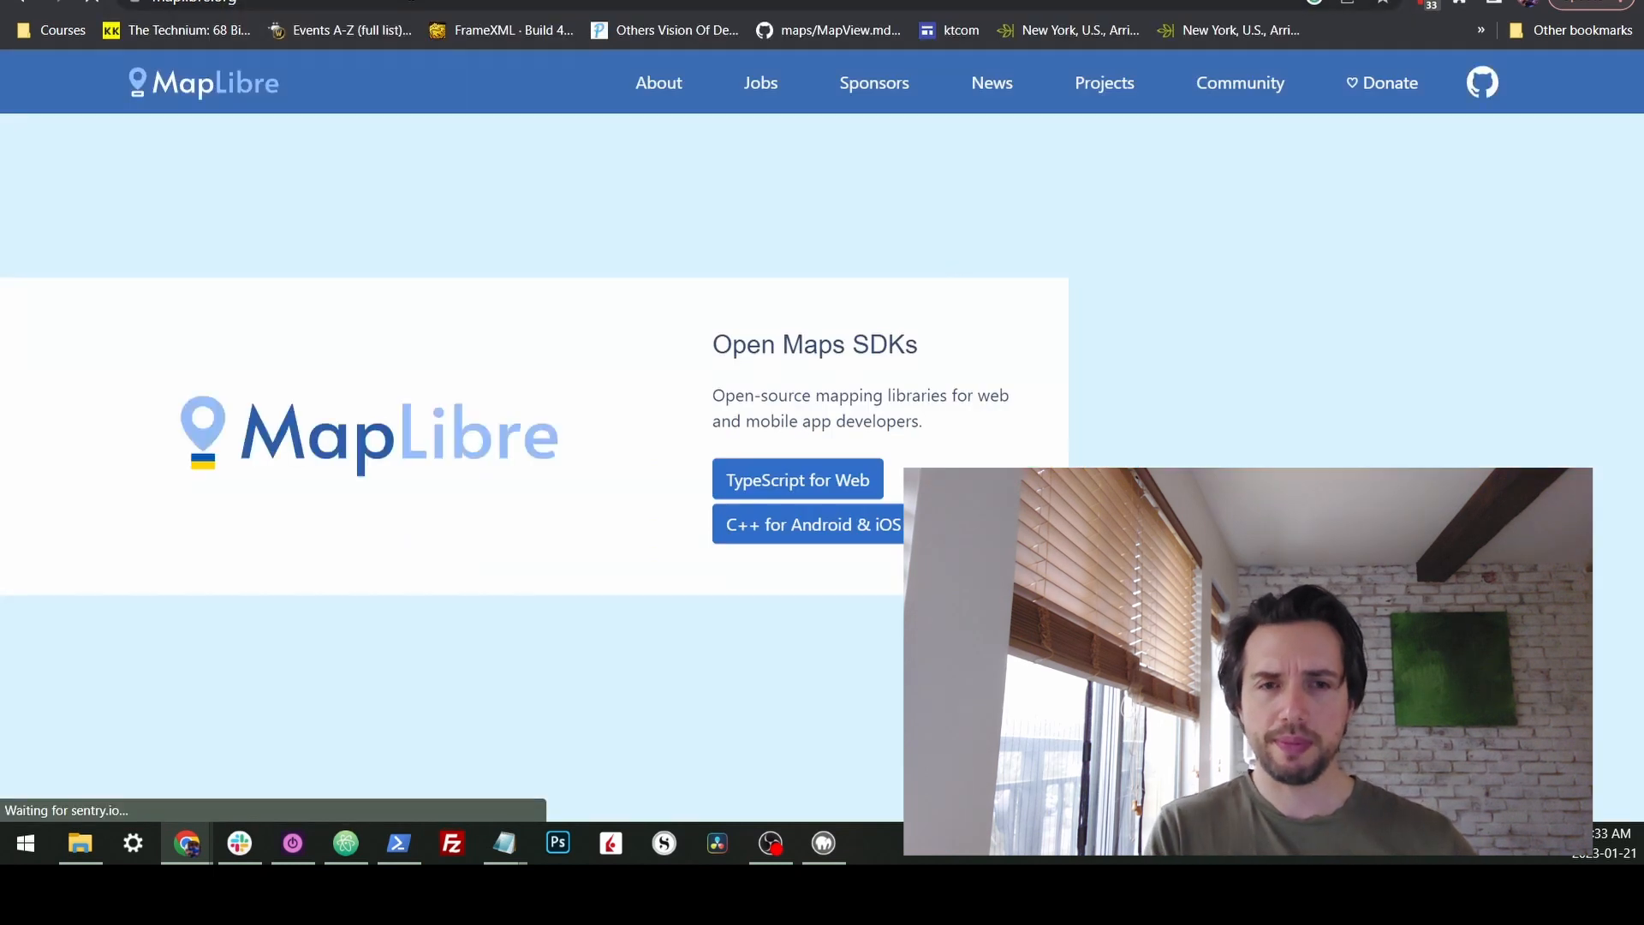
- Open the MapLibre GL JS docs and the 'Display a map' example page
click(797, 480)
text(localhost)
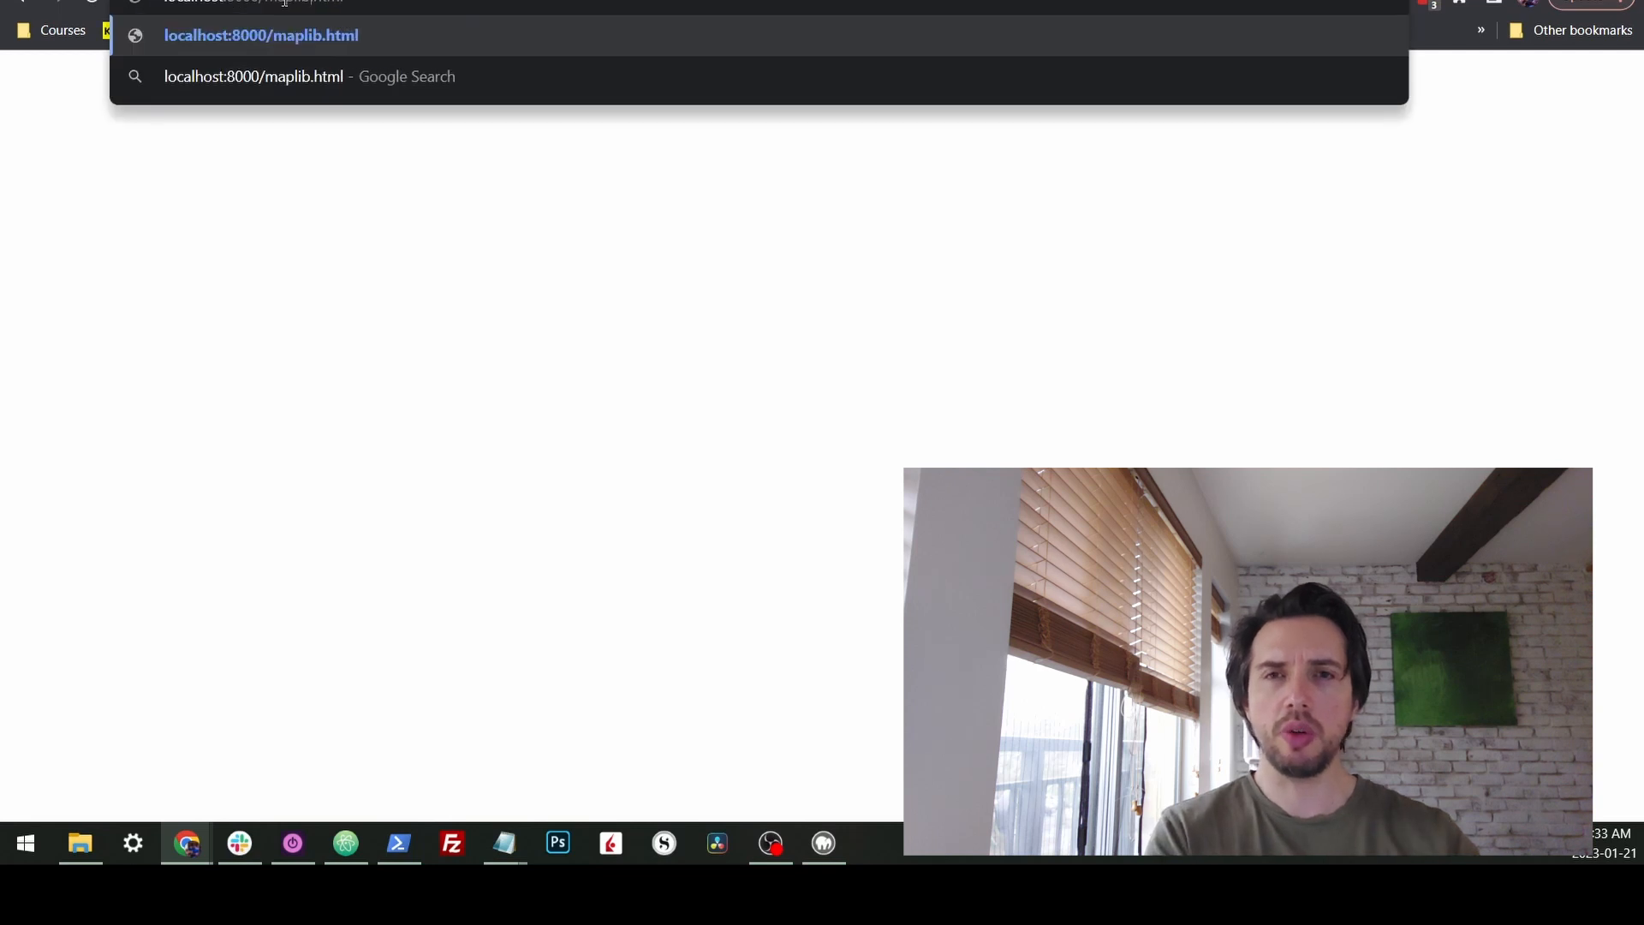
key(Enter)
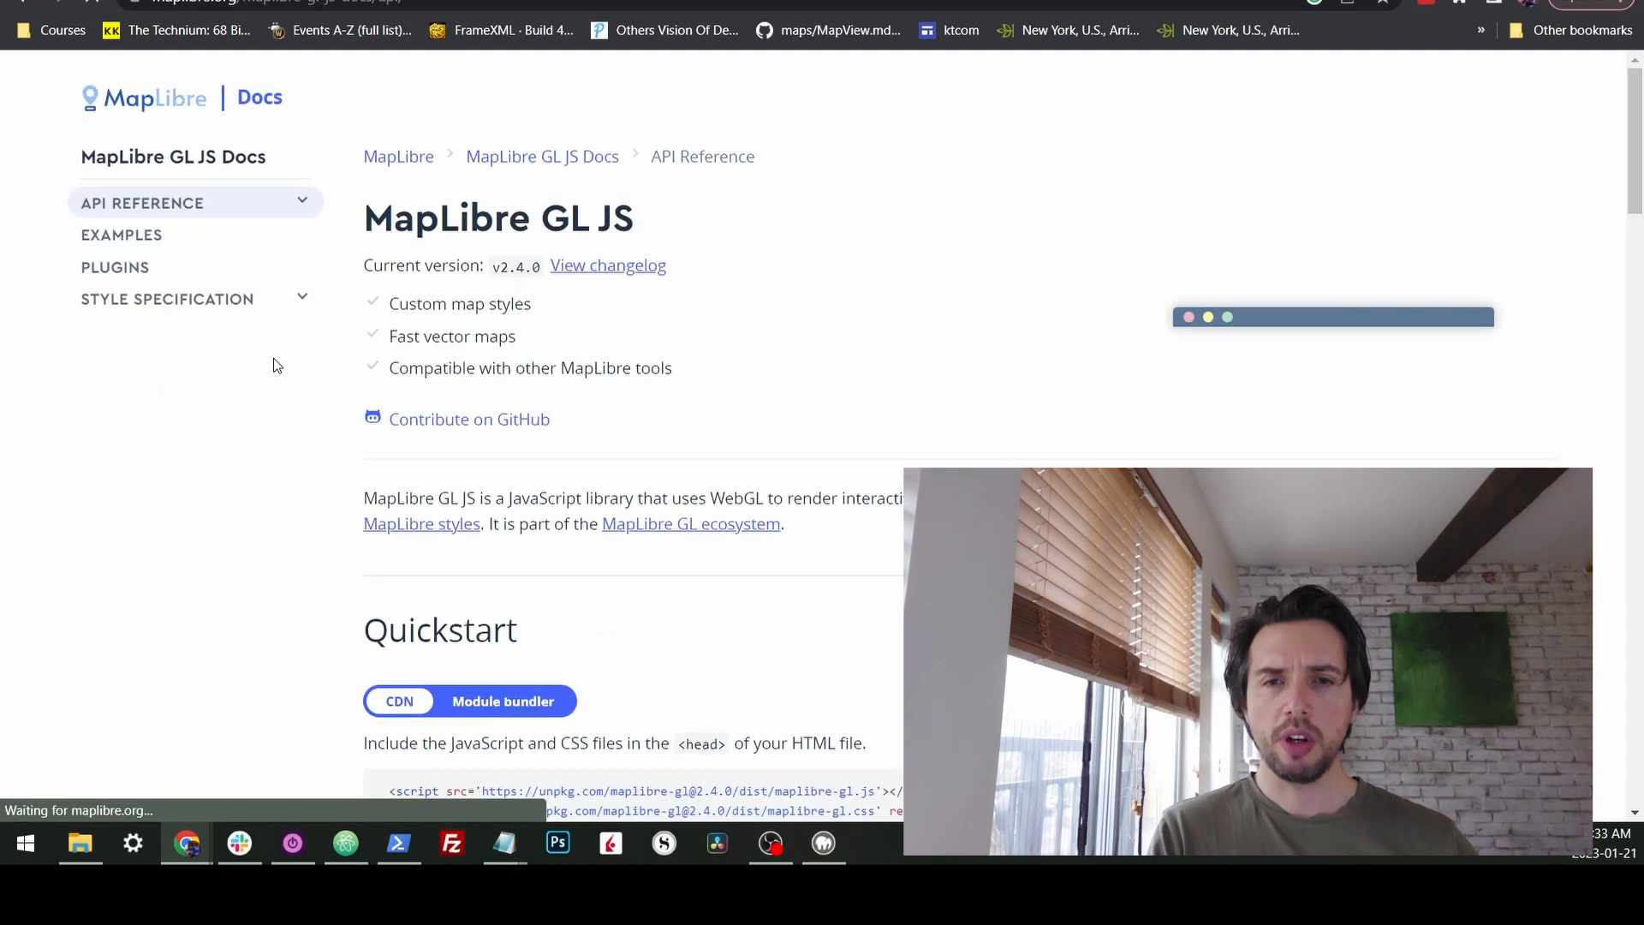
scroll(down, 3)
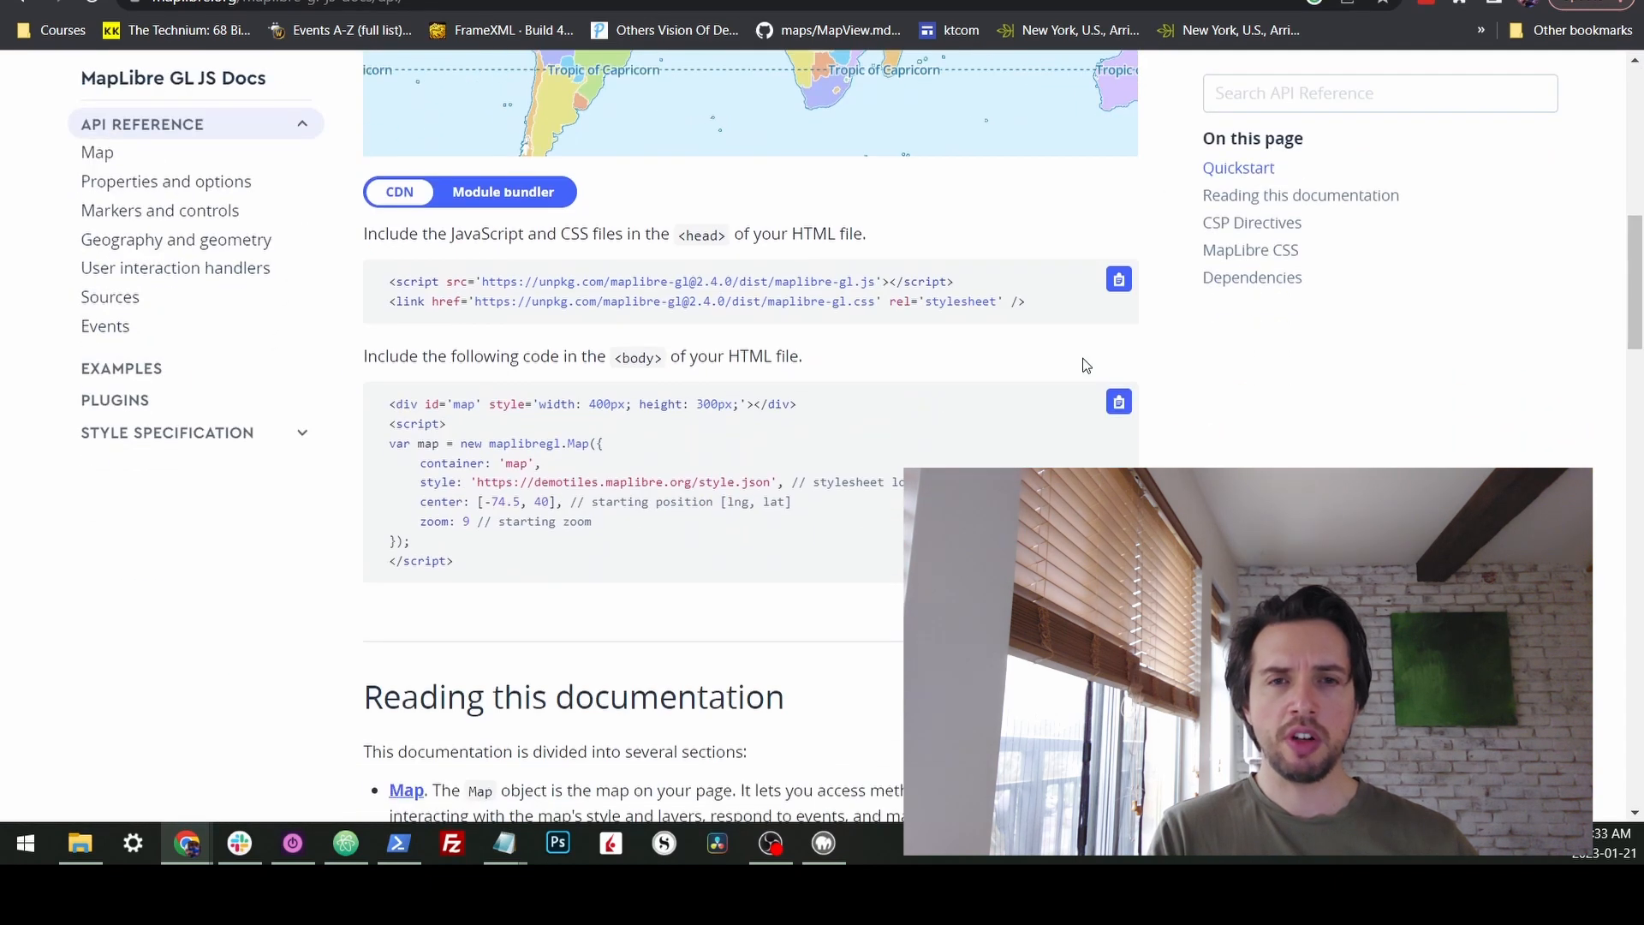
mouse_move(121, 368)
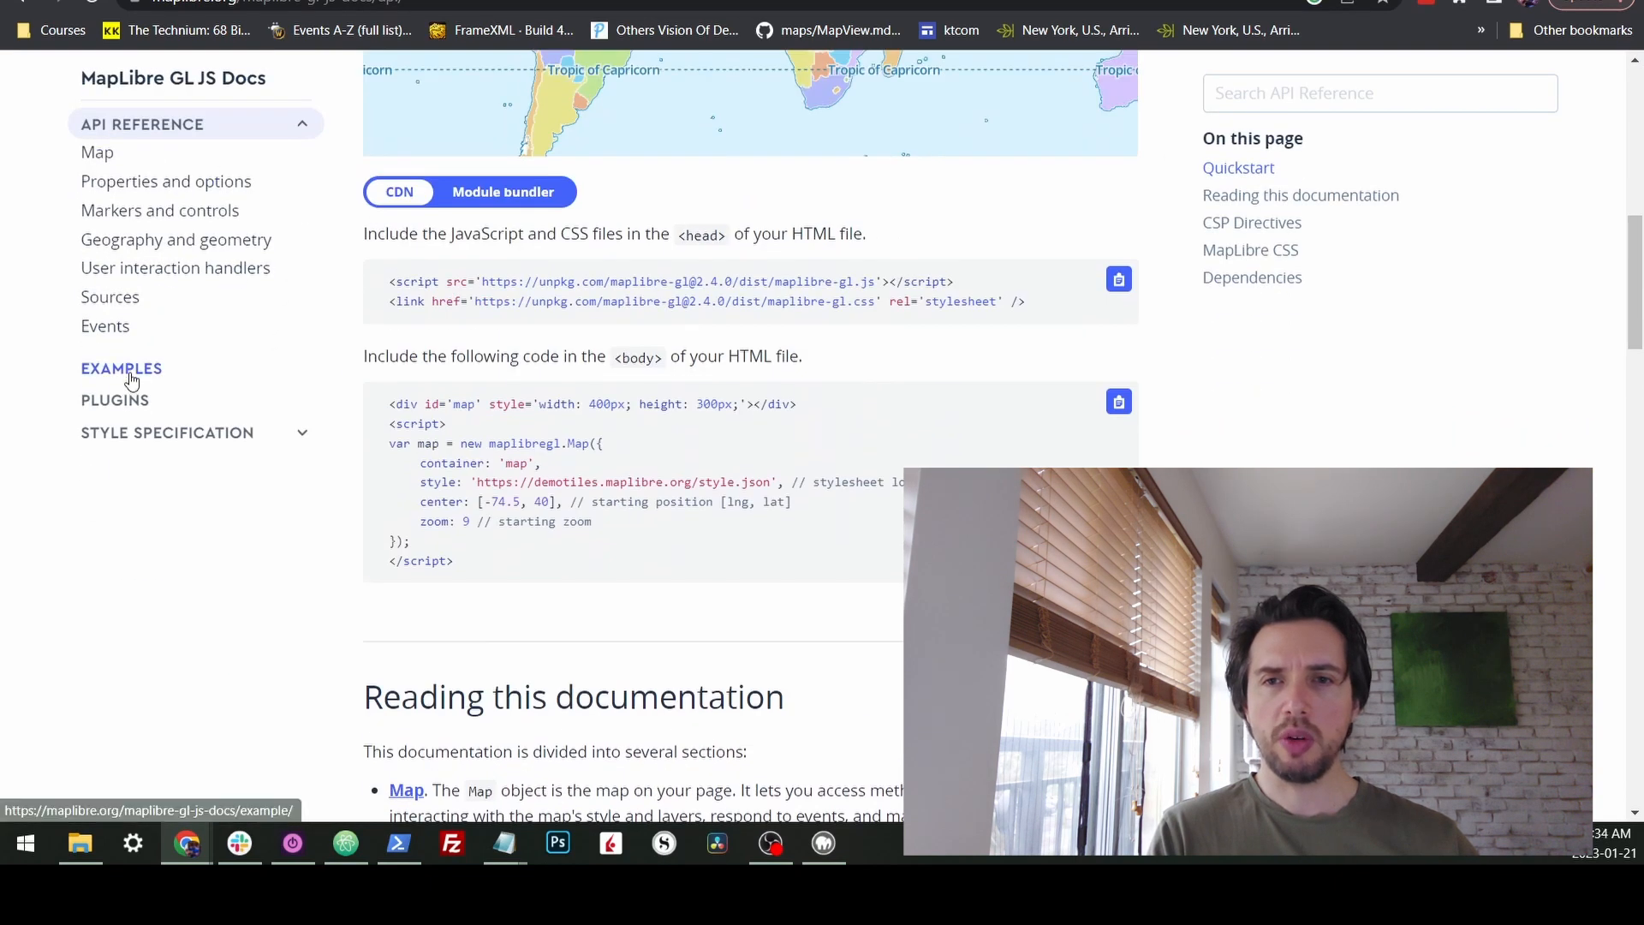
click(121, 369)
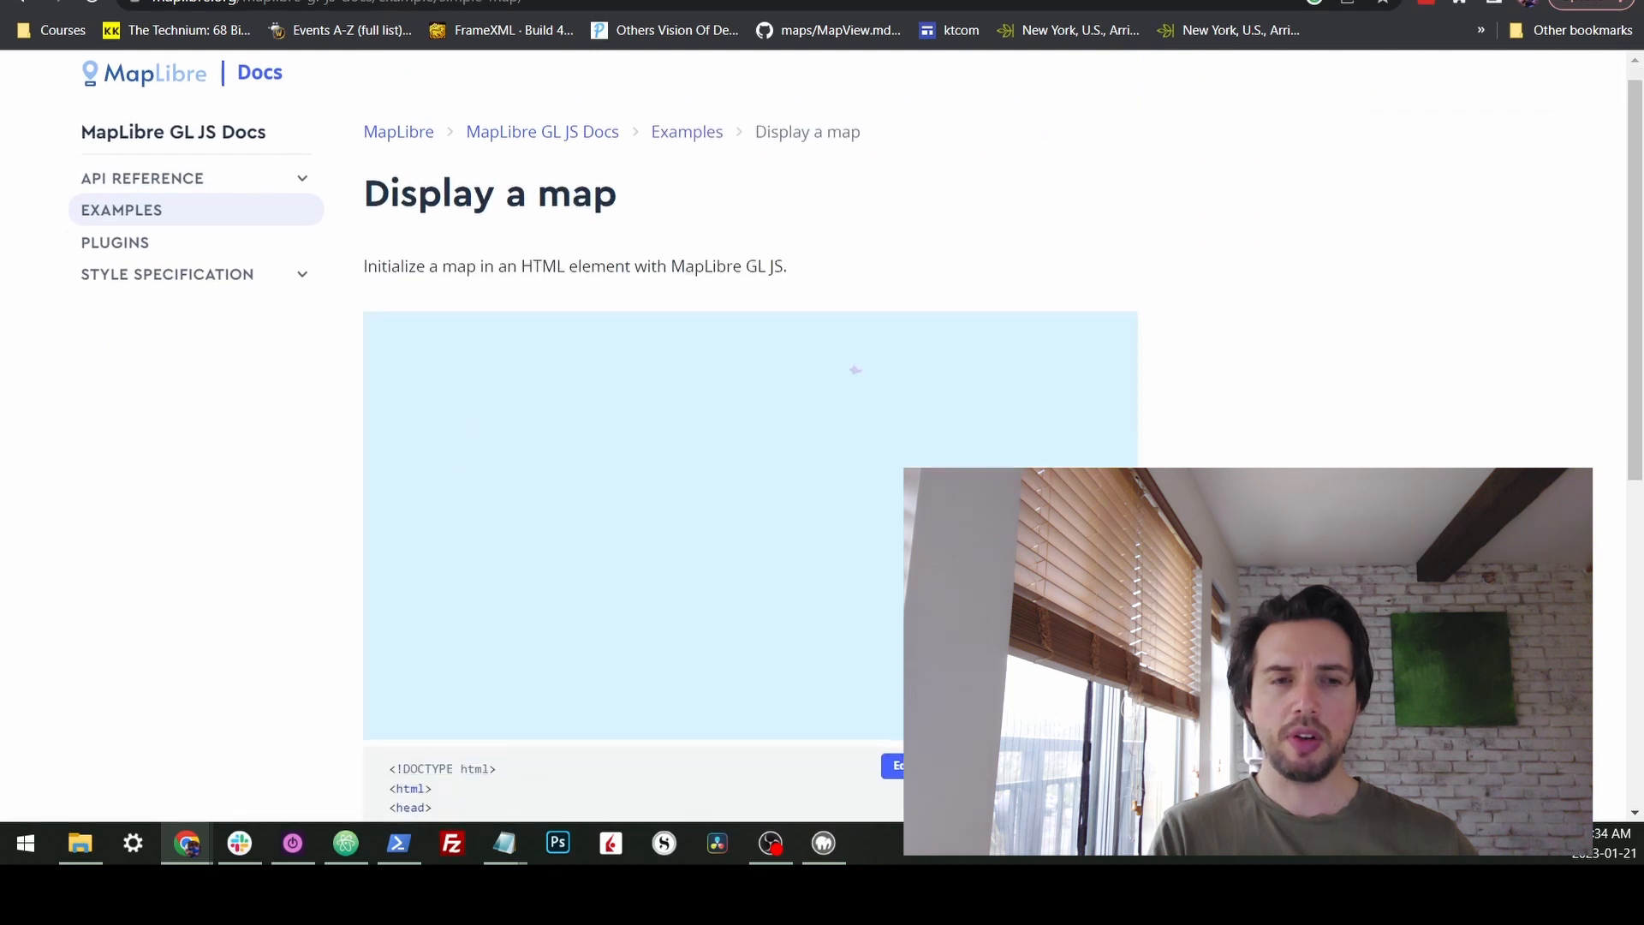
scroll(down, 3)
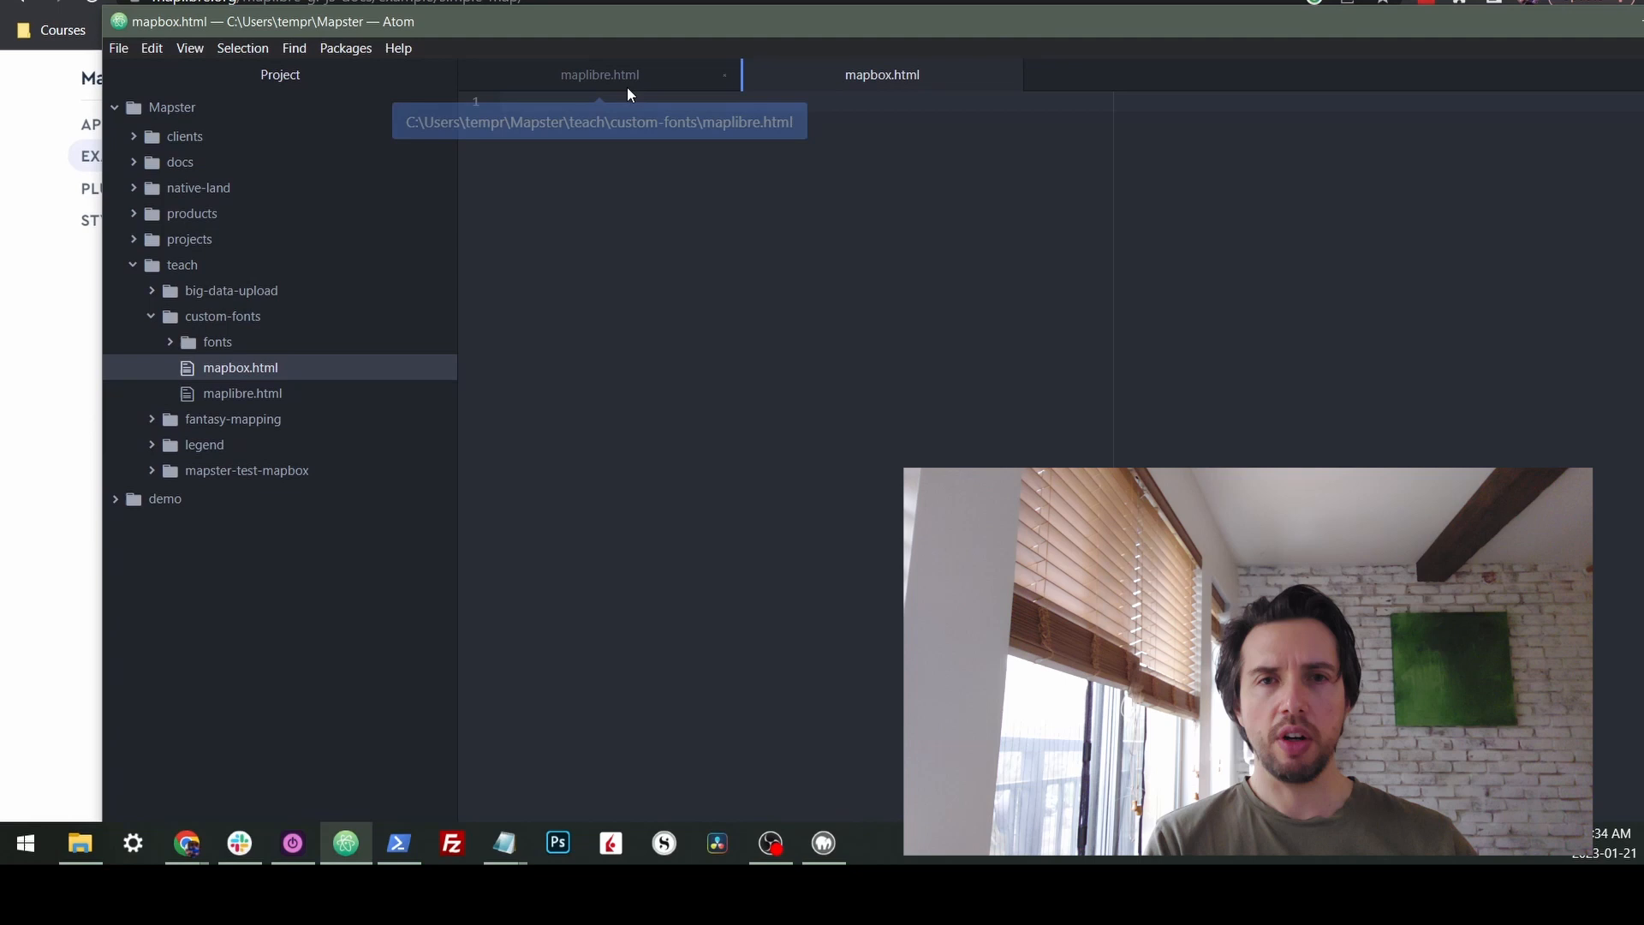
- Fill the empty maplibre.html with the 'Display a map' example code
click(598, 75)
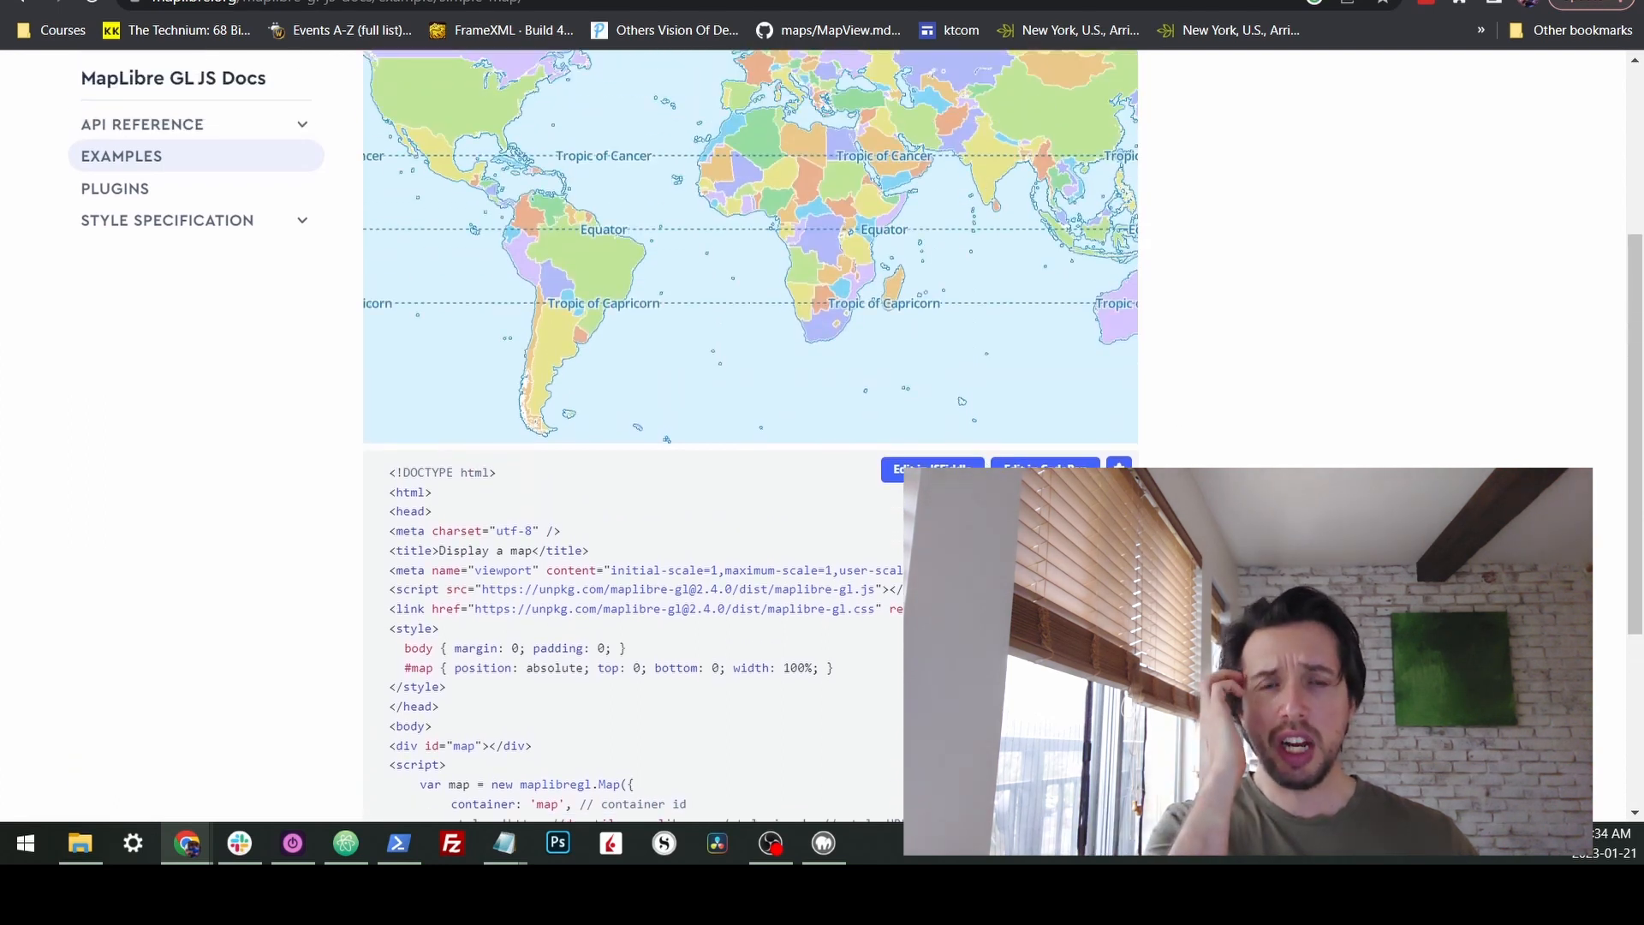
scroll(down, 3)
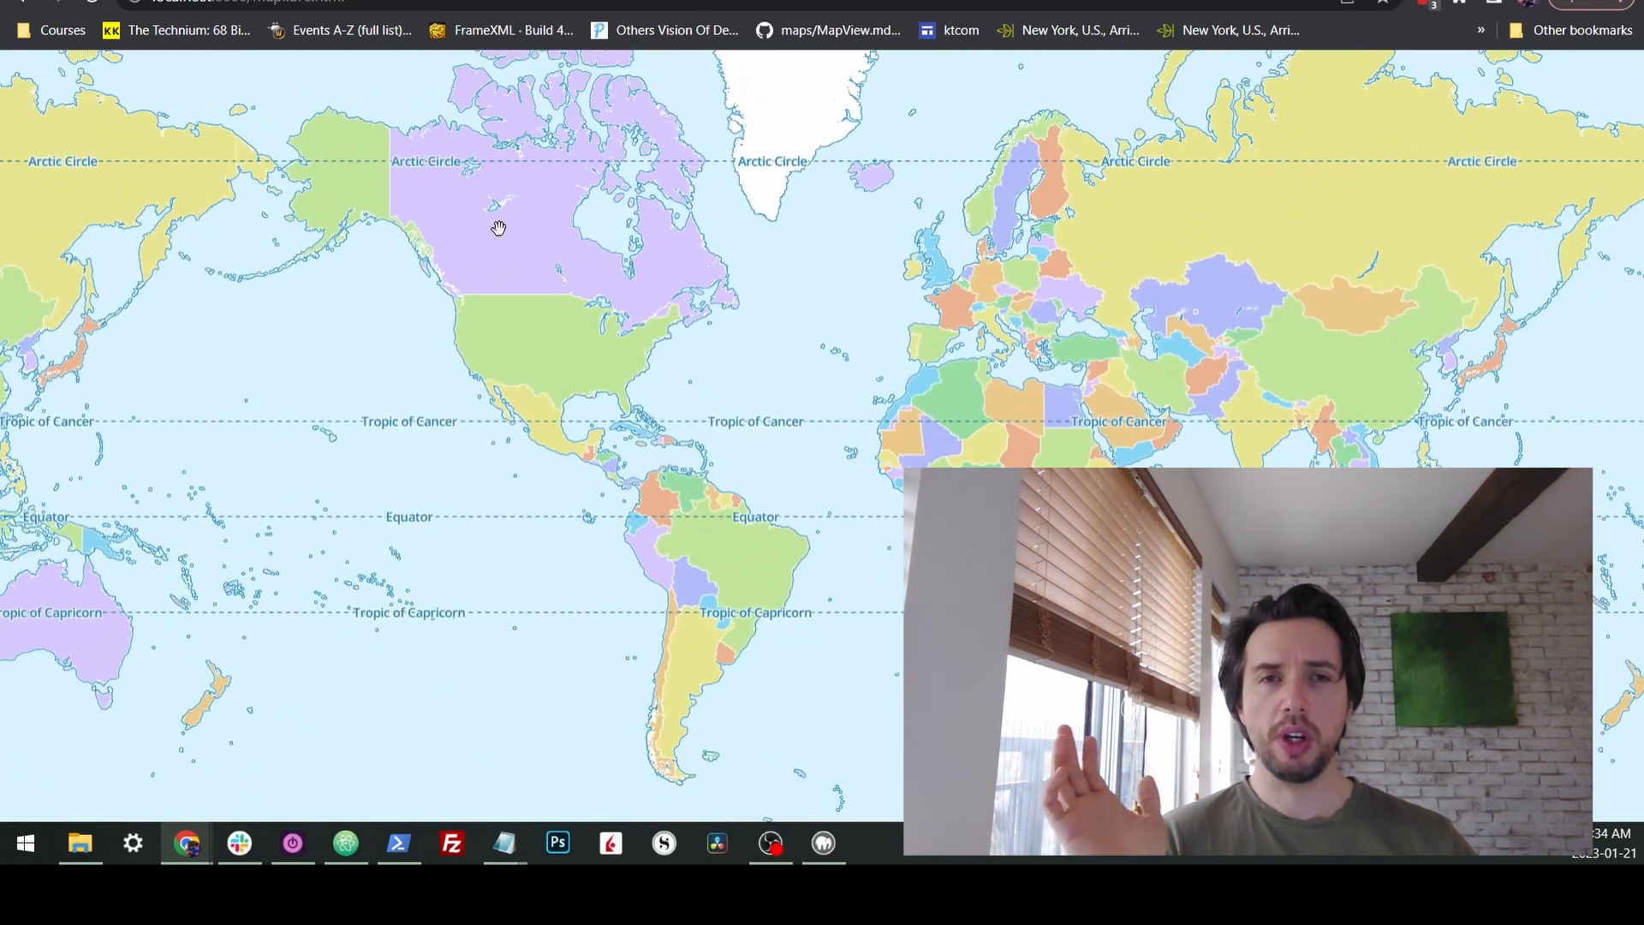
mouse_move(482, 205)
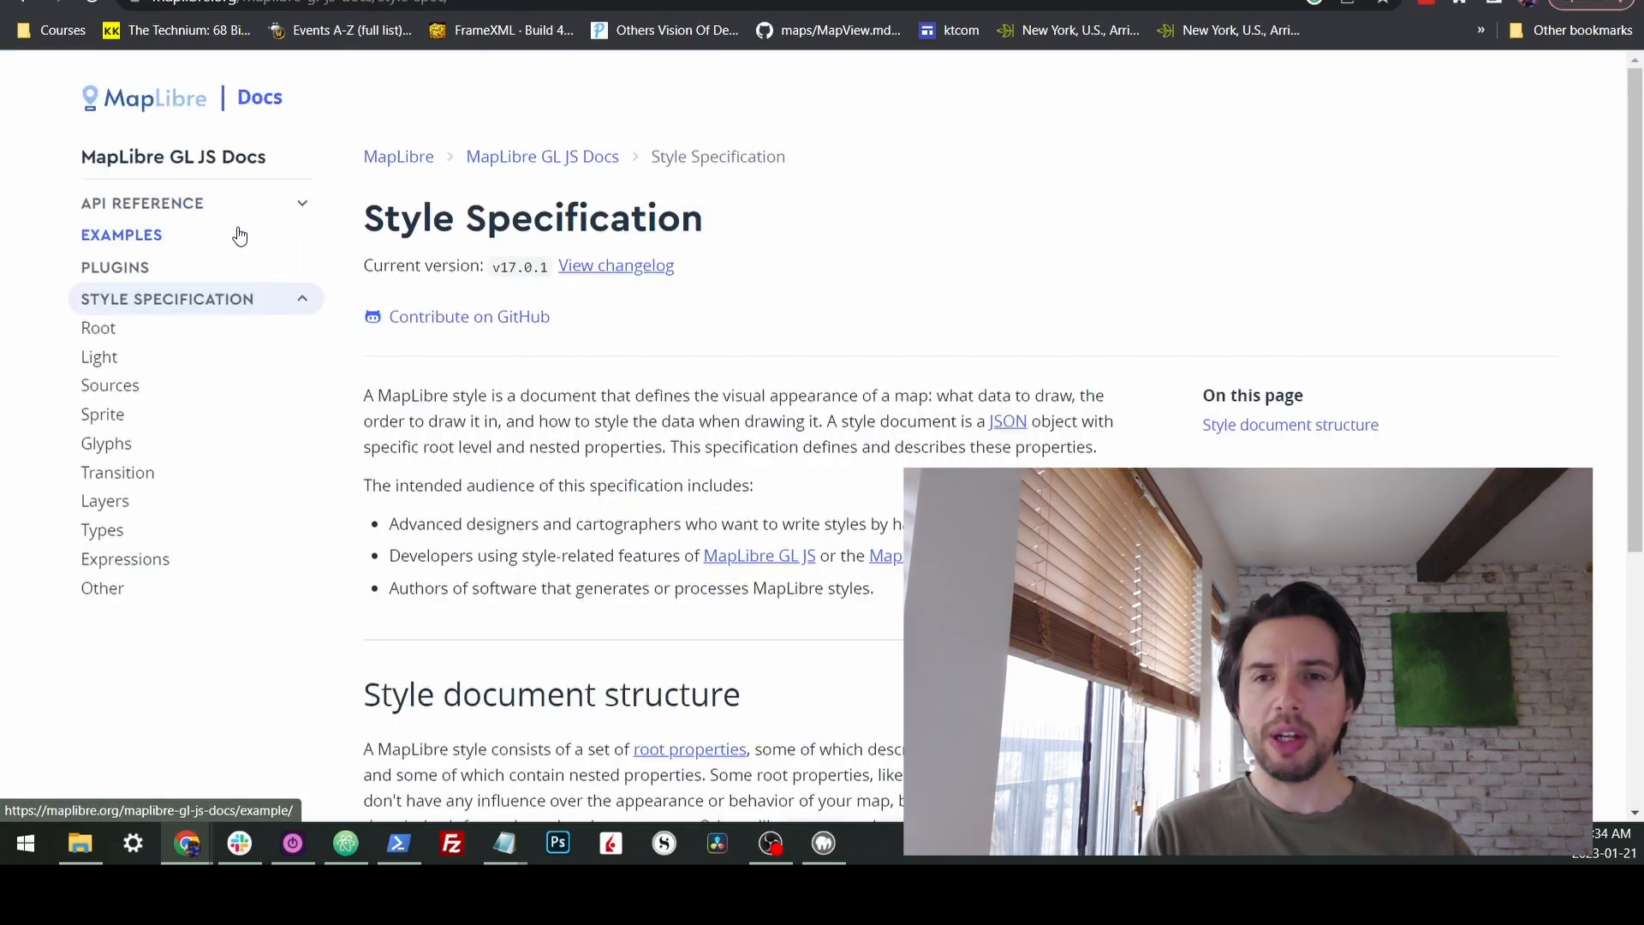
- Read the Root style specification down to the glyphs mapbox://fonts URL
click(98, 327)
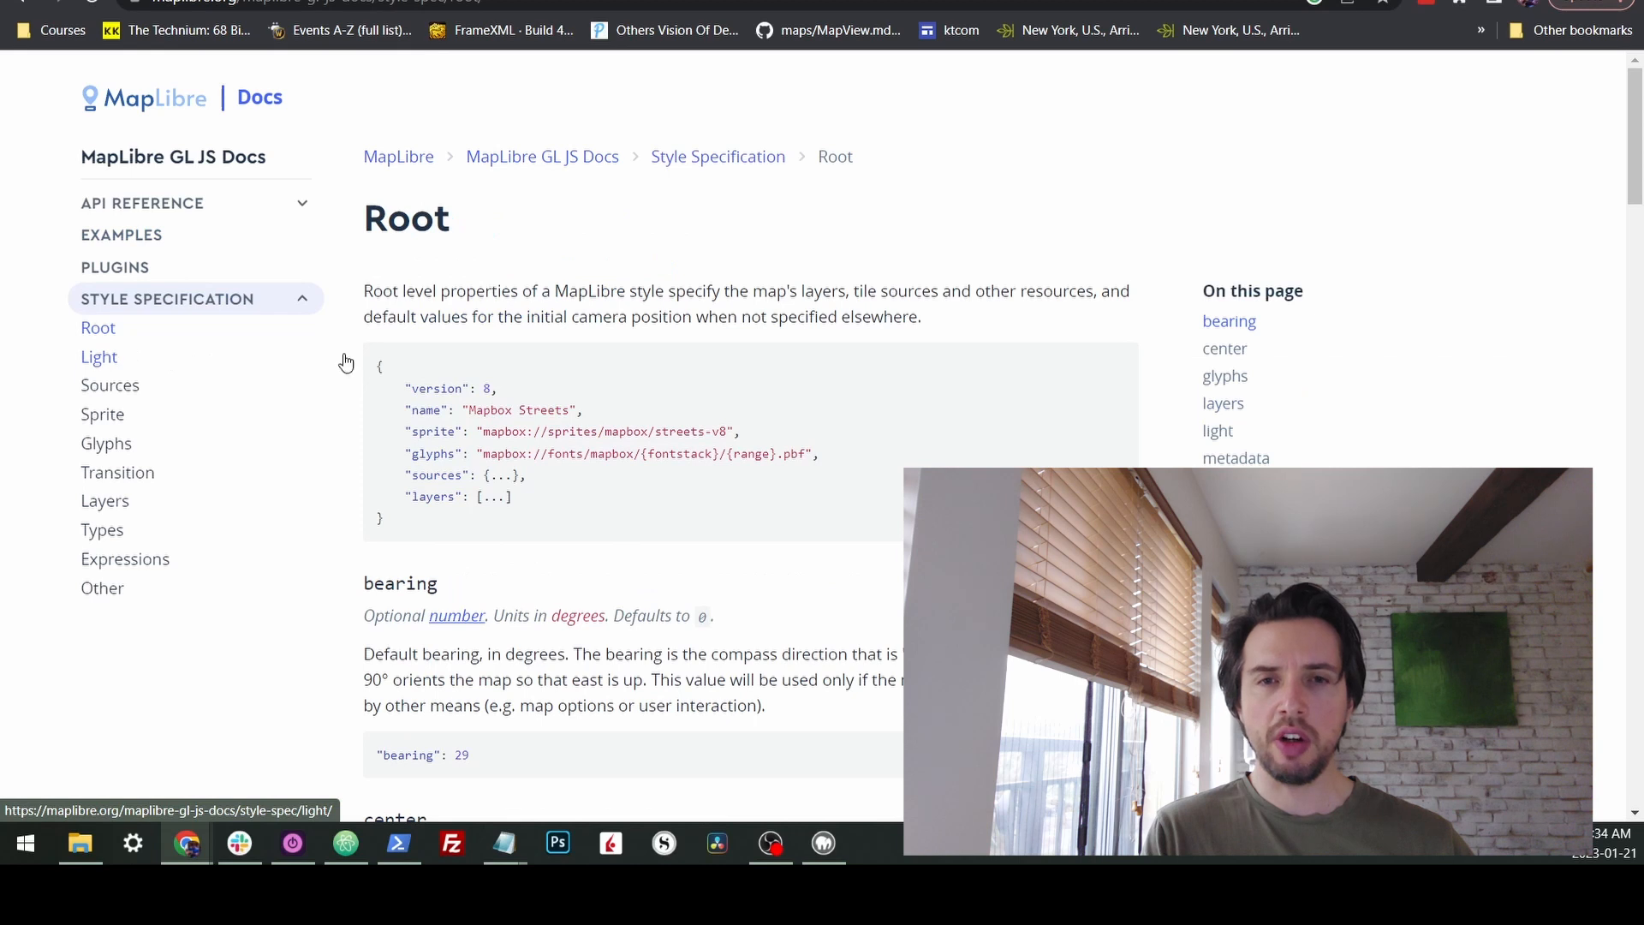
scroll(down, 3)
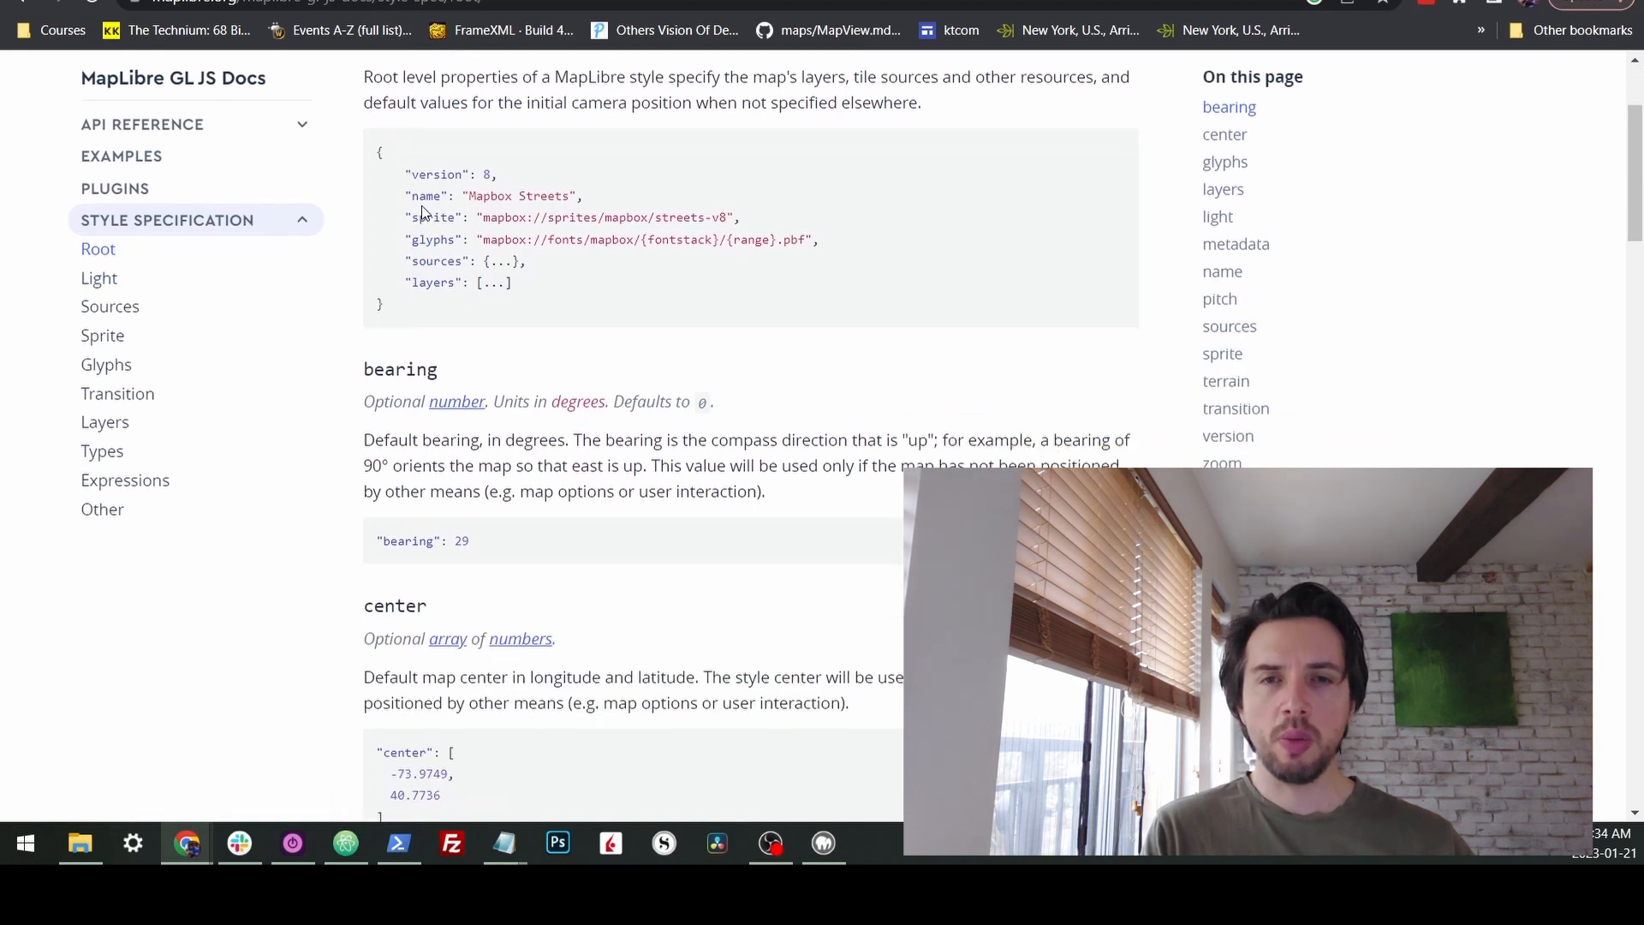
scroll(down, 3)
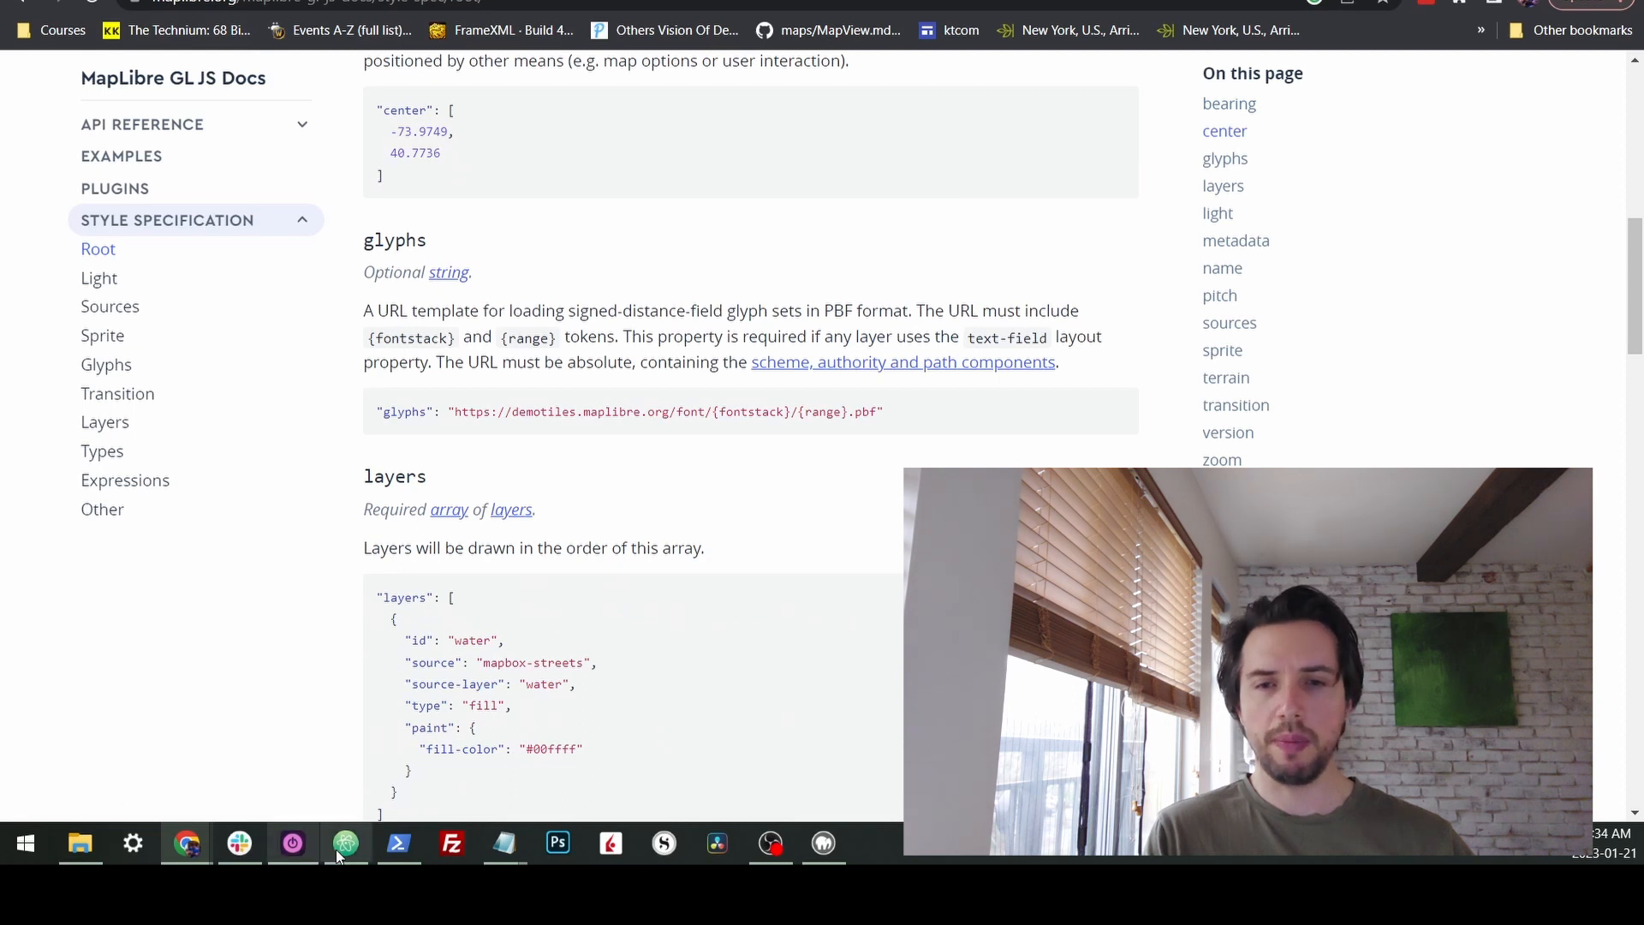
click(345, 841)
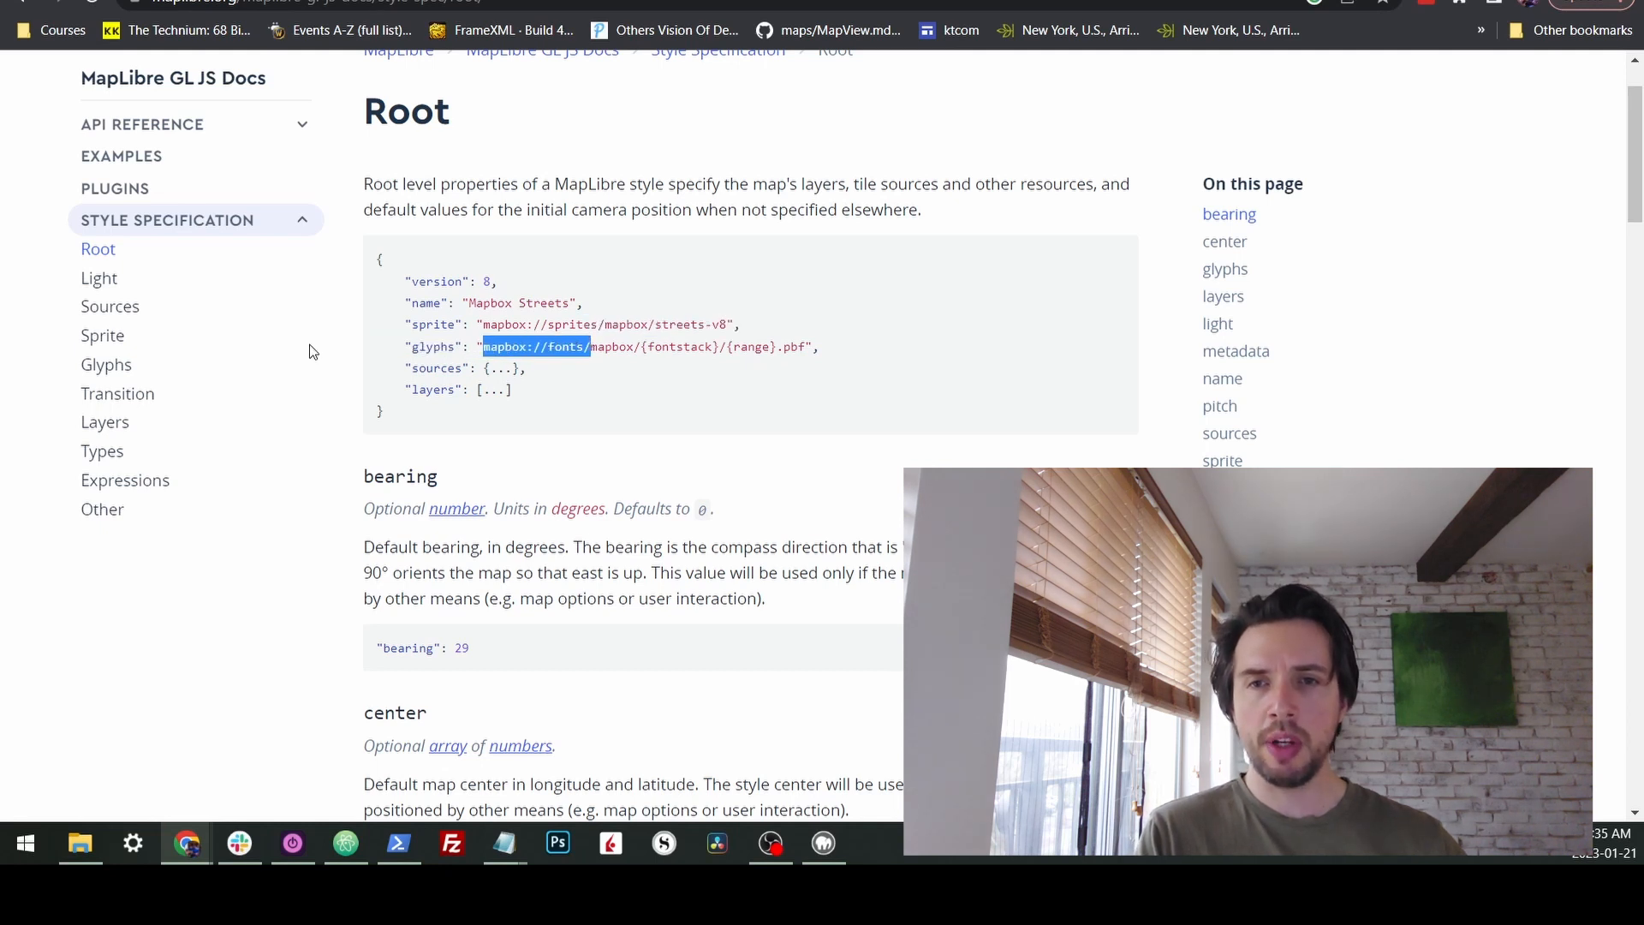
click(107, 364)
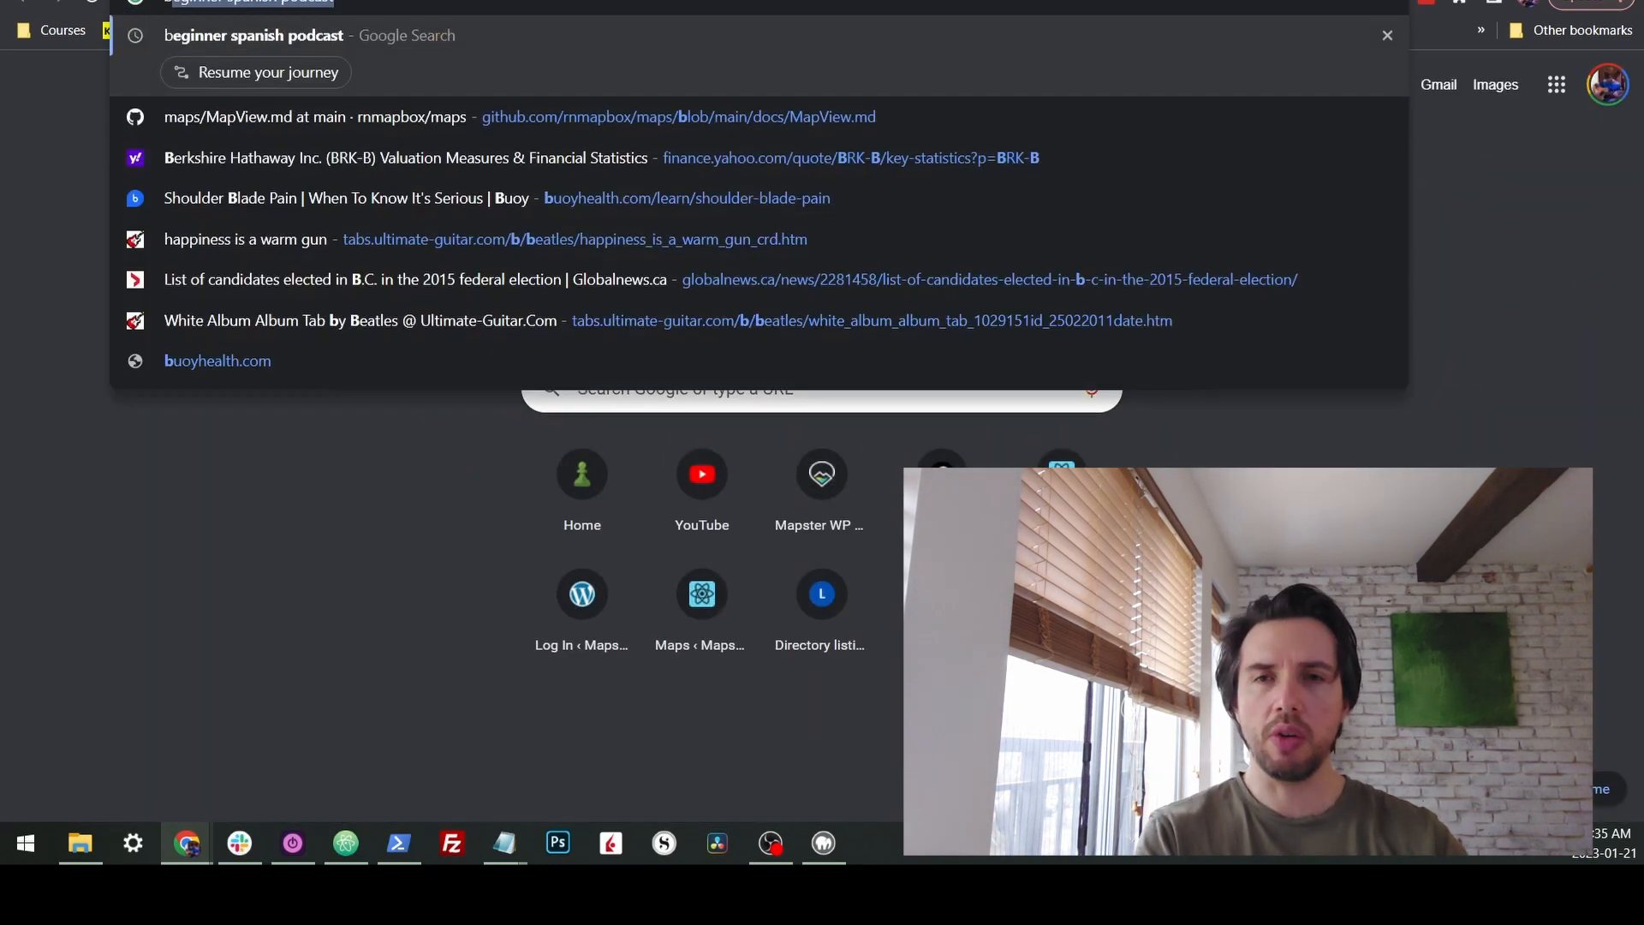
- Search for a blank style and paste empty.json inline as maplibre.html's style
text(blank style mapbox)
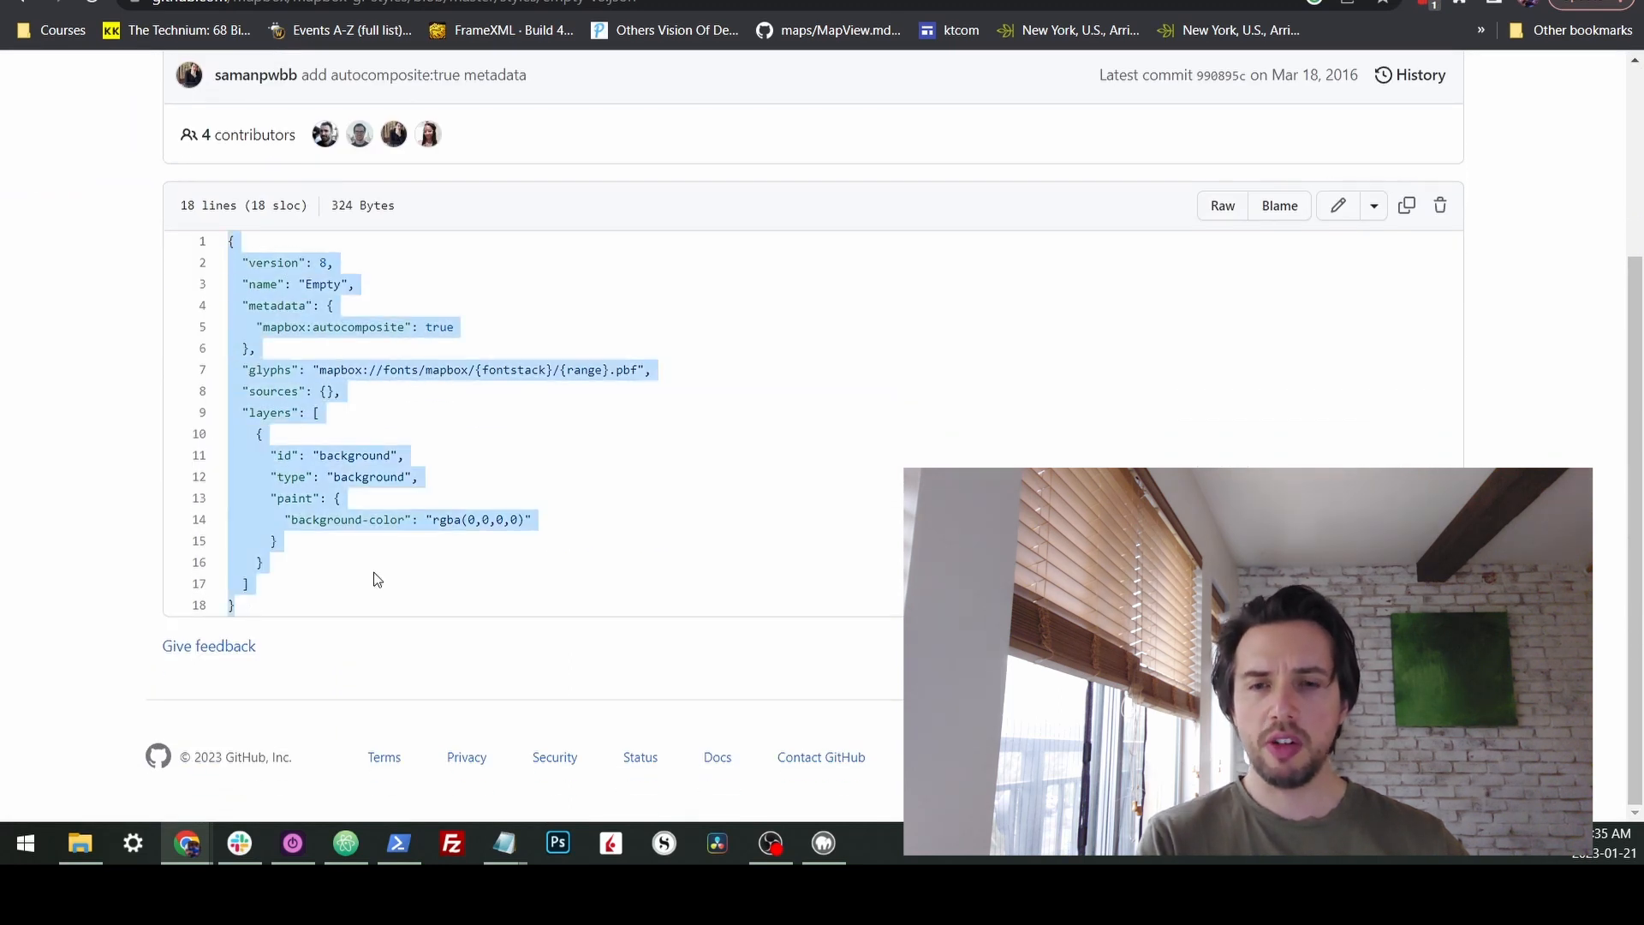
click(345, 841)
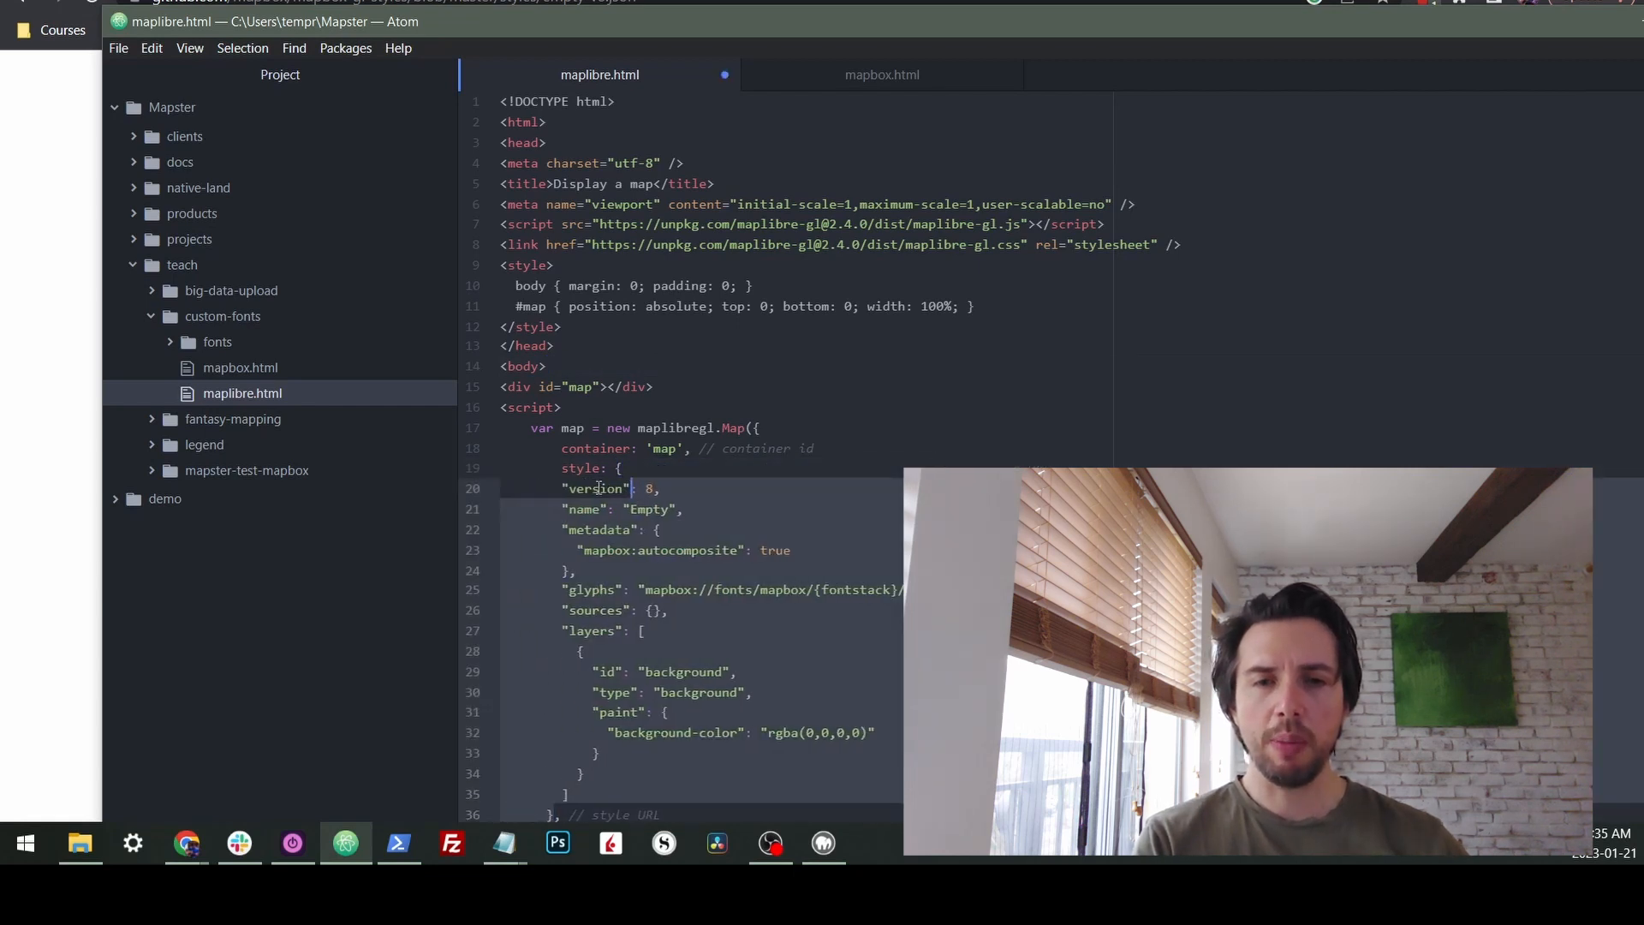
click(186, 842)
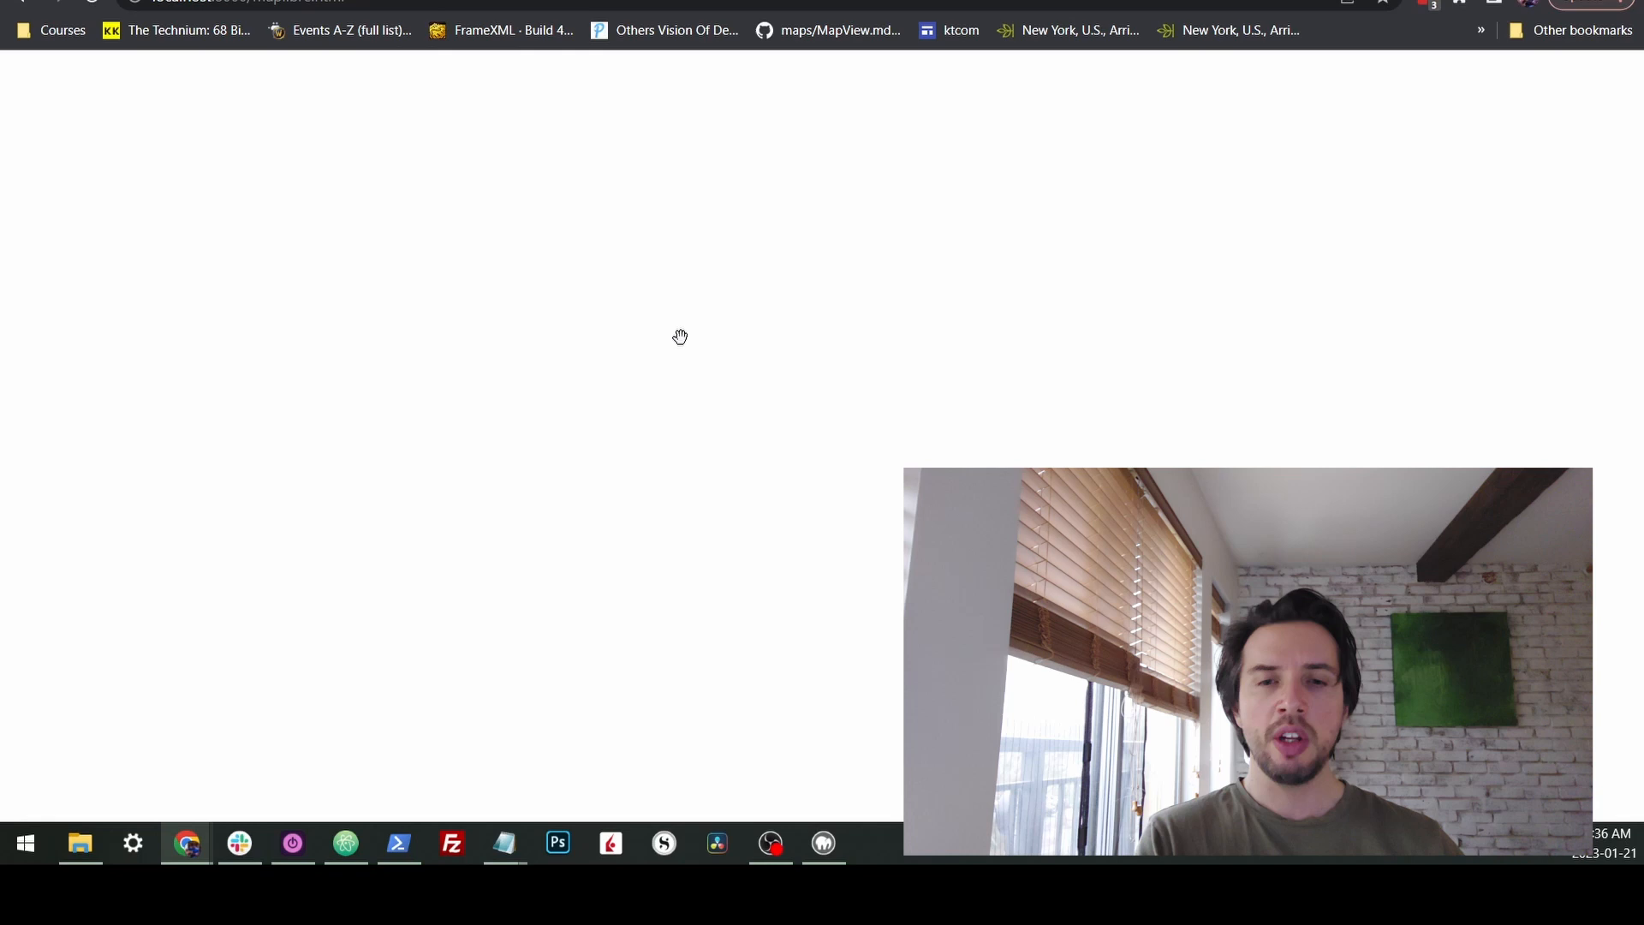
- Find and open the maplibre/font-maker repository on GitHub
click(344, 842)
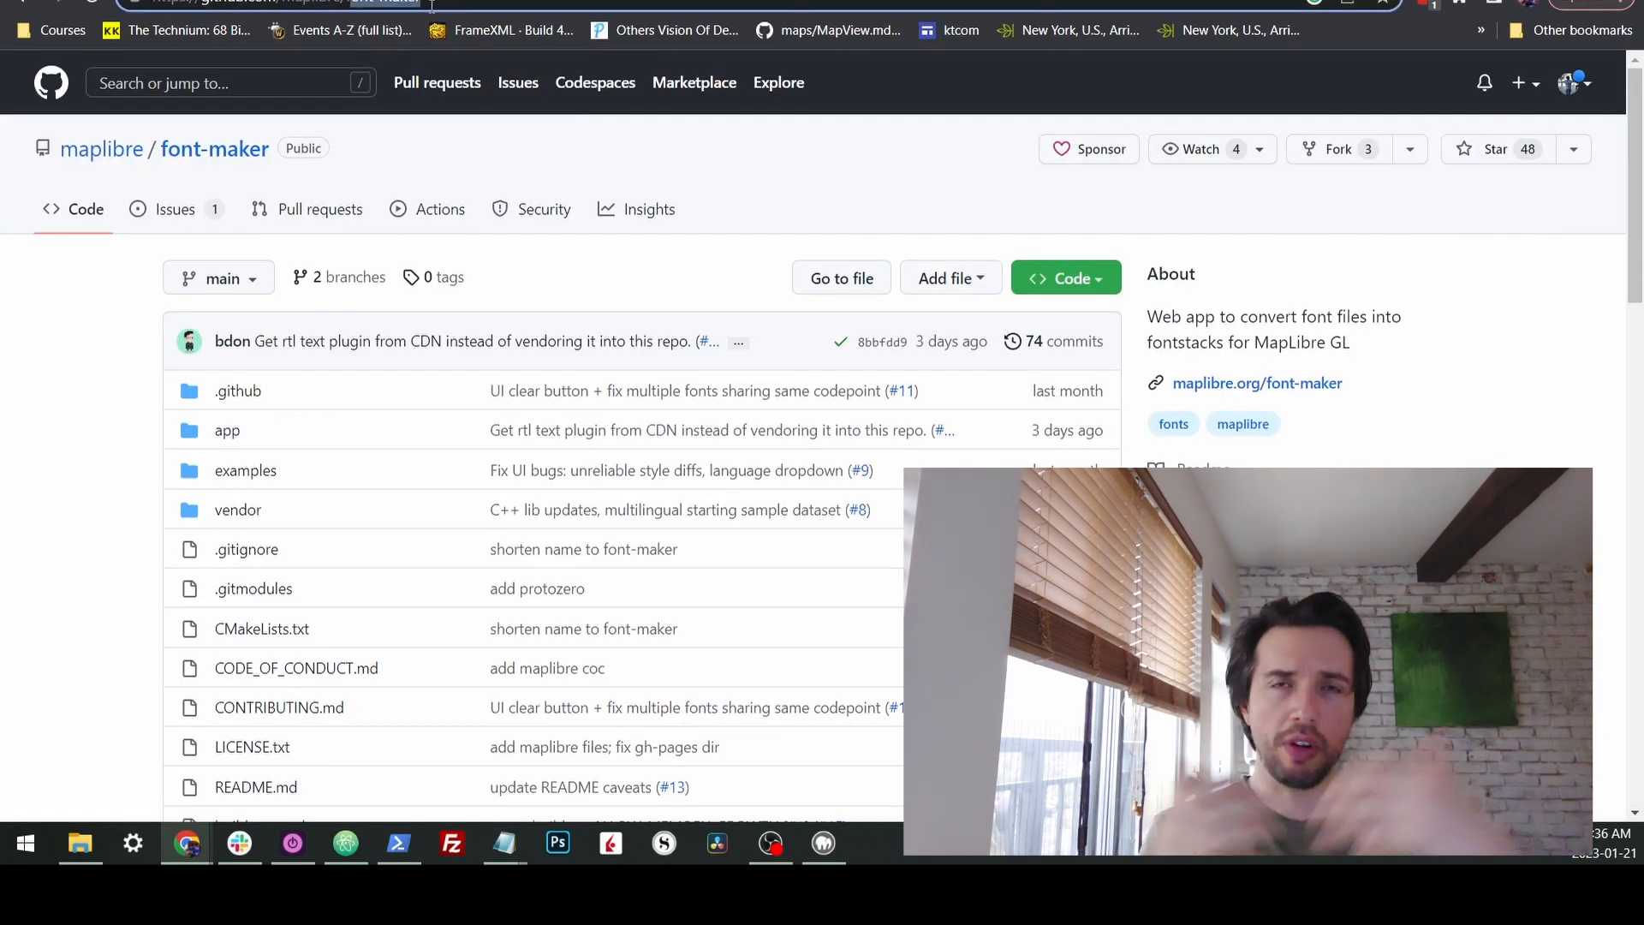
mouse_move(113, 351)
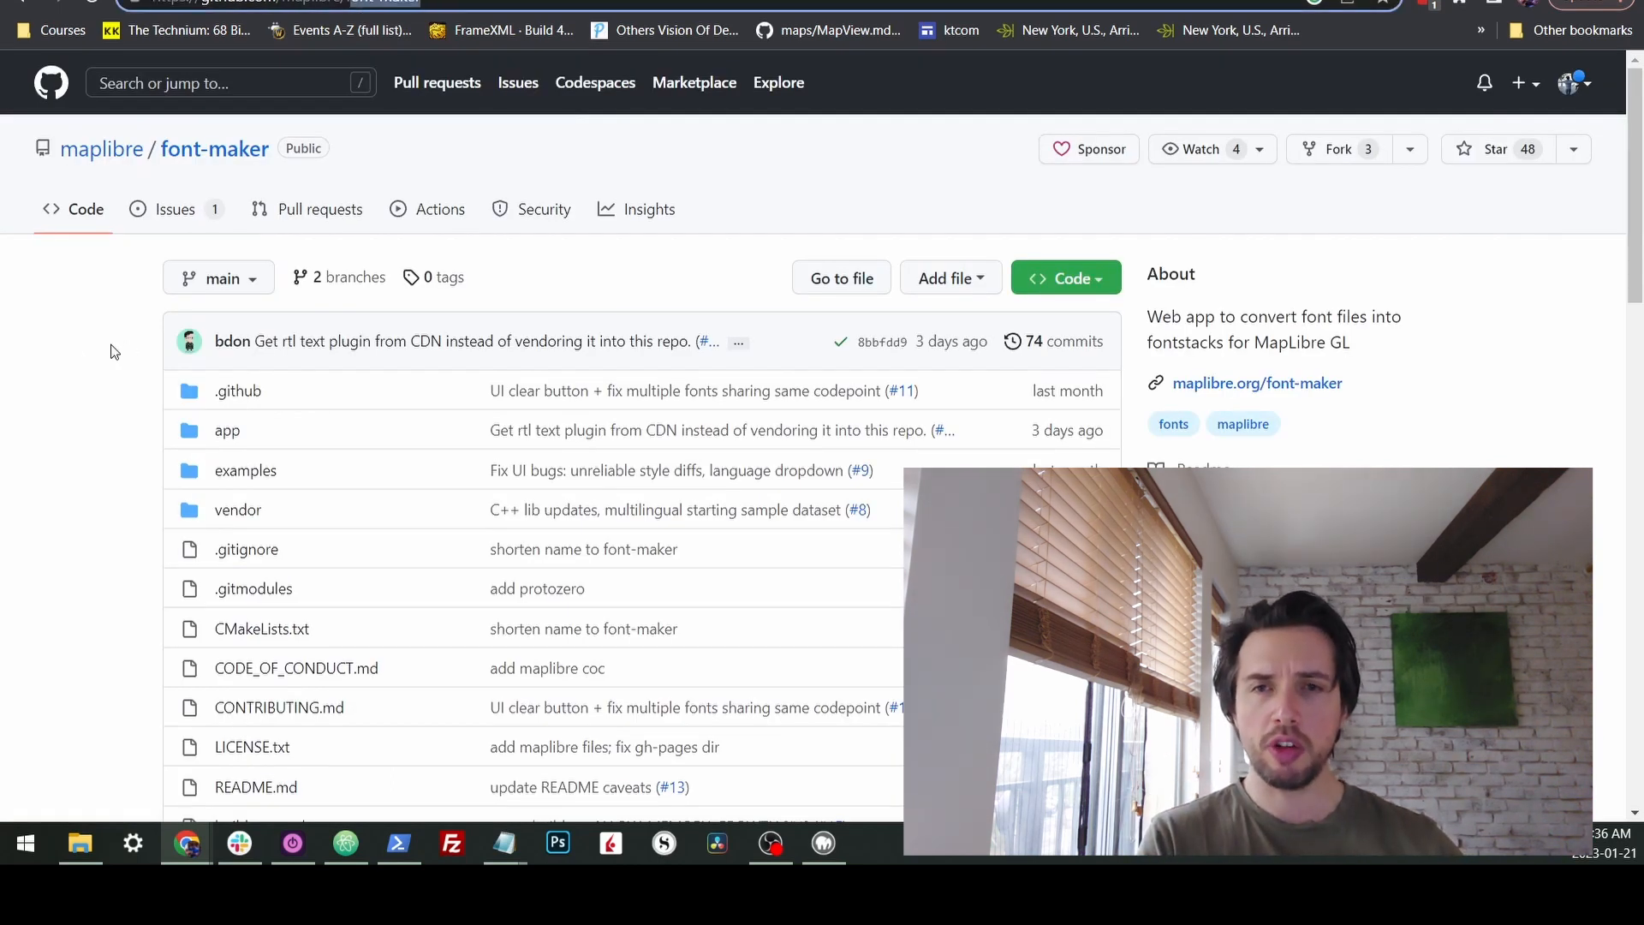
- Convert Aniron-7BaP.ttf in Font Maker and open the downloaded Aniron Regular.zip
scroll(down, 3)
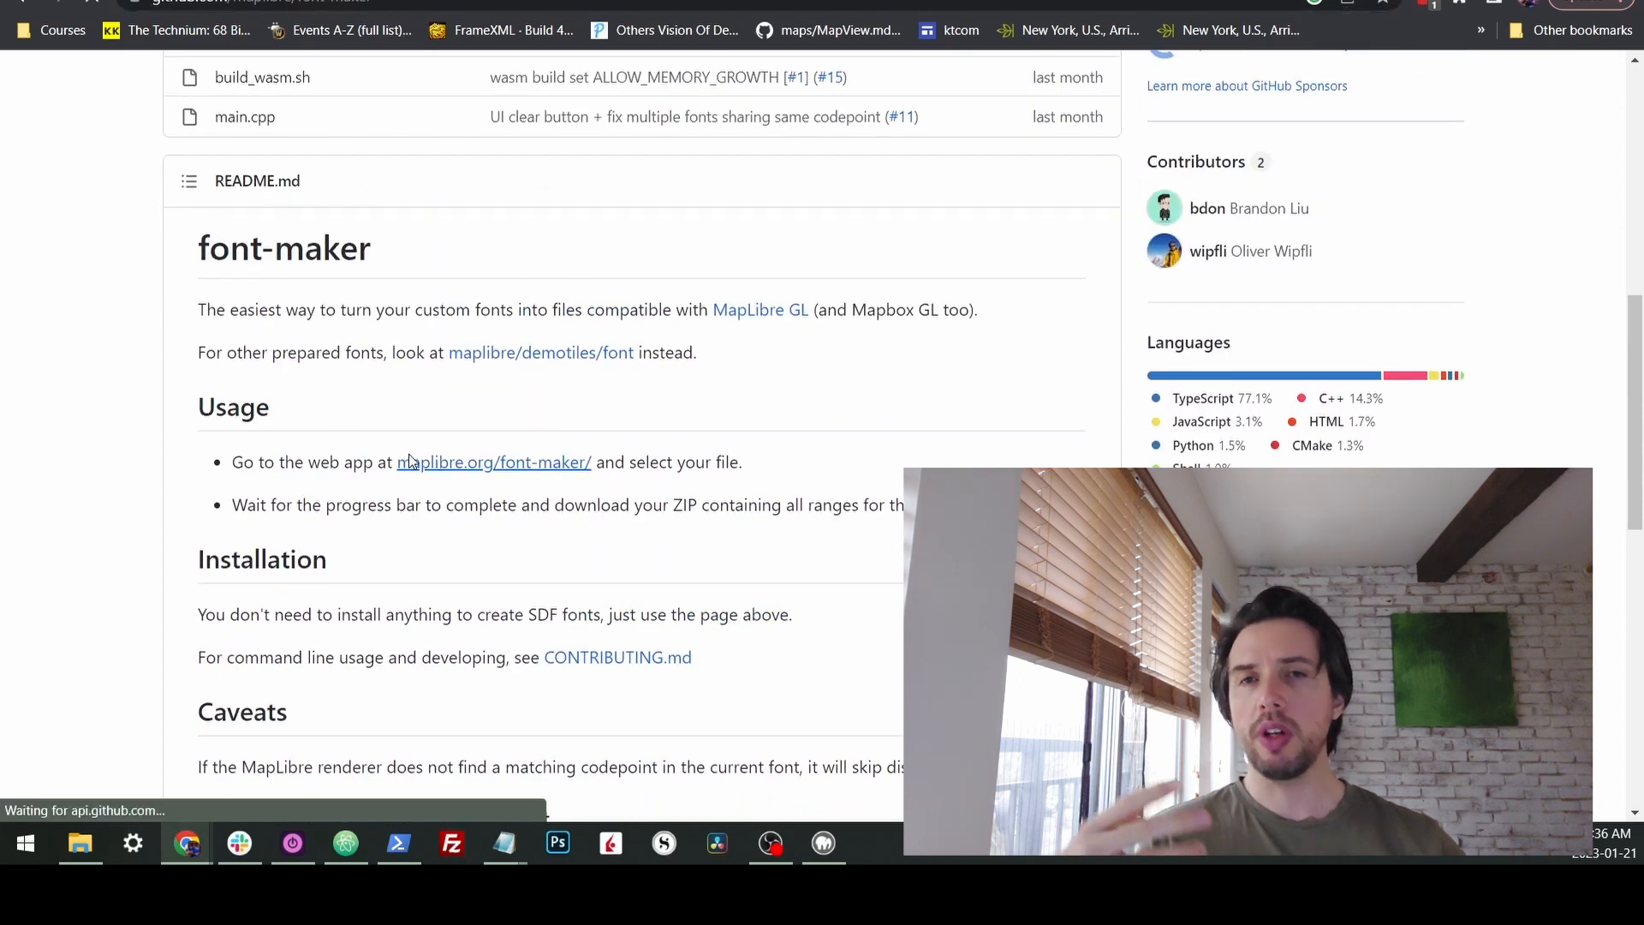
click(494, 461)
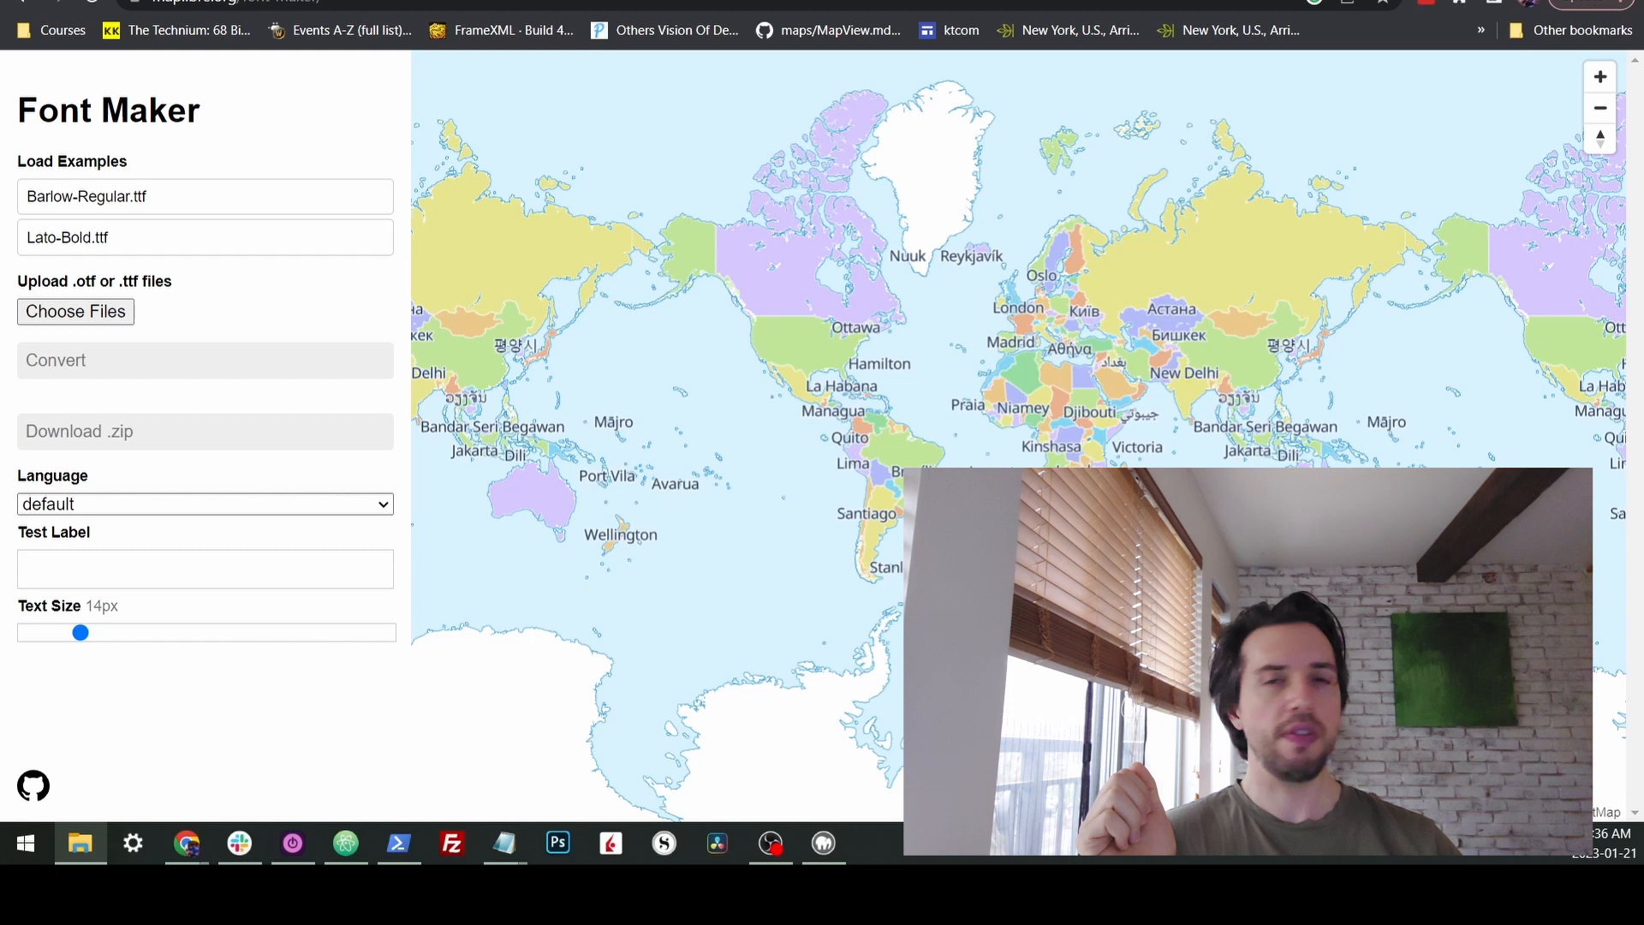
click(74, 311)
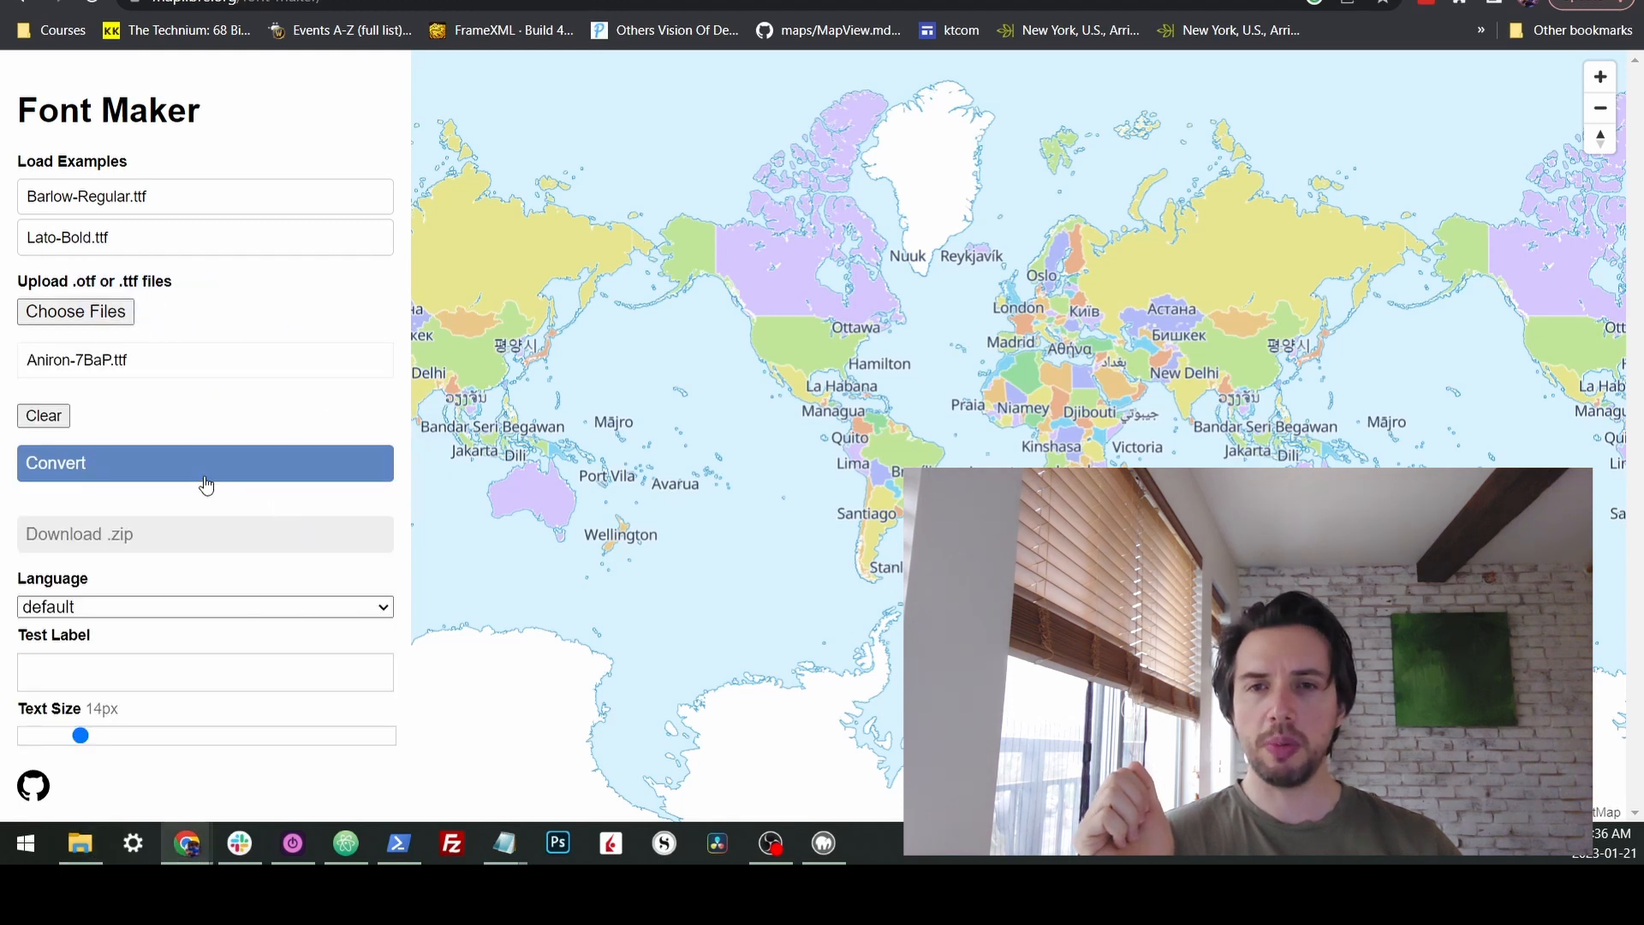
click(205, 463)
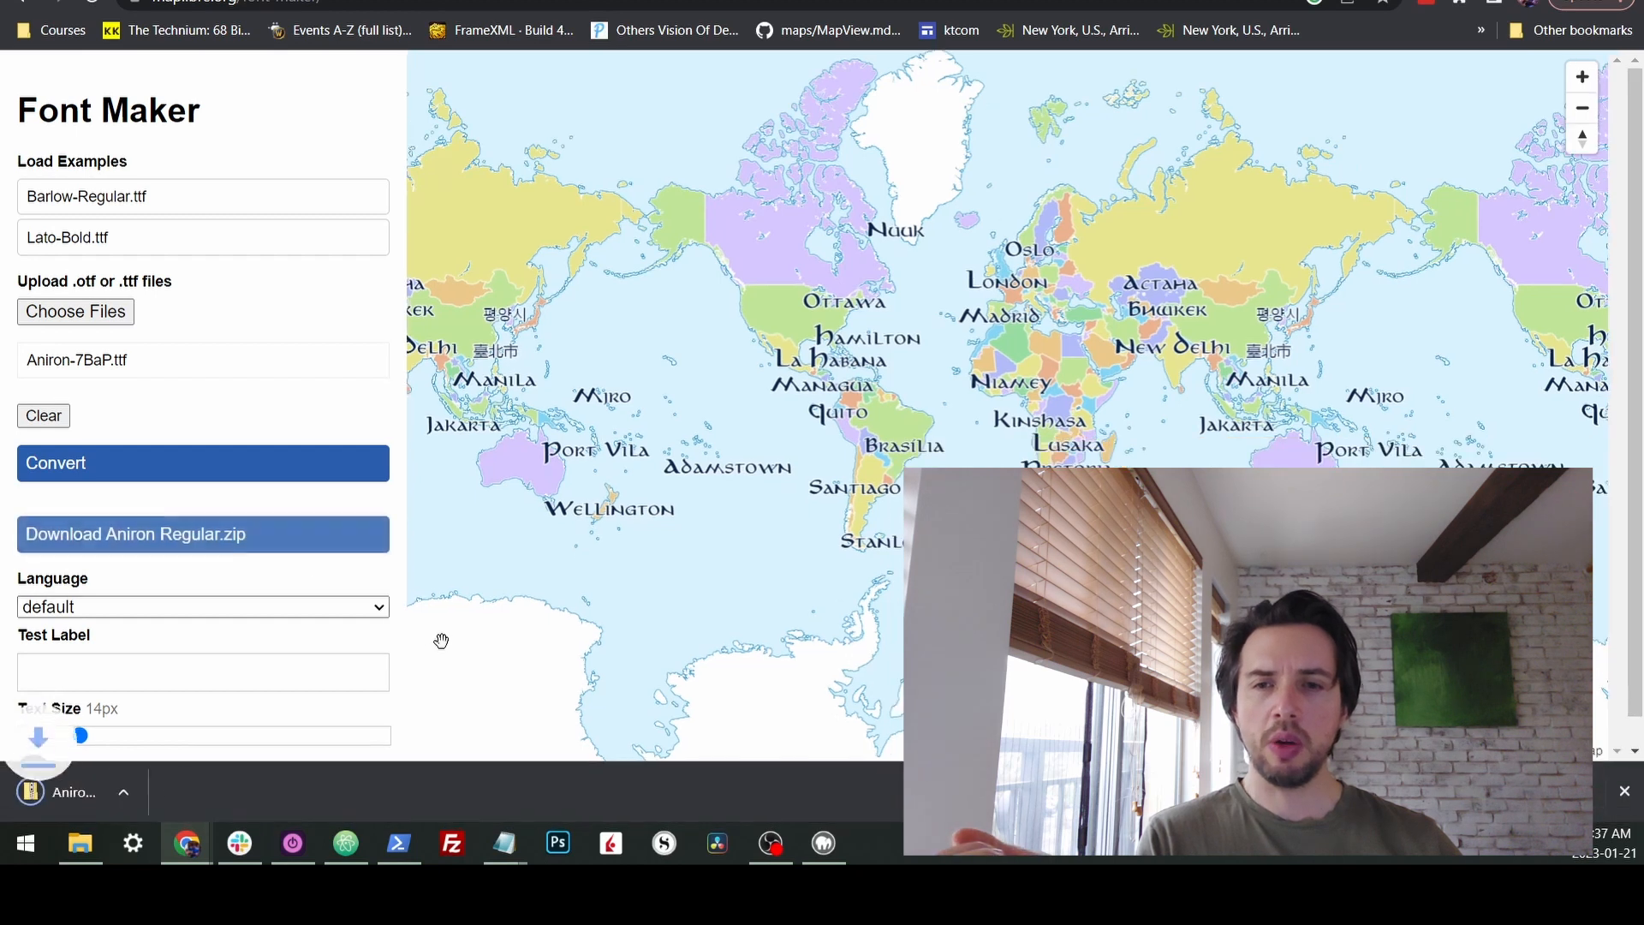
click(202, 533)
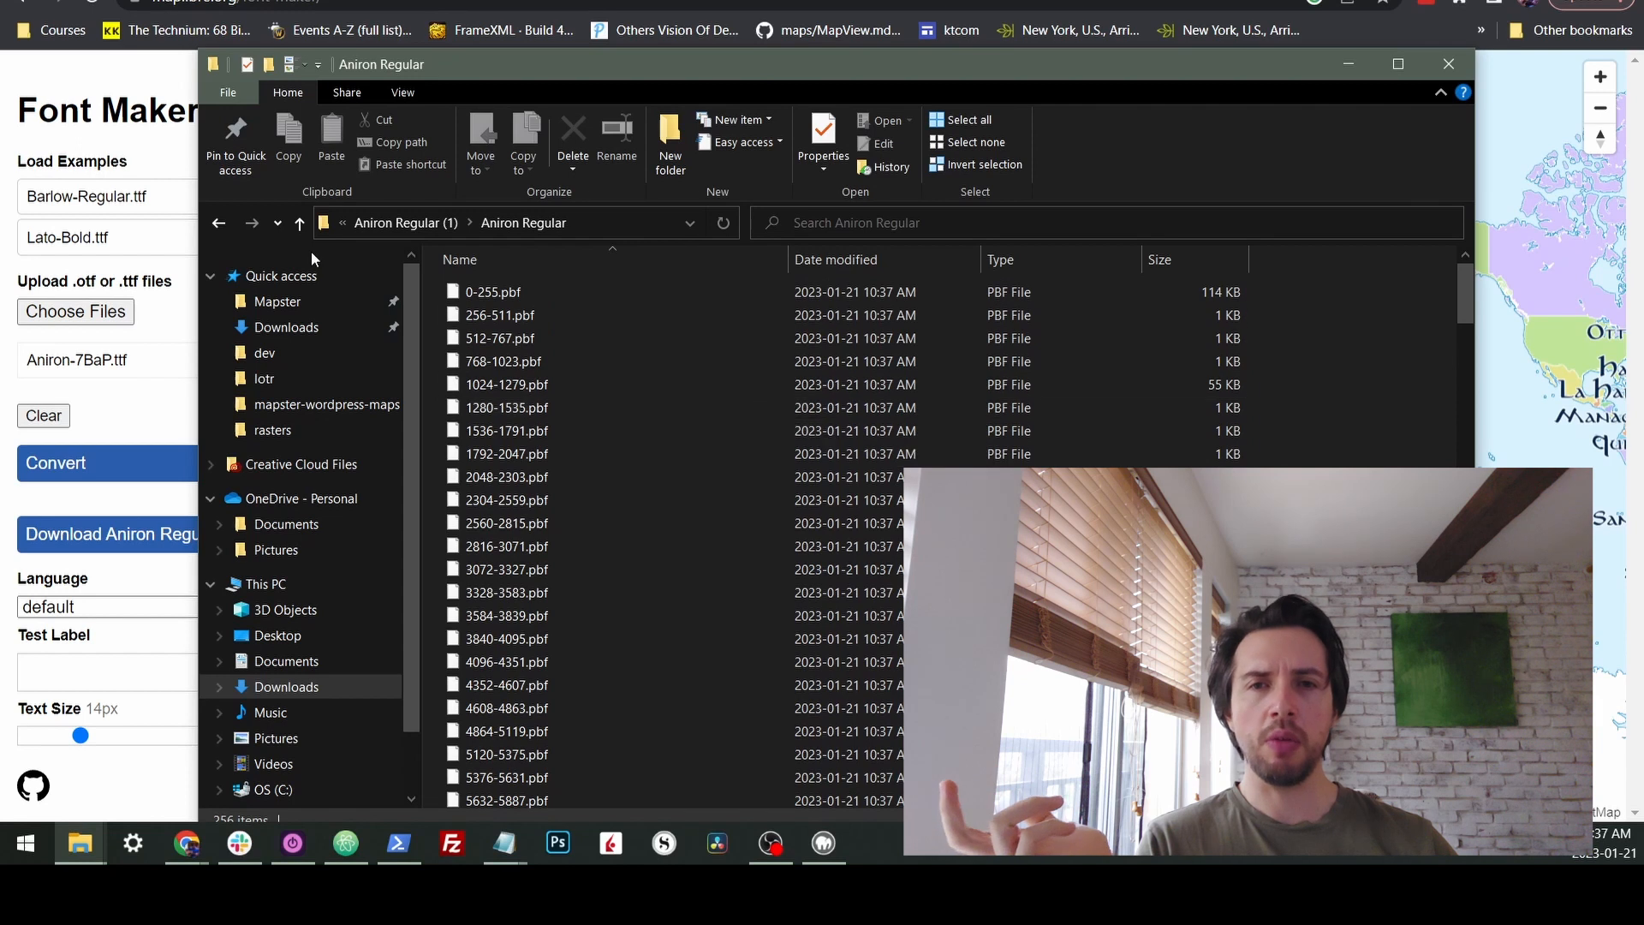
- Copy the extracted Aniron Regular glyph folder into the project's fonts folder
click(298, 223)
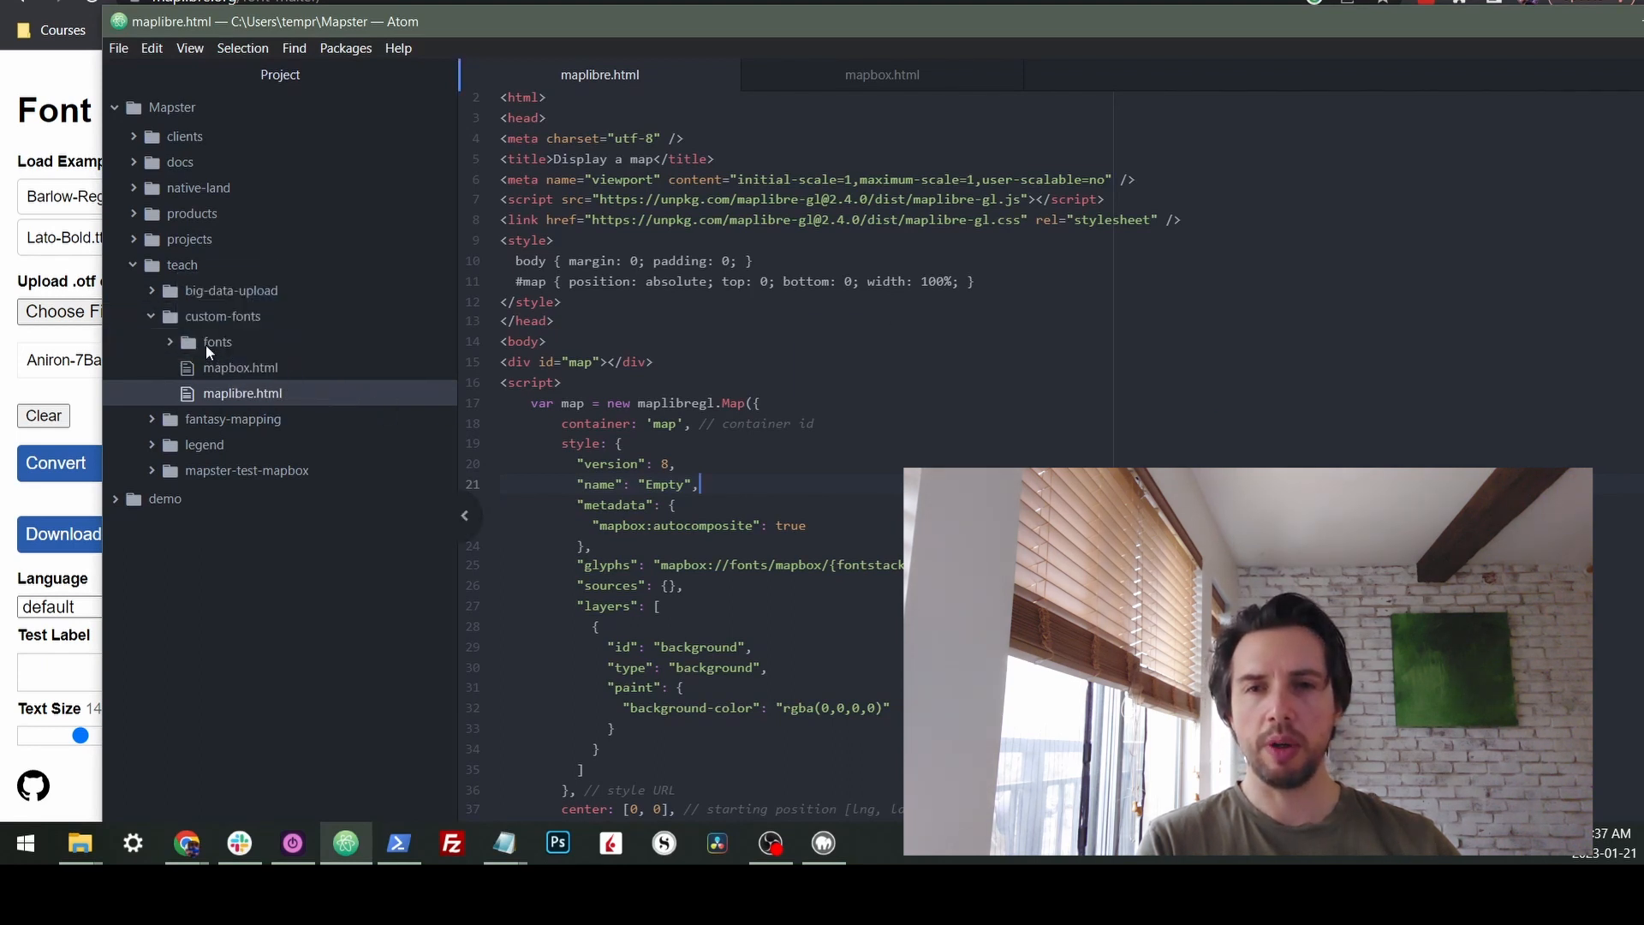
- Expand fonts > Aniron Regular and set glyphs to 'fonts/{fontstack}/{range}.pbf'
click(263, 367)
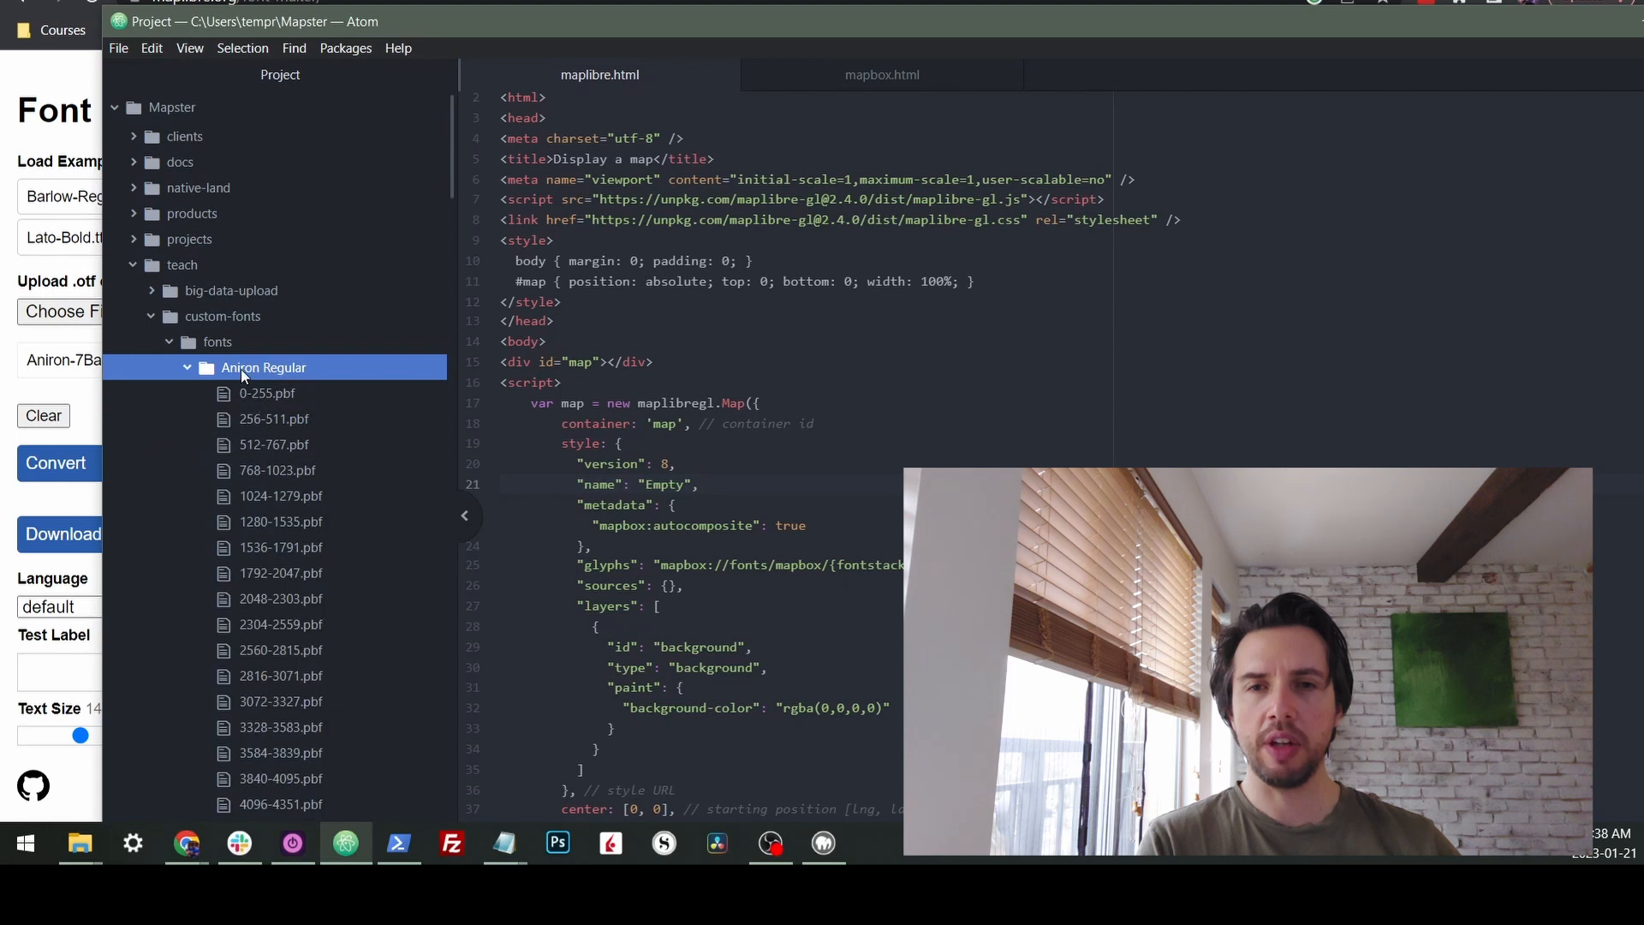
click(187, 368)
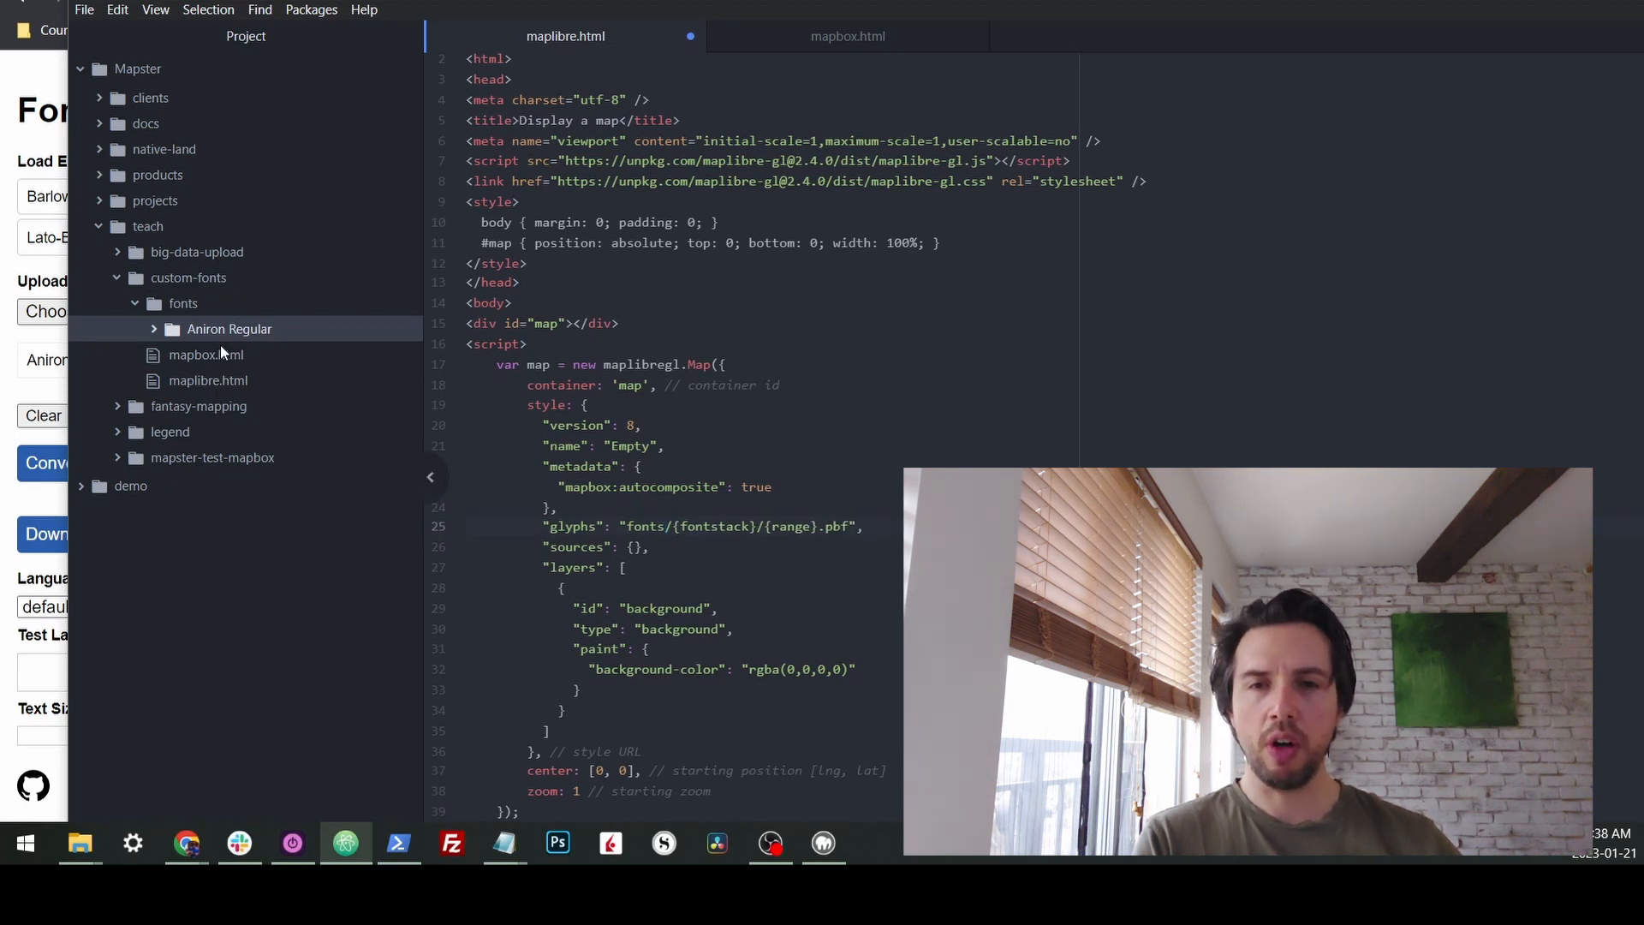
click(667, 525)
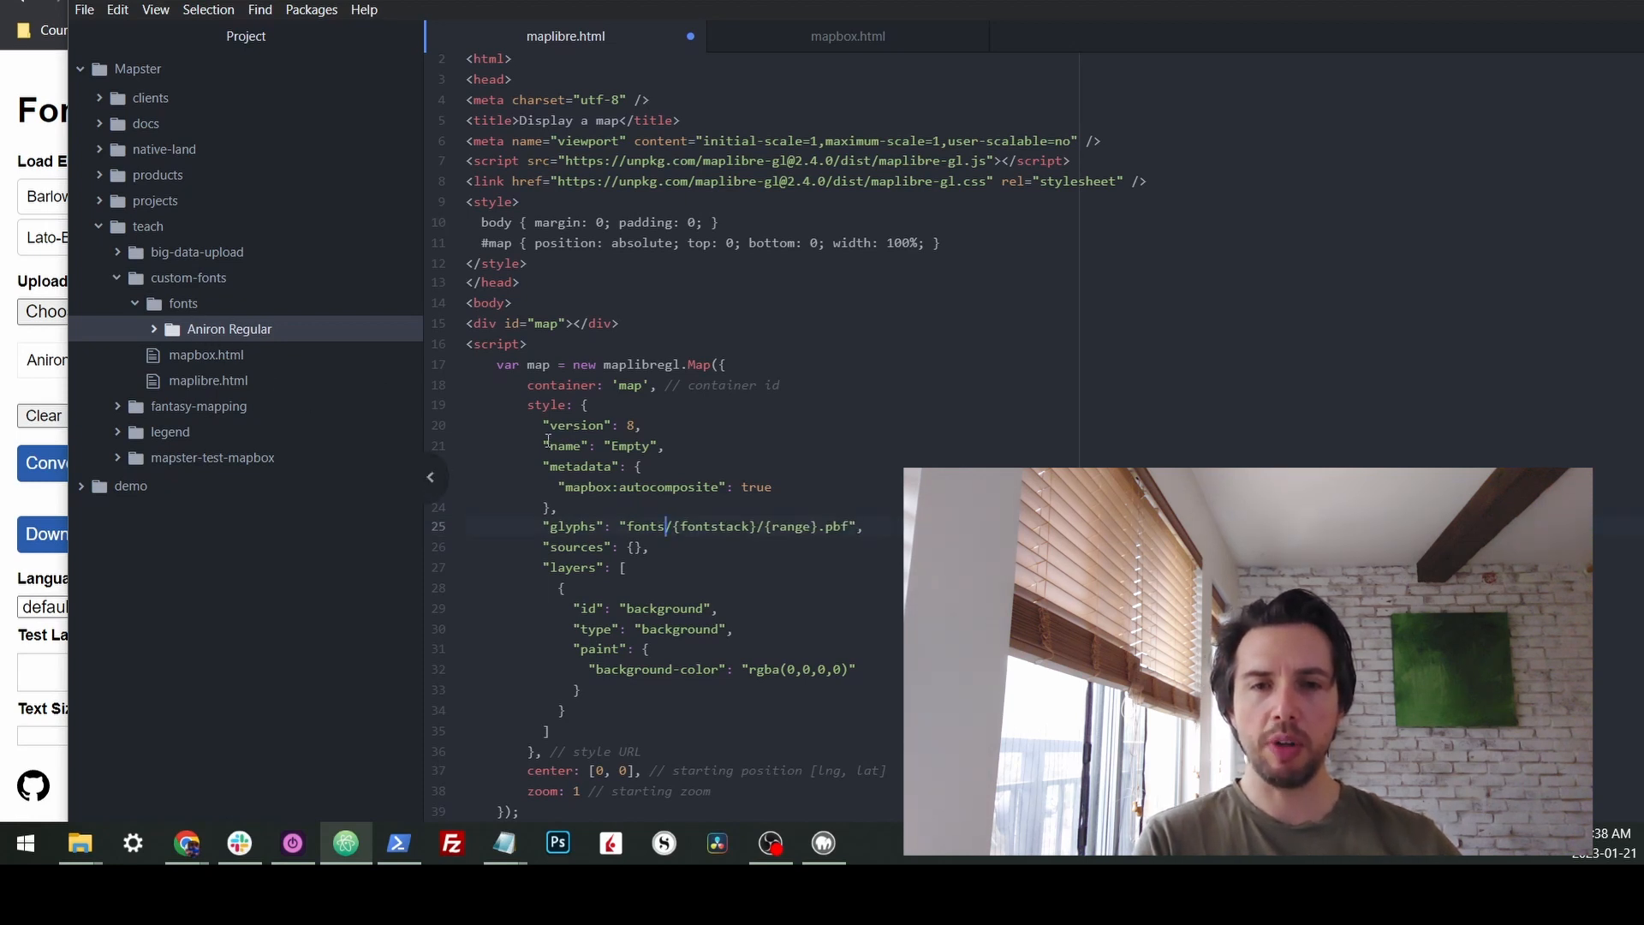
double_click(715, 525)
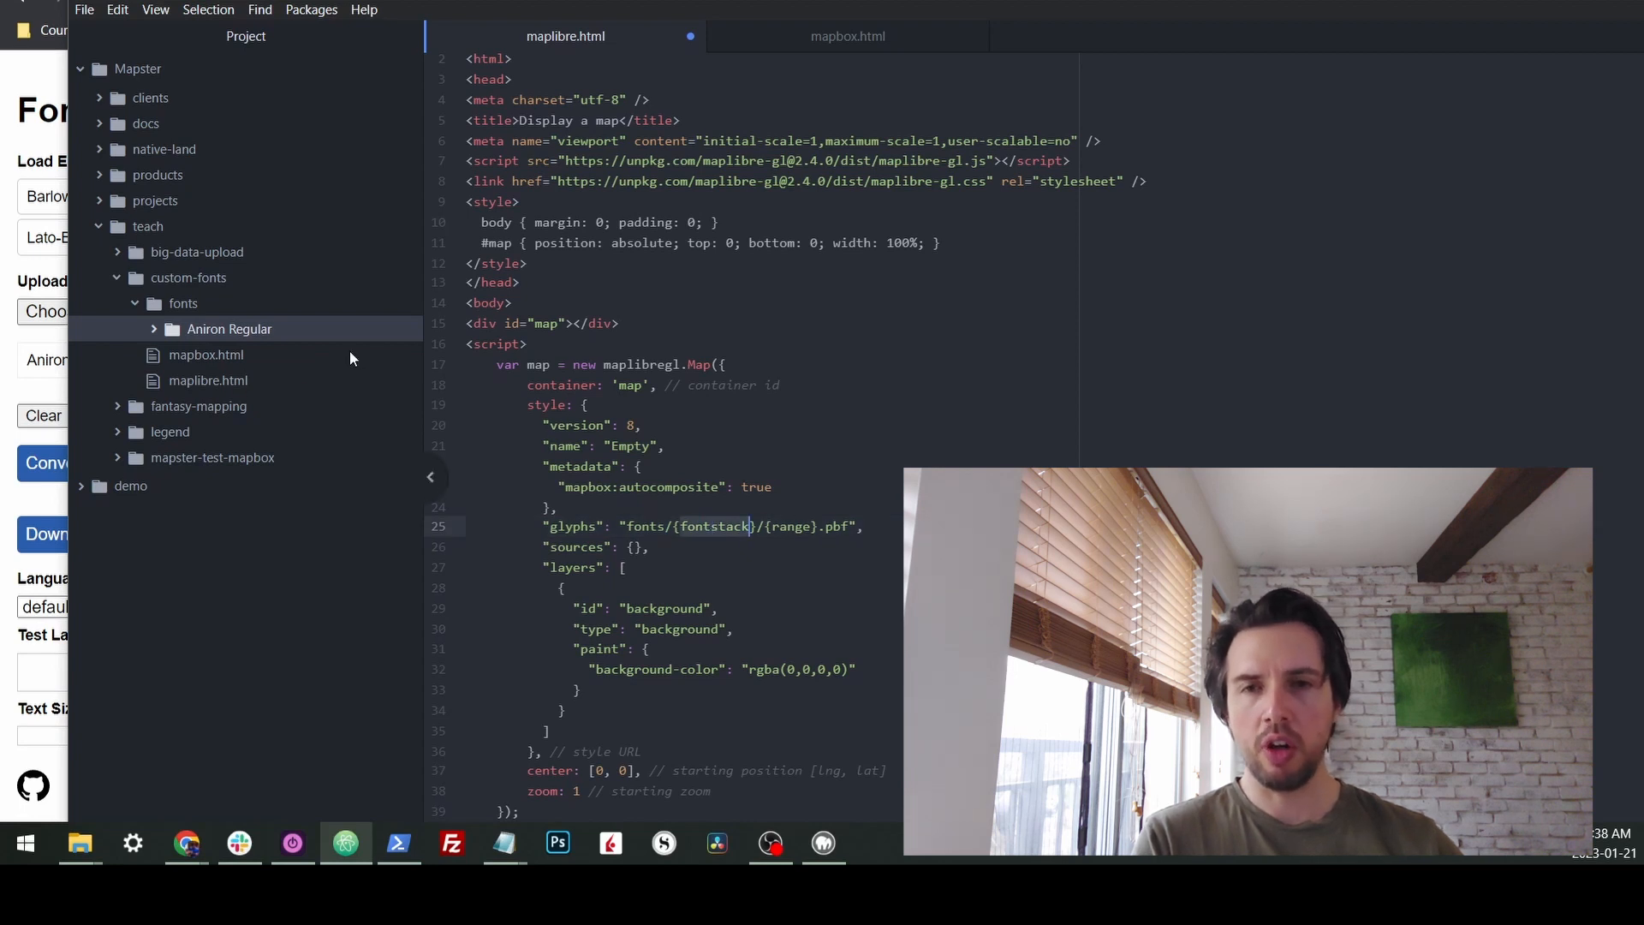
click(229, 328)
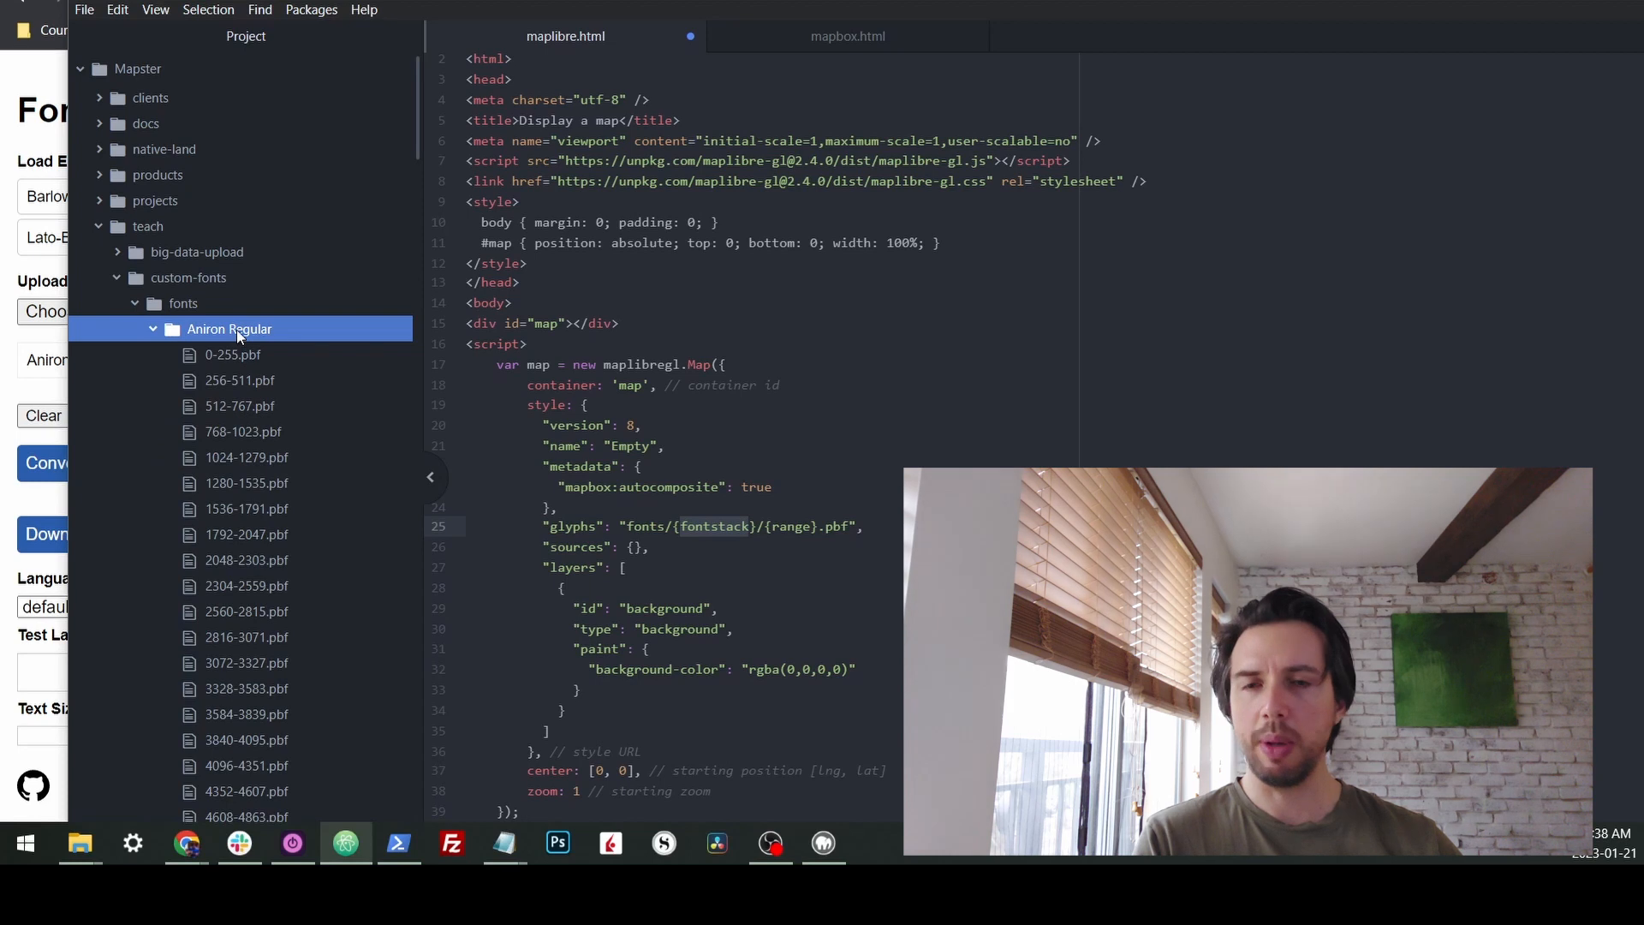
click(153, 328)
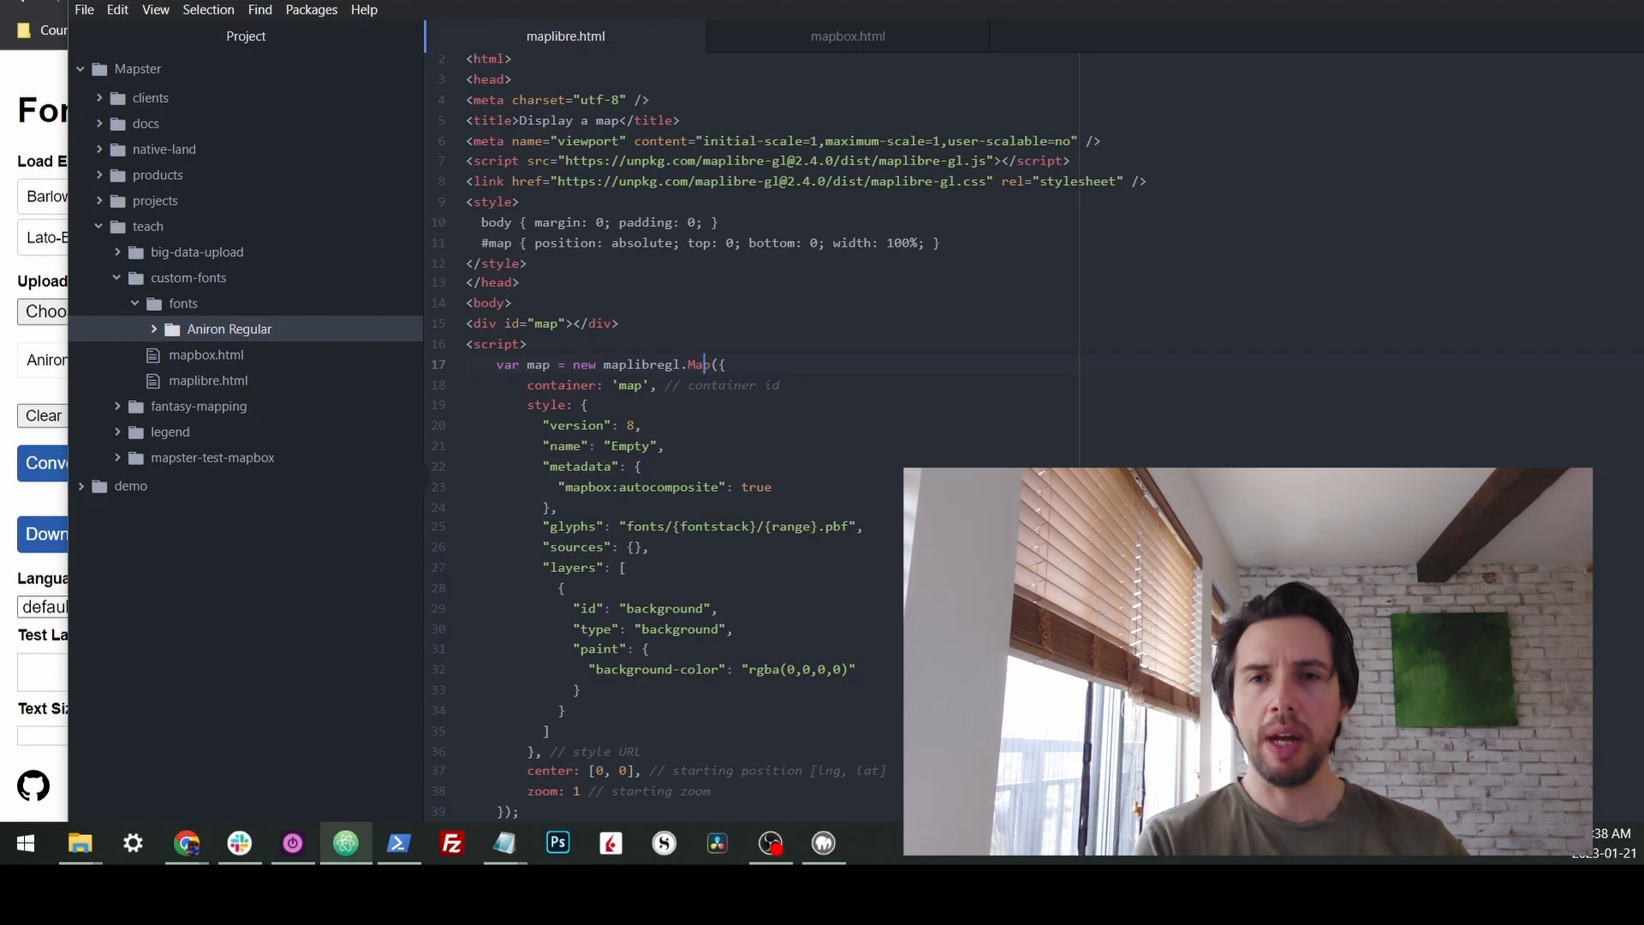
click(185, 842)
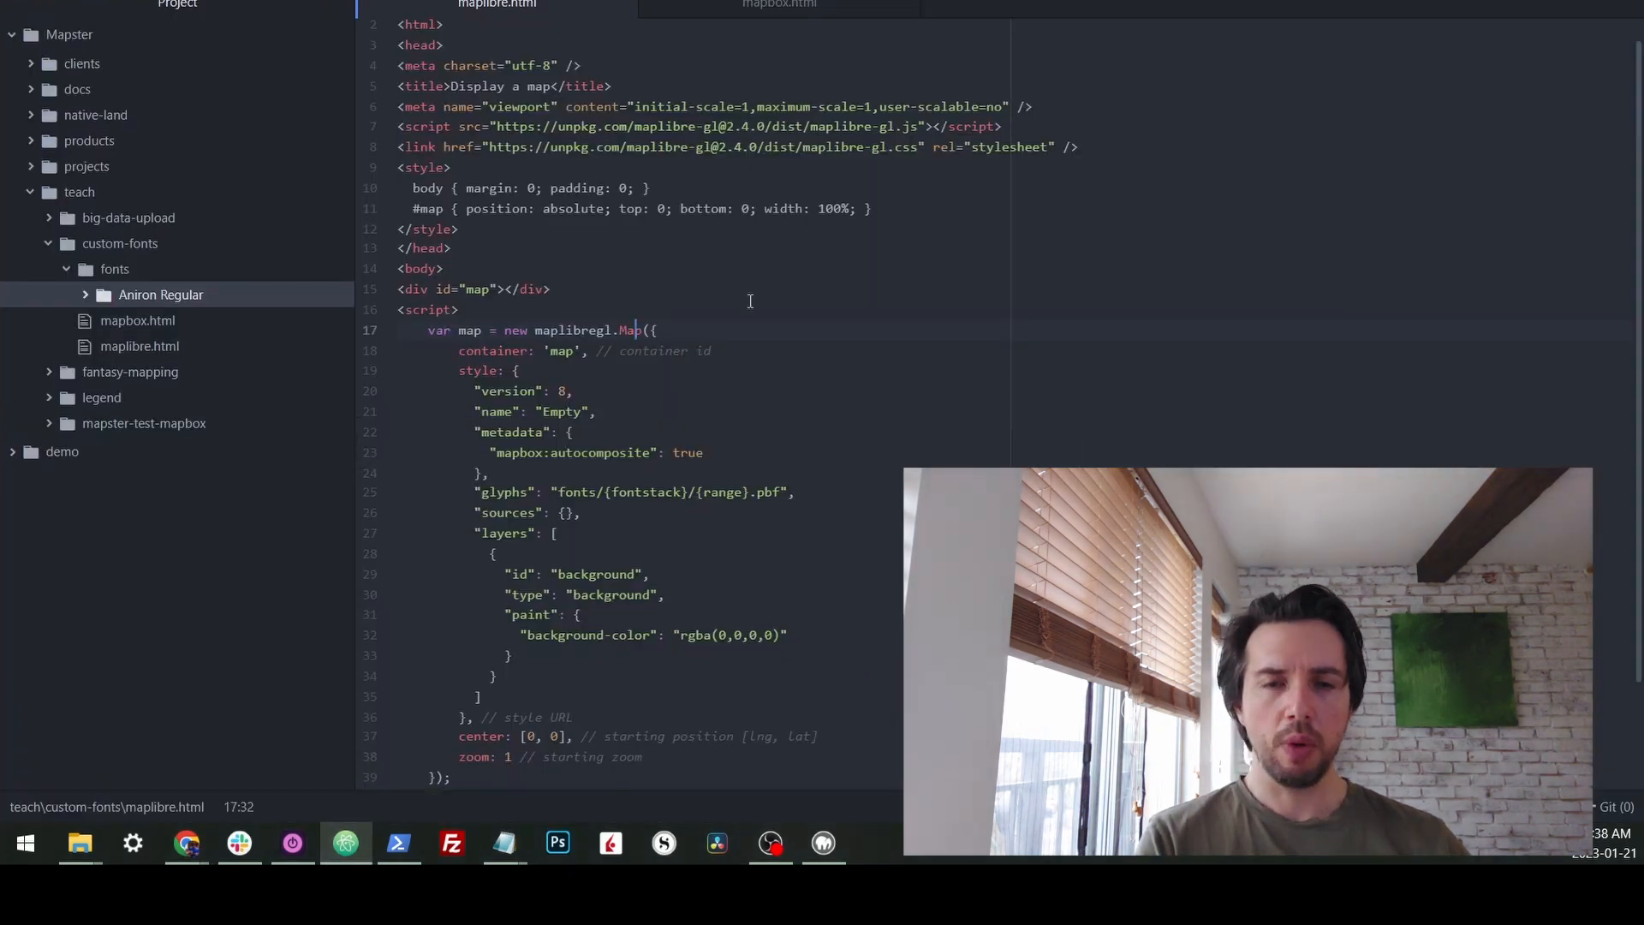
- Start a map.on('load') handler that adds the 'my-point' GeoJSON source
scroll(down, 3)
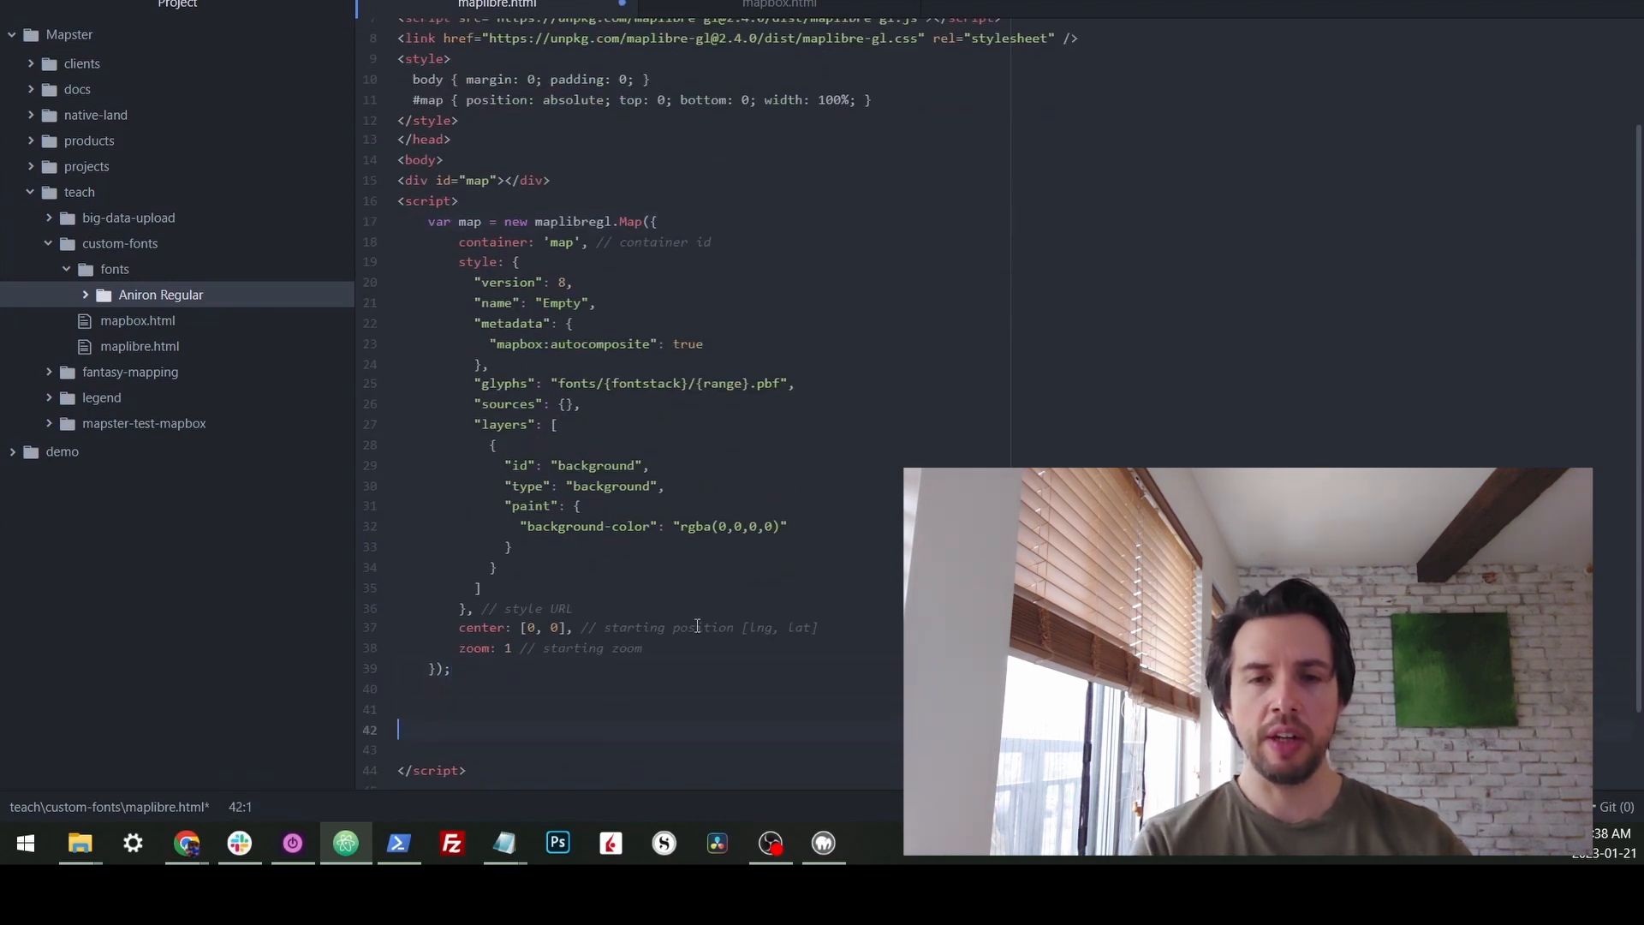
text(map.on('load'))
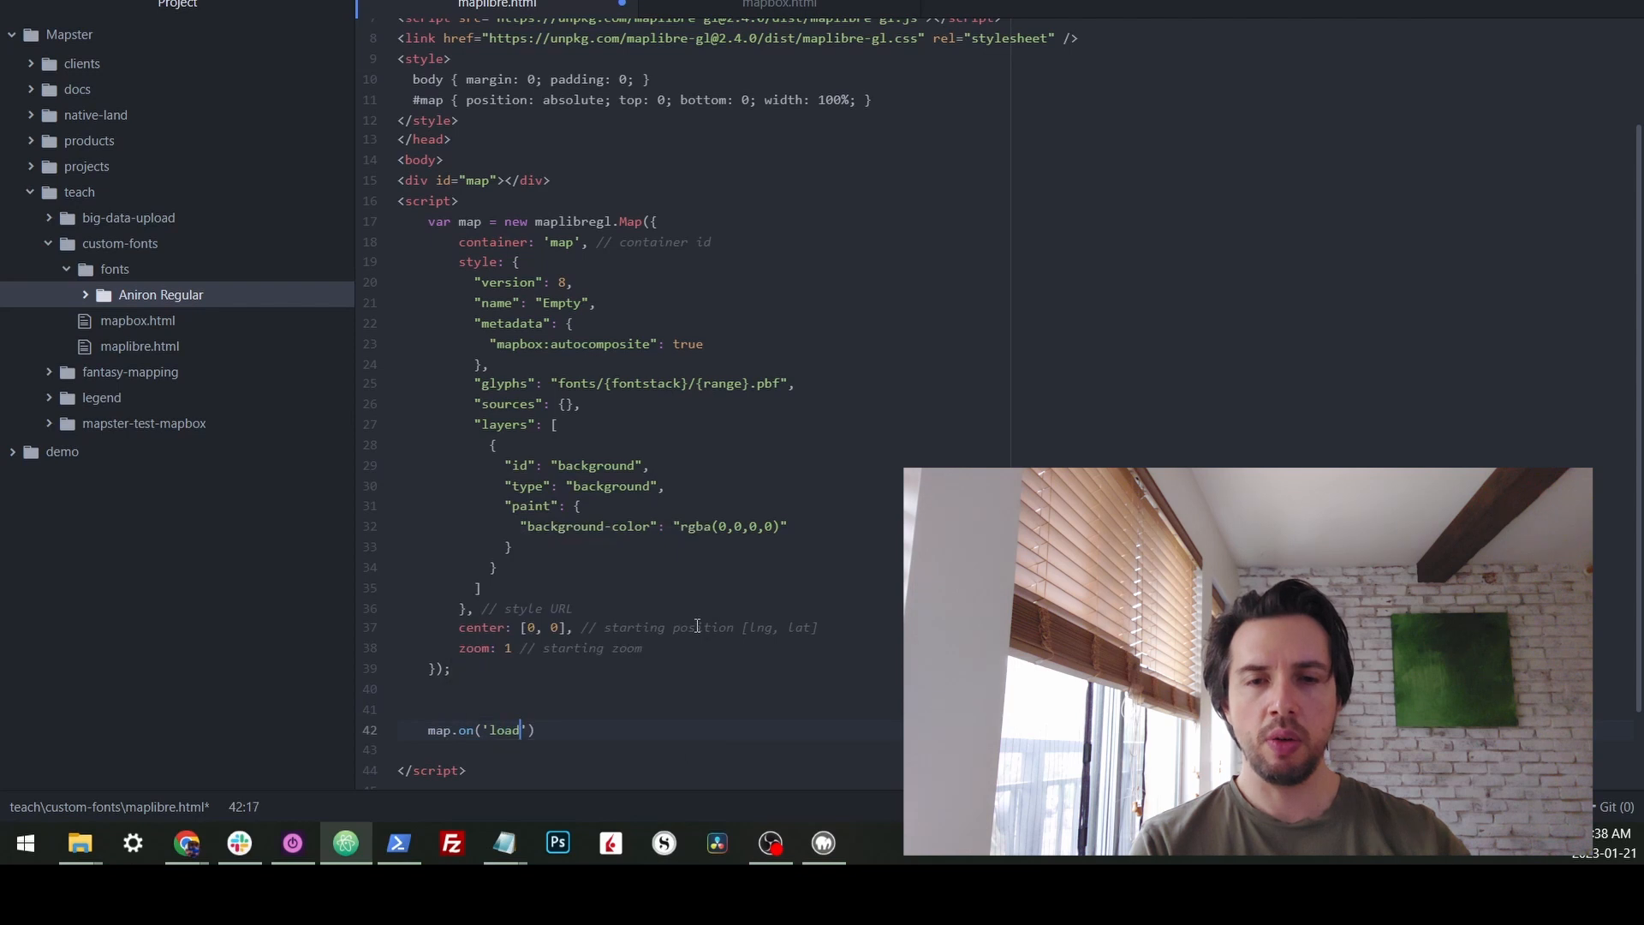
text(, () => {)
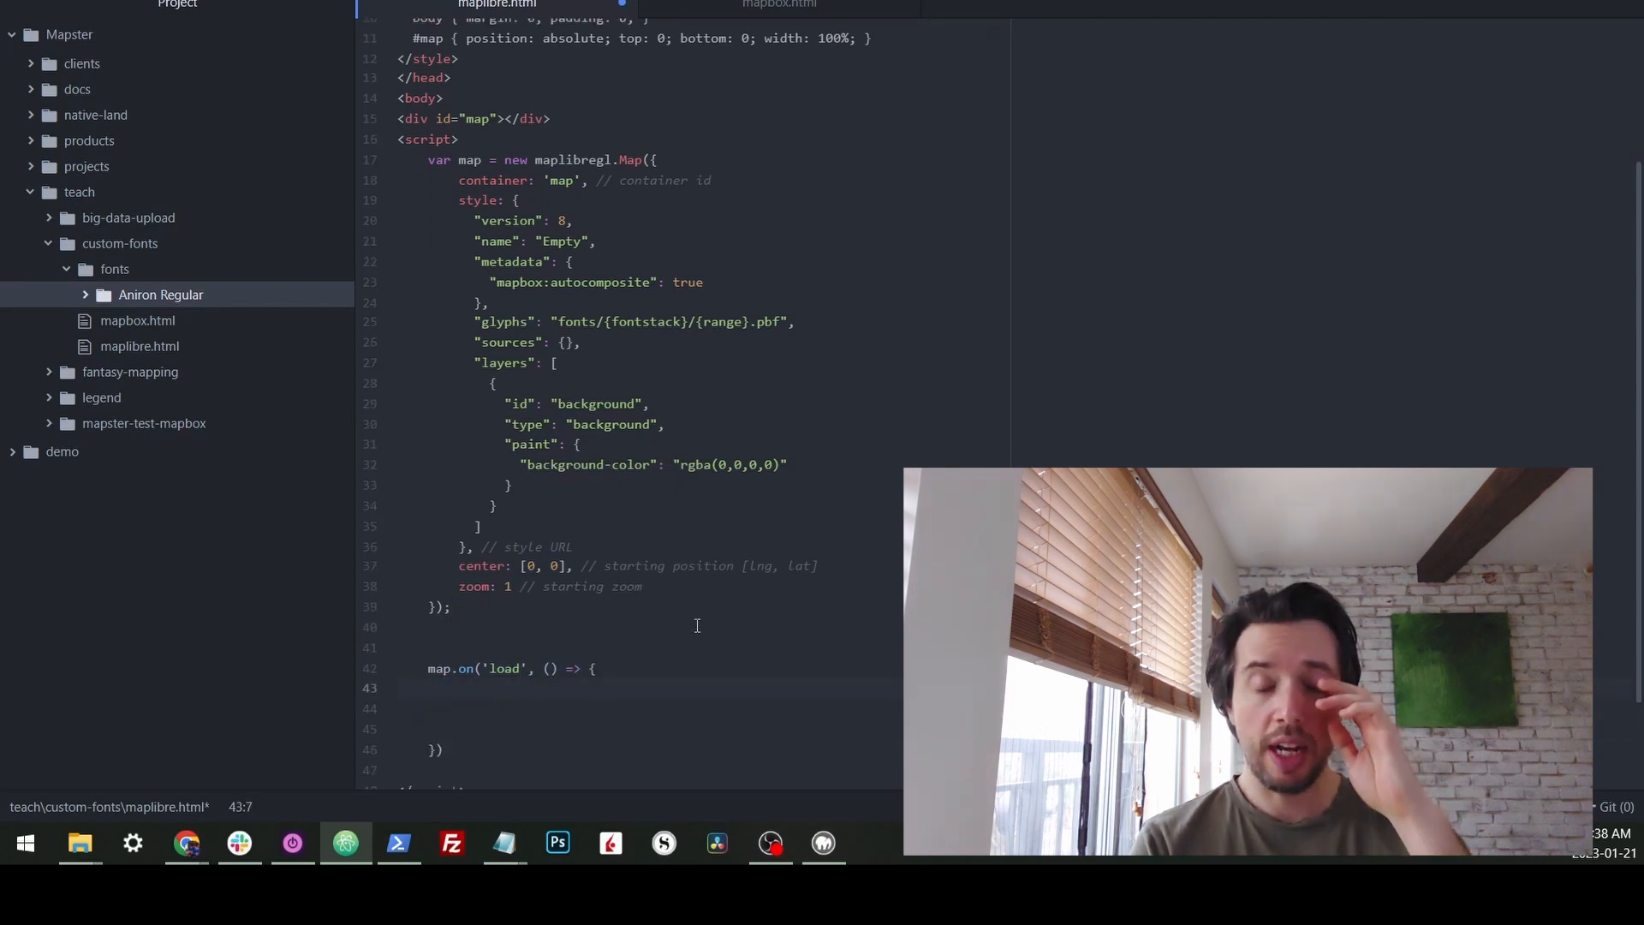
text(const geoJSON = {)
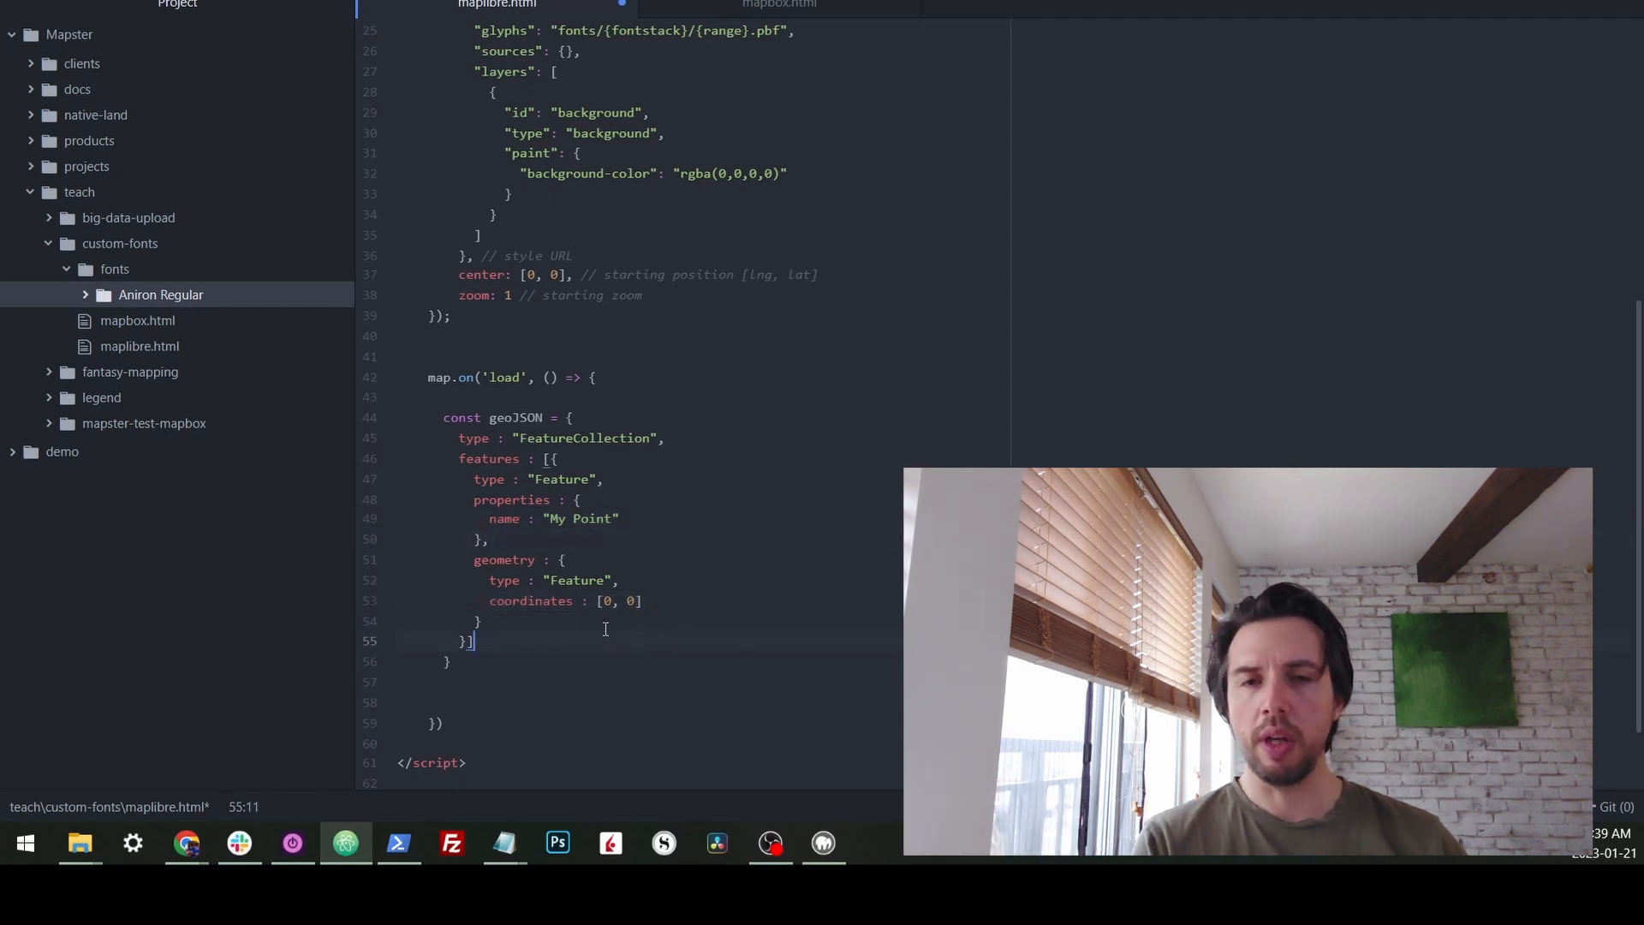
text(map.addSource('my-point', {)
text(type : "s)
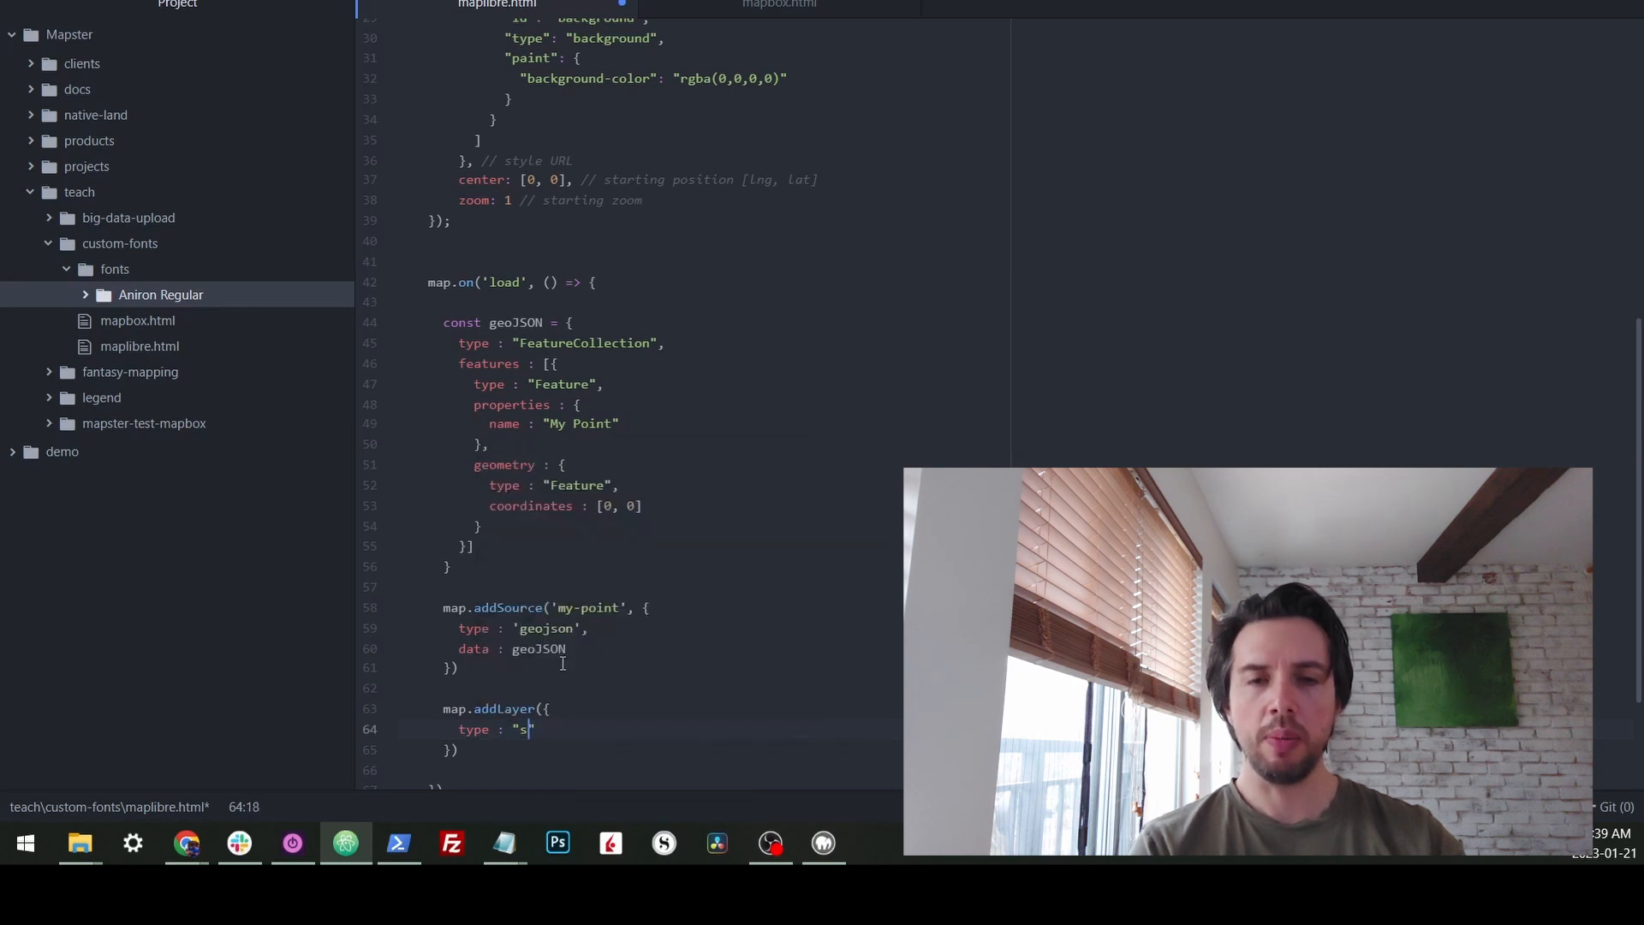
- Add symbol layer 'my-point-layer' on source 'my-point' with text-field ['get','name']
text(ymbol",)
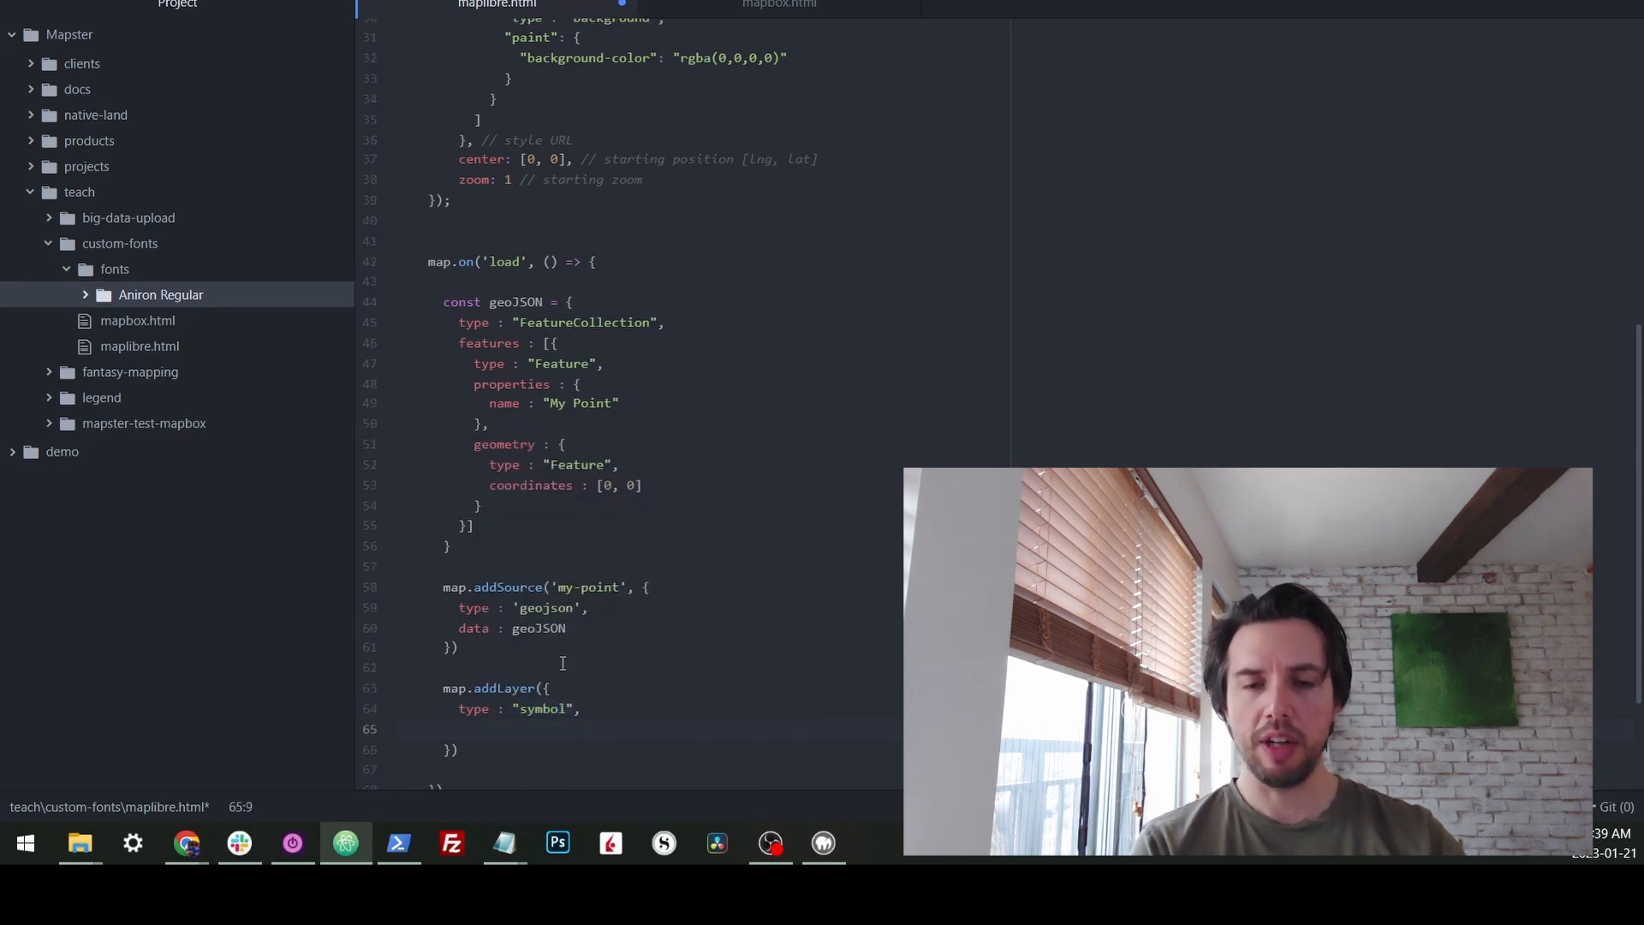
text(source : 'my-point')
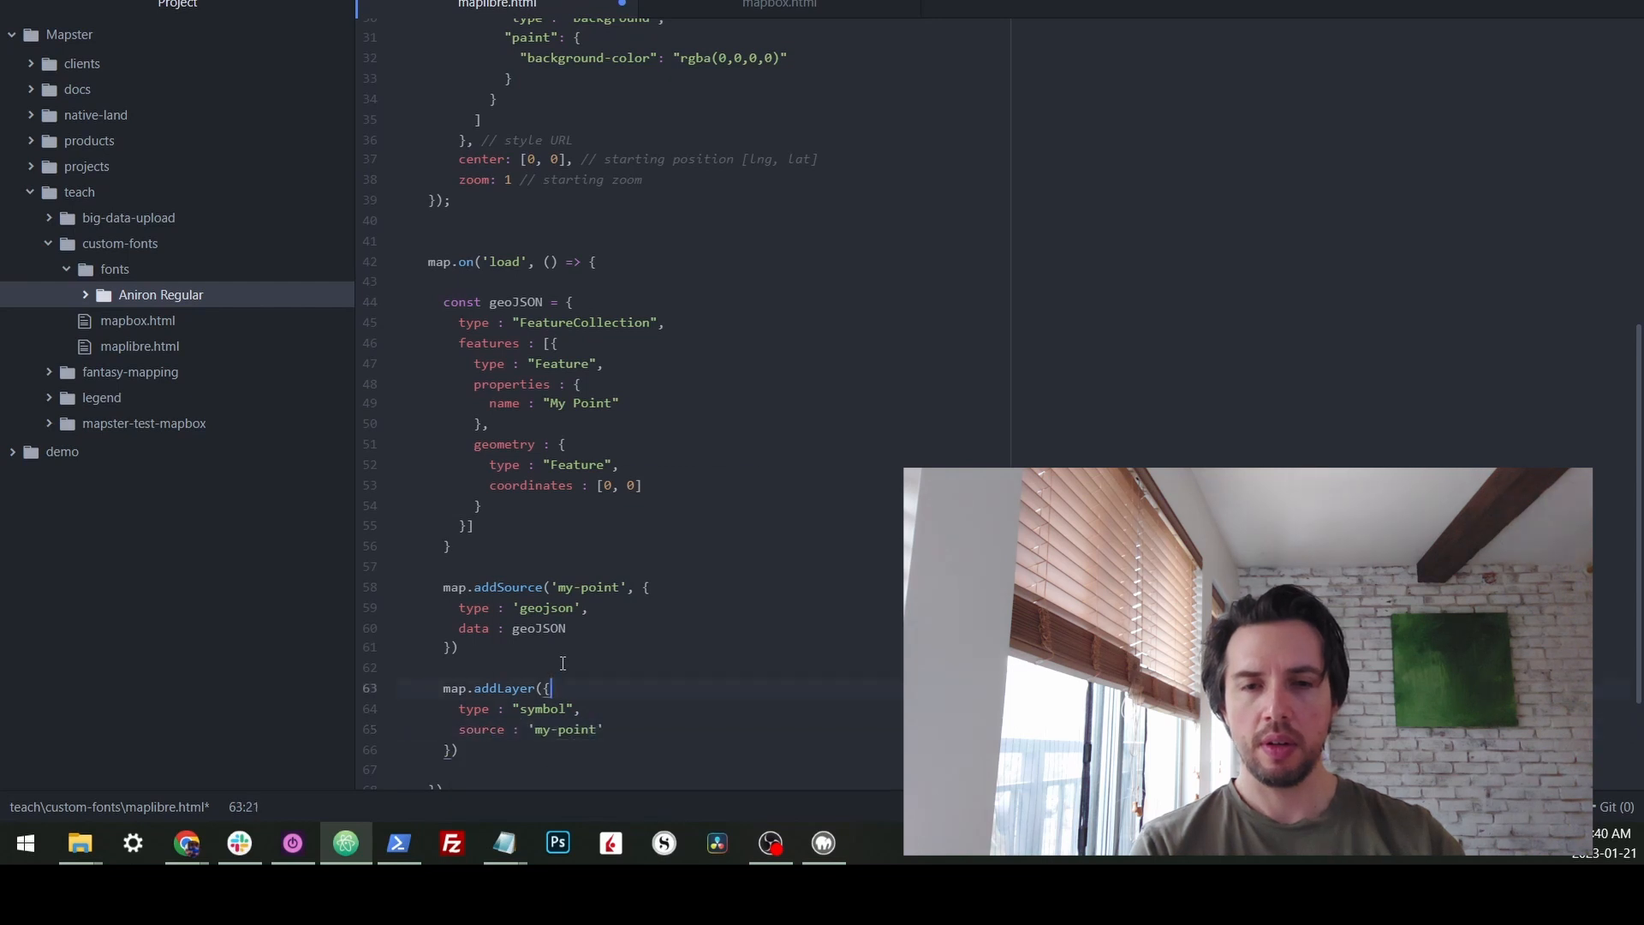
text(id : 'my-point-layer',)
text(layout : {)
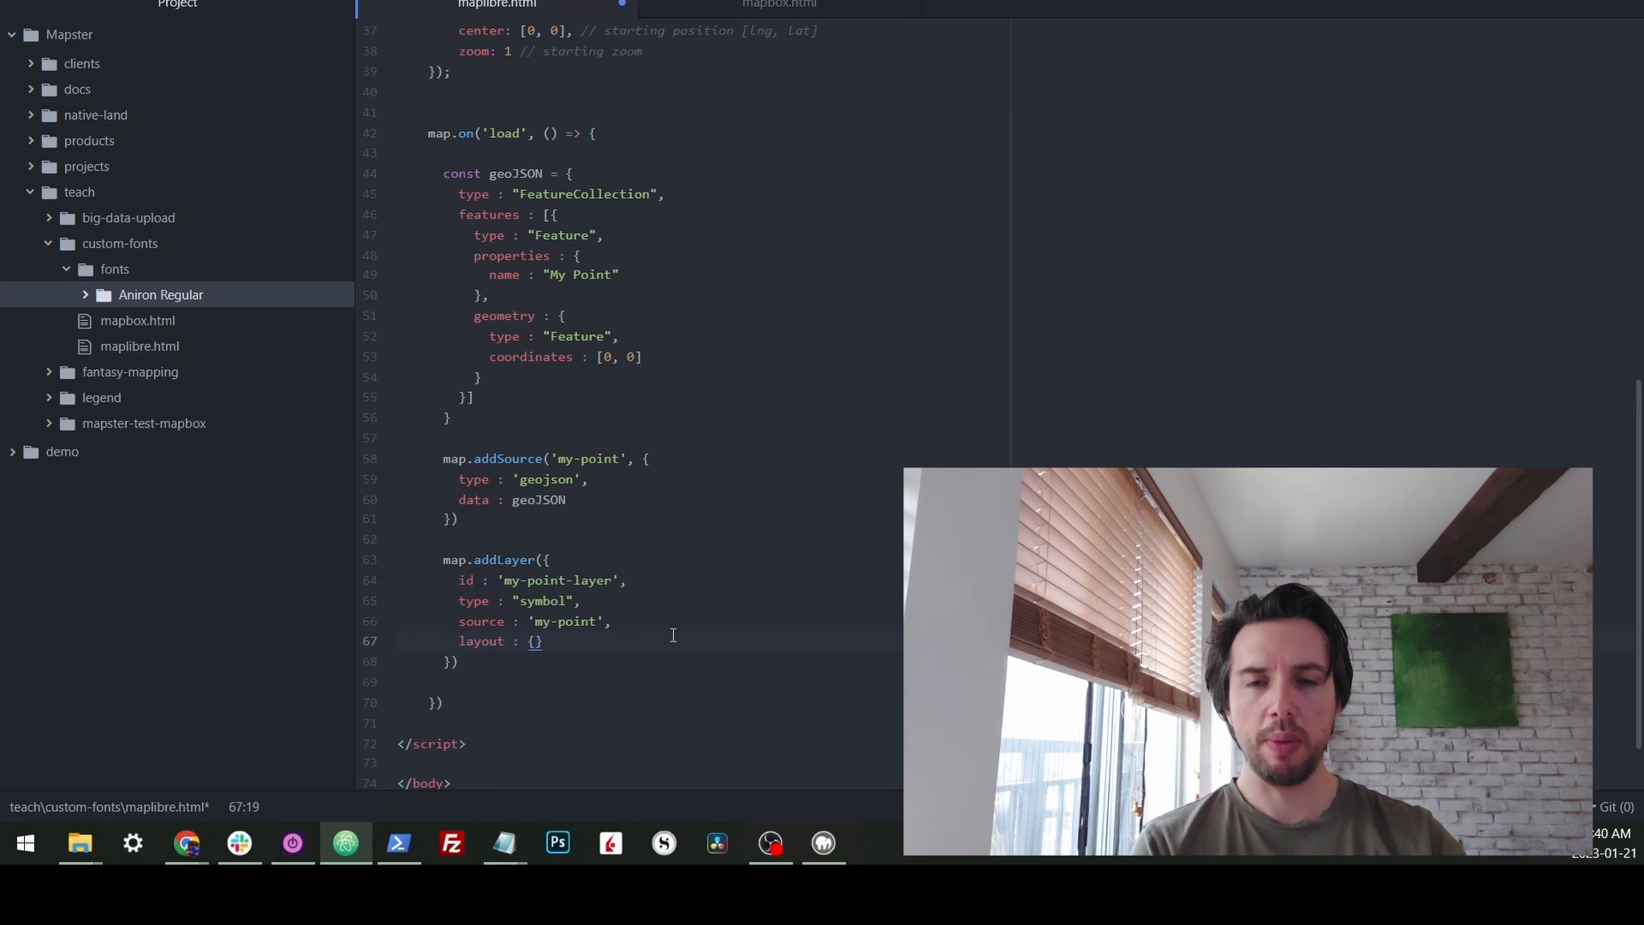
text(text-f)
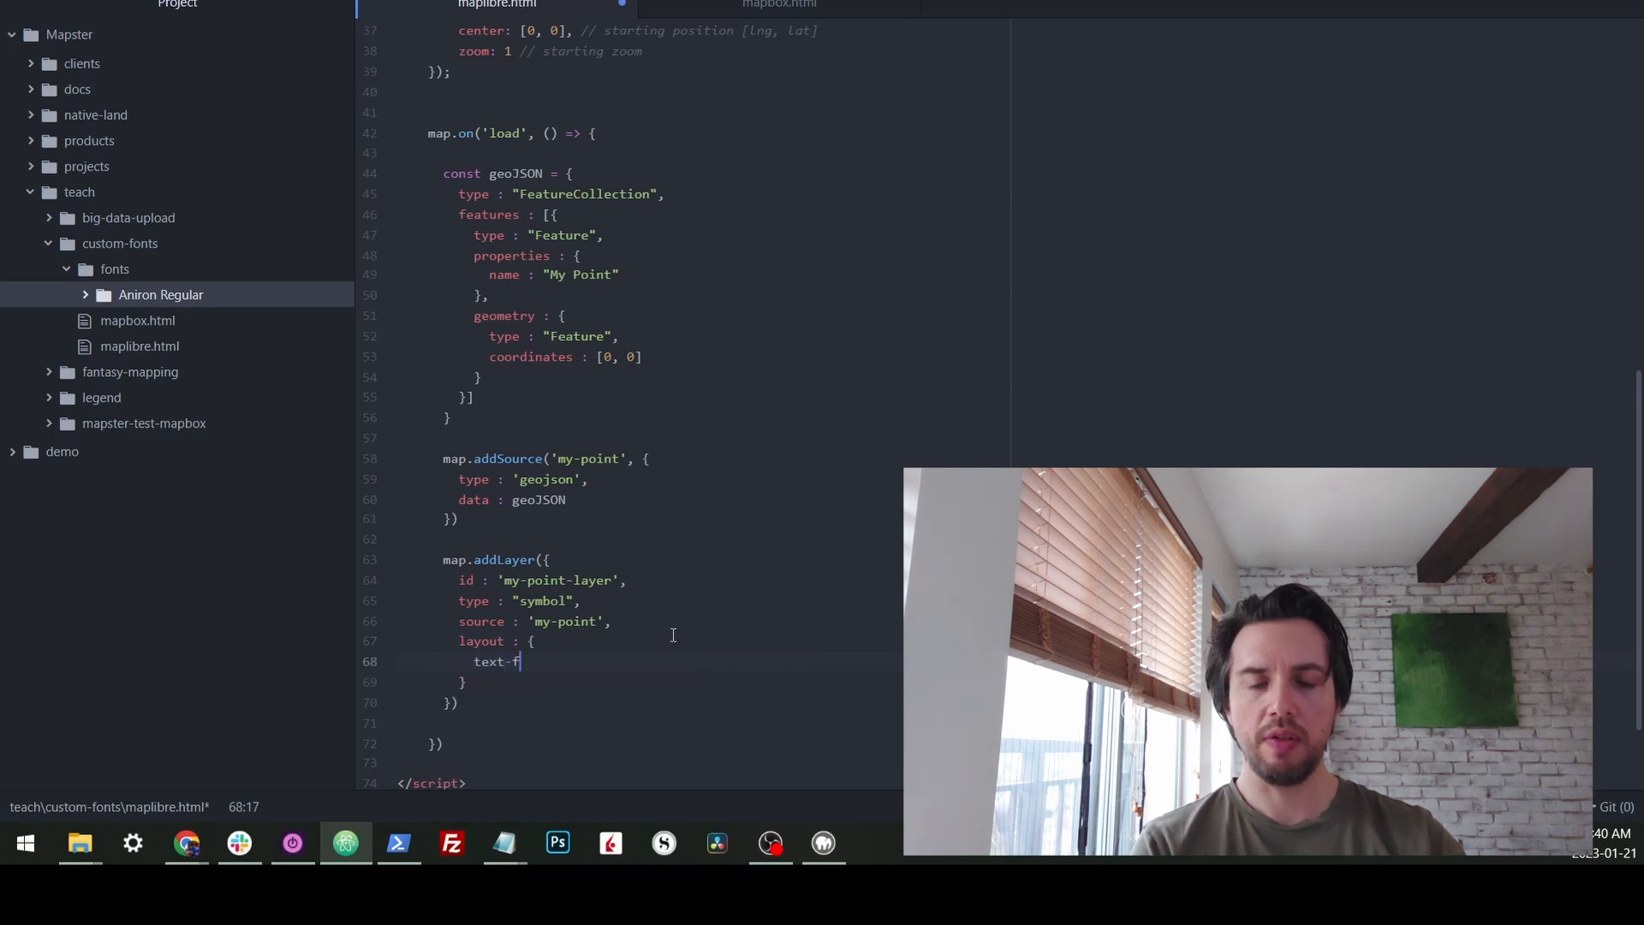
text(')
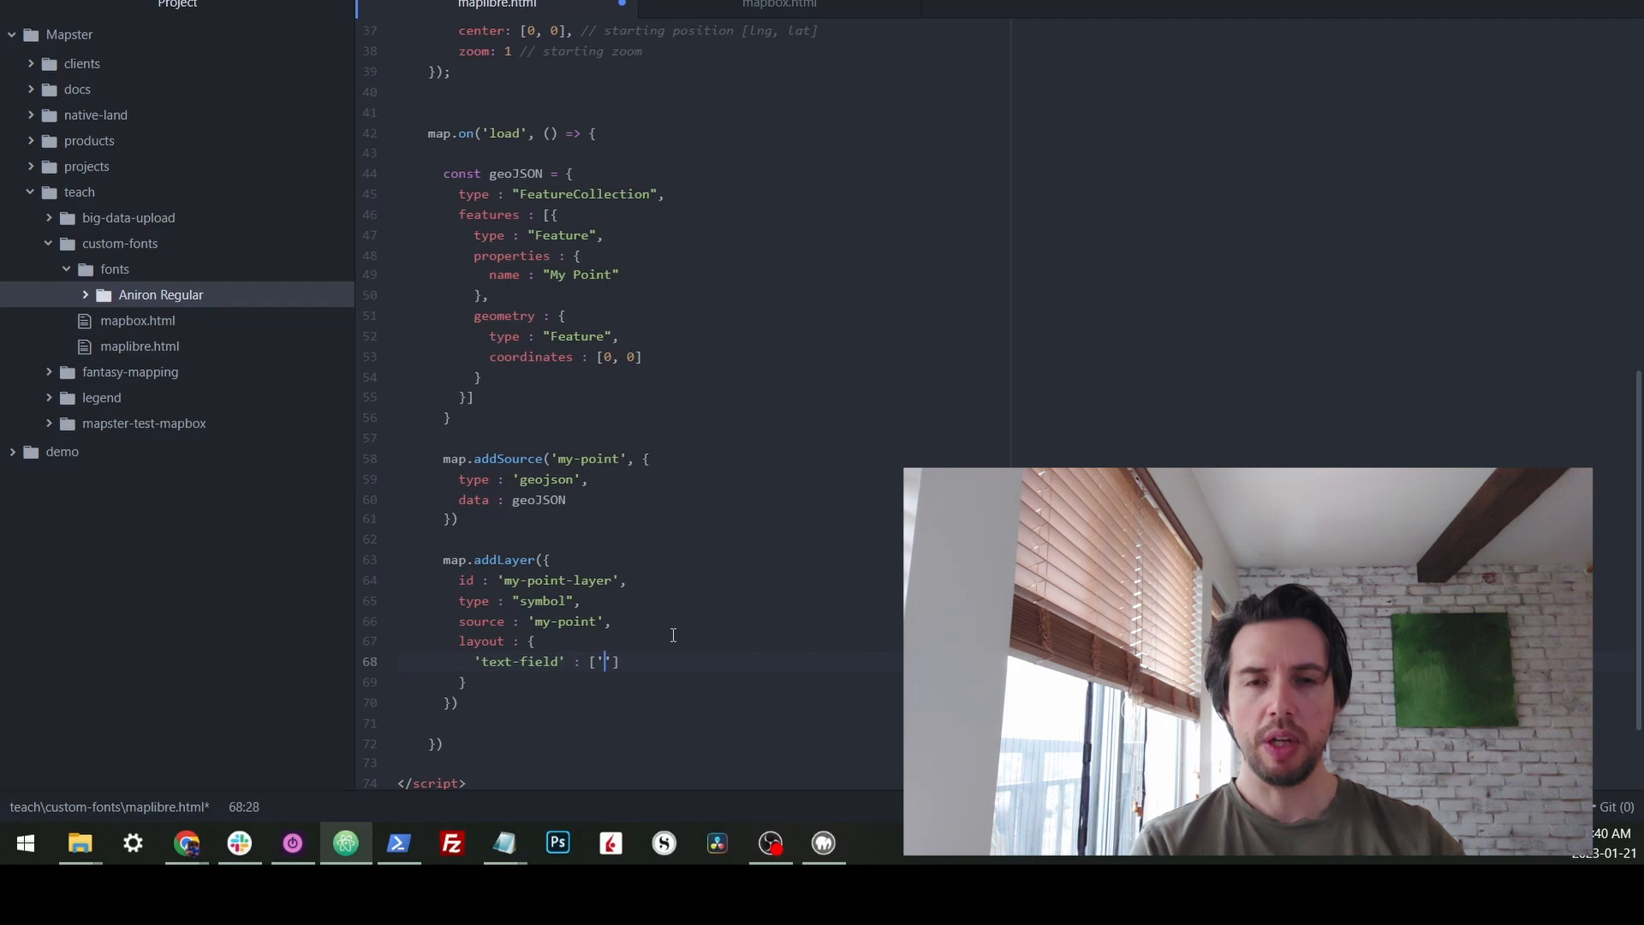
text(get', 'name)
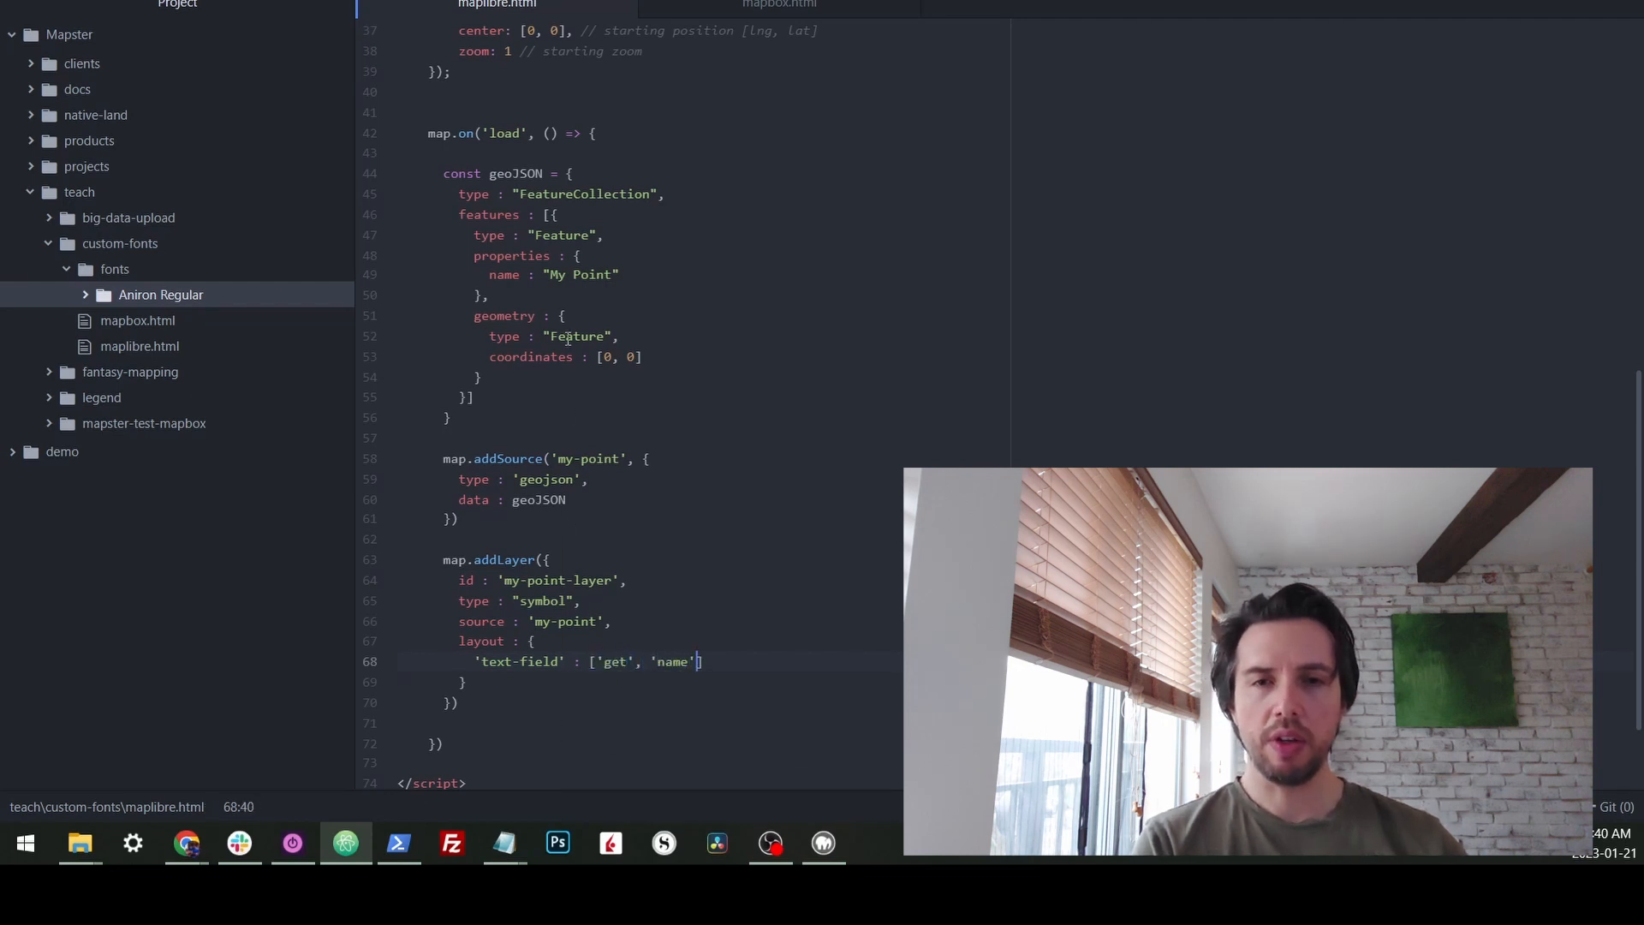
scroll(down, 3)
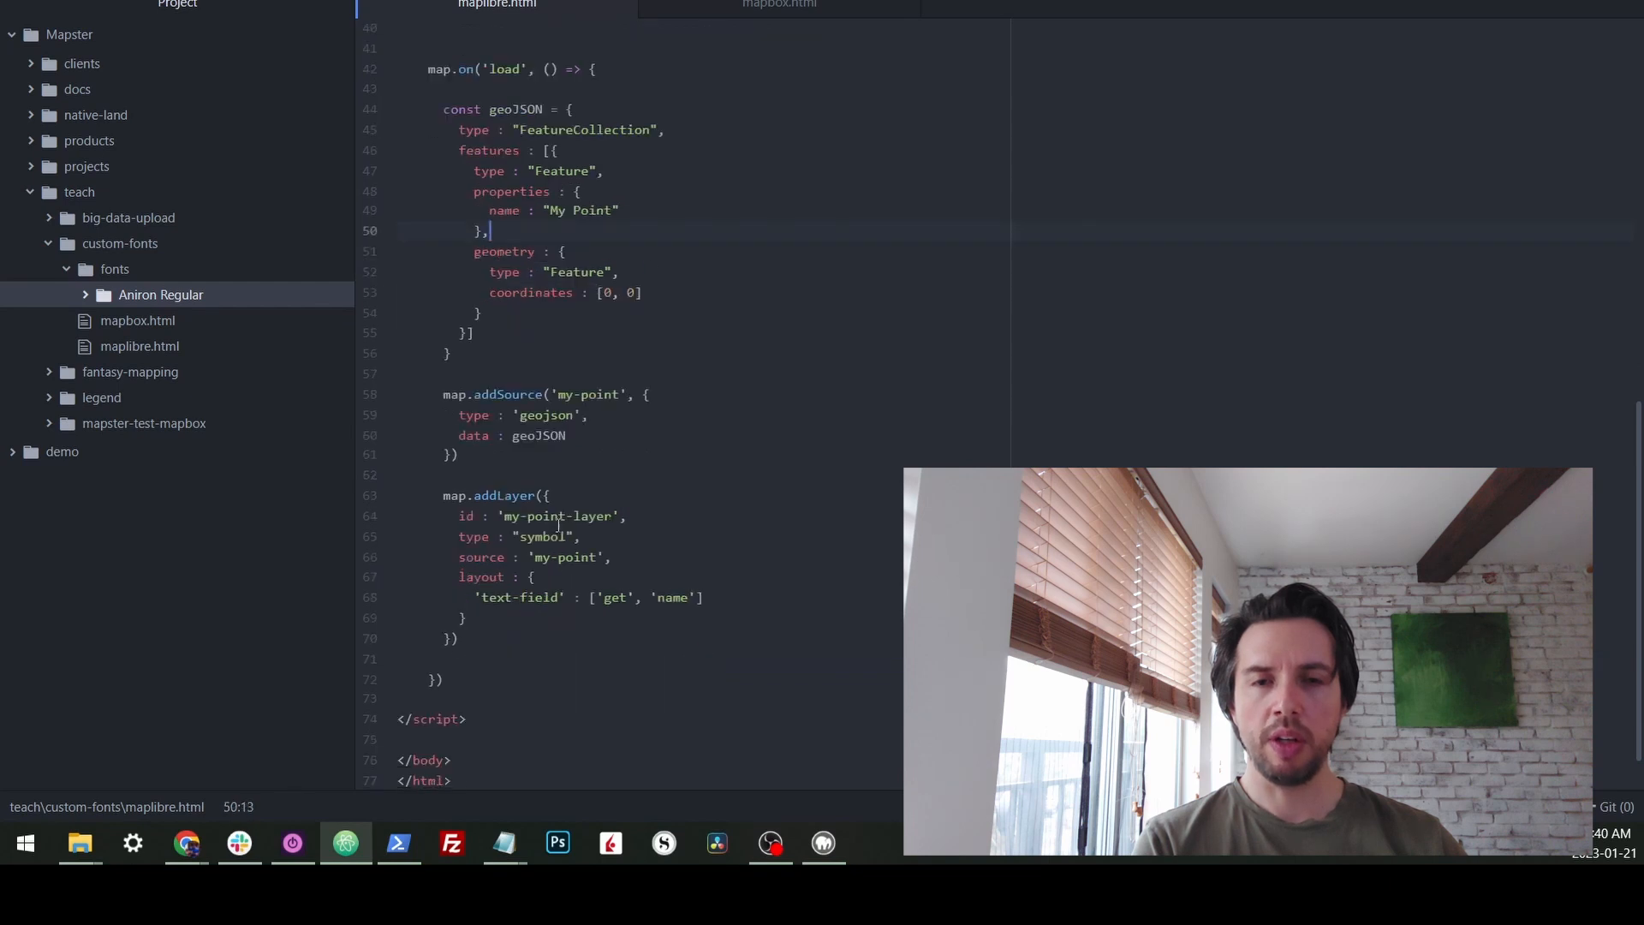
click(746, 563)
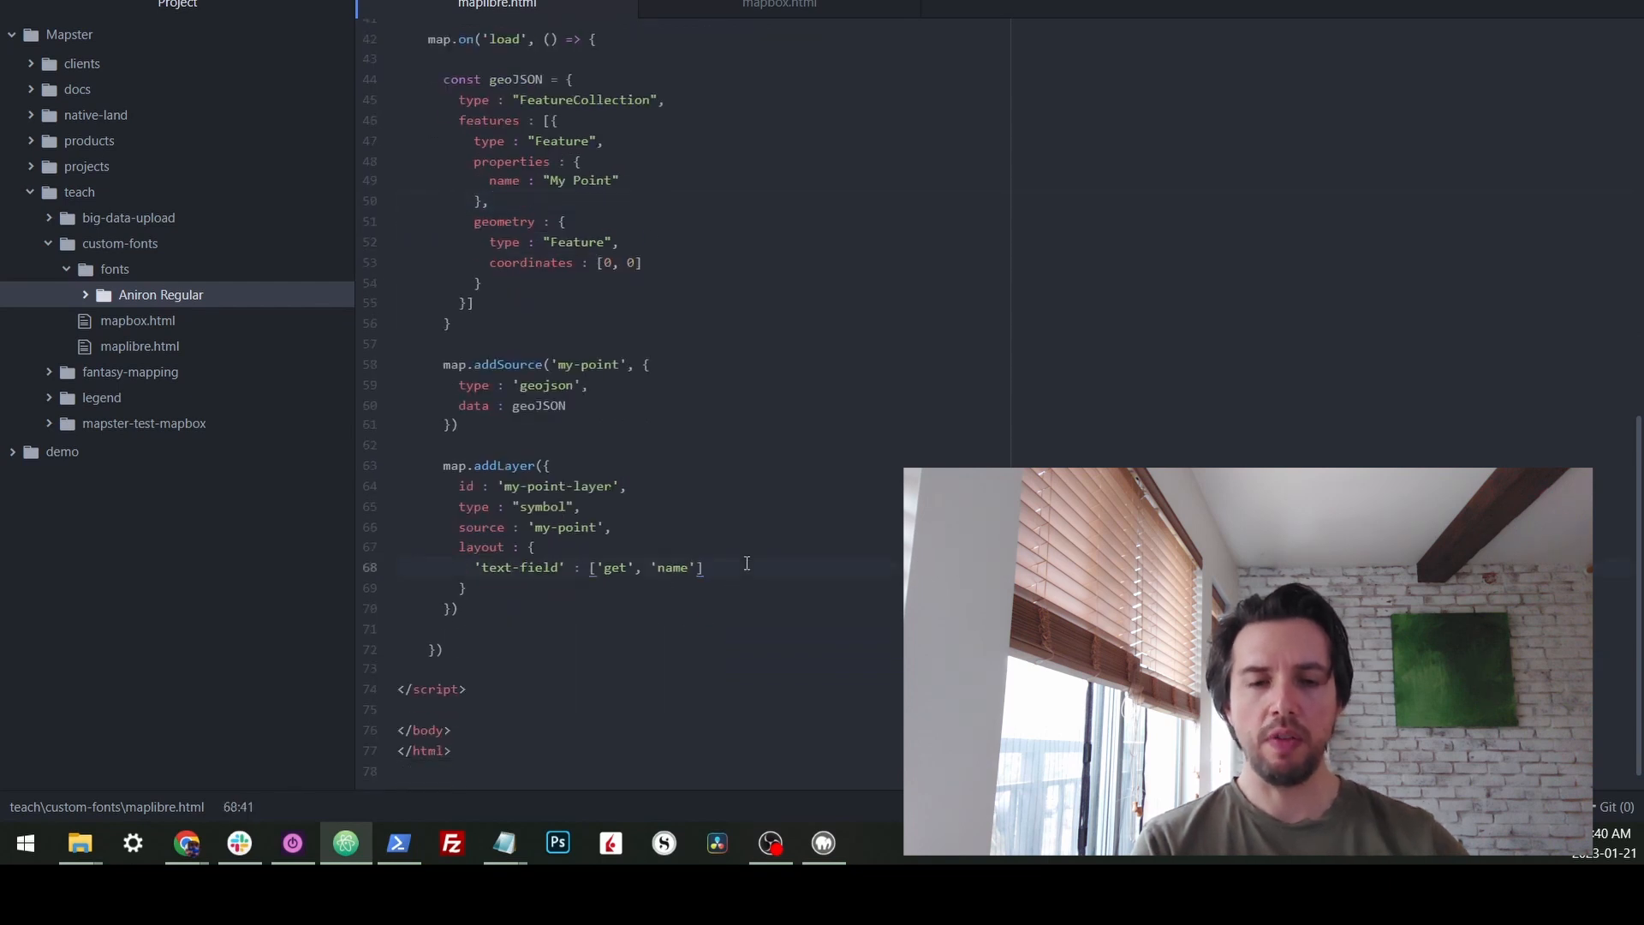
text('text-font')
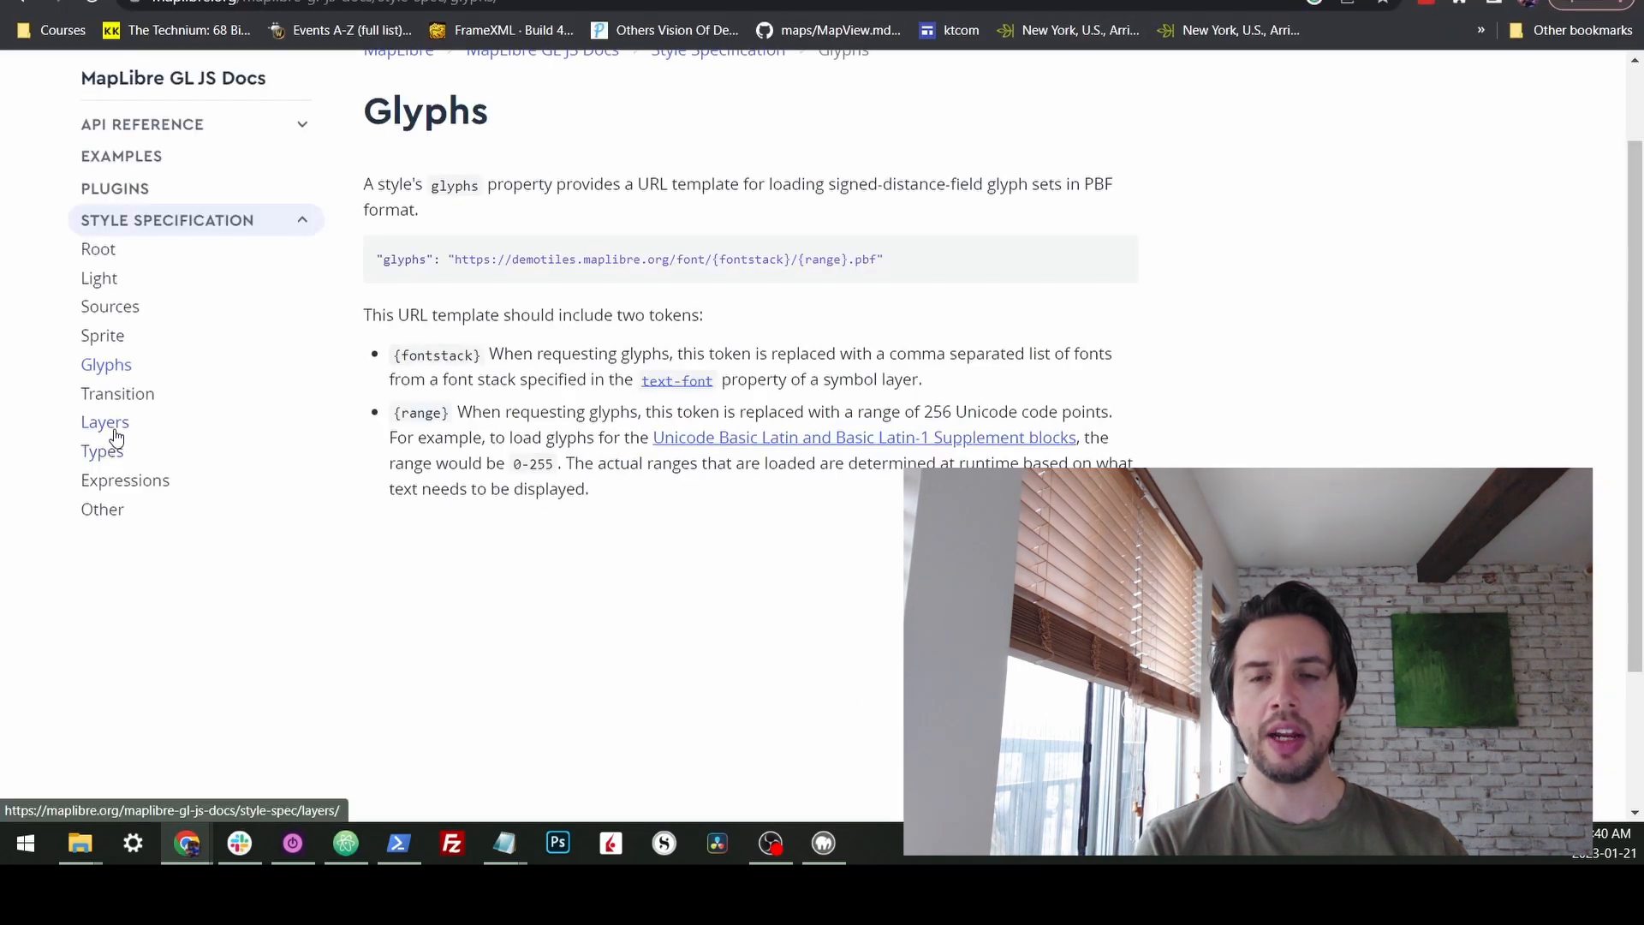
- Open the Style Specification Layers page to check symbol text-field and text-font properties
click(105, 421)
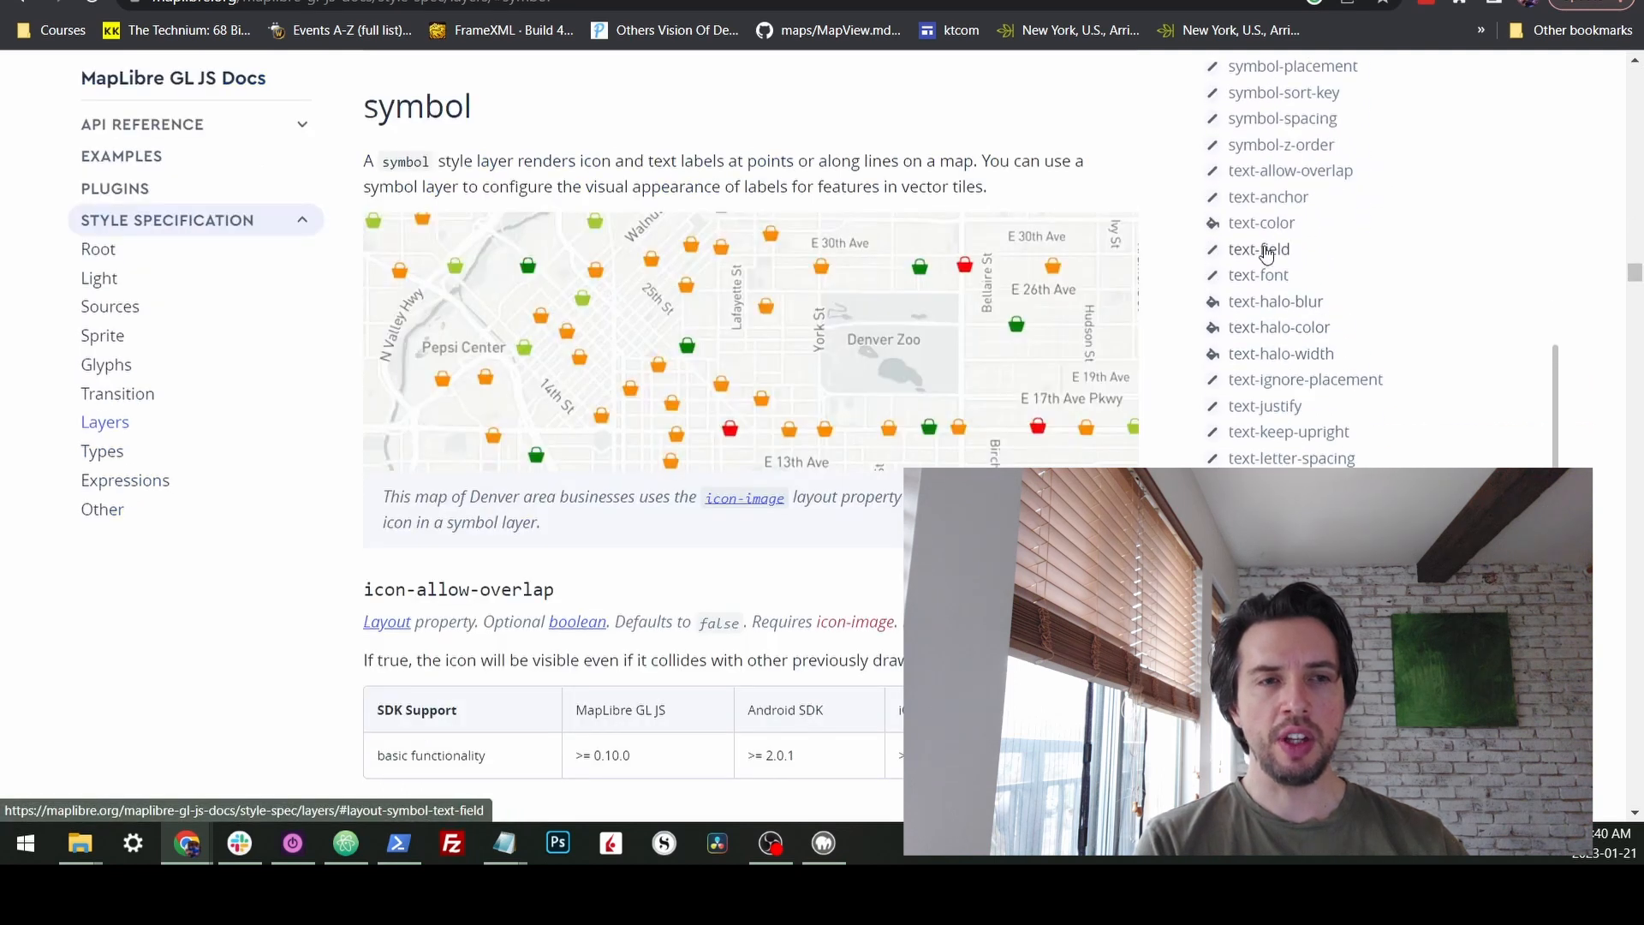
mouse_move(1258, 275)
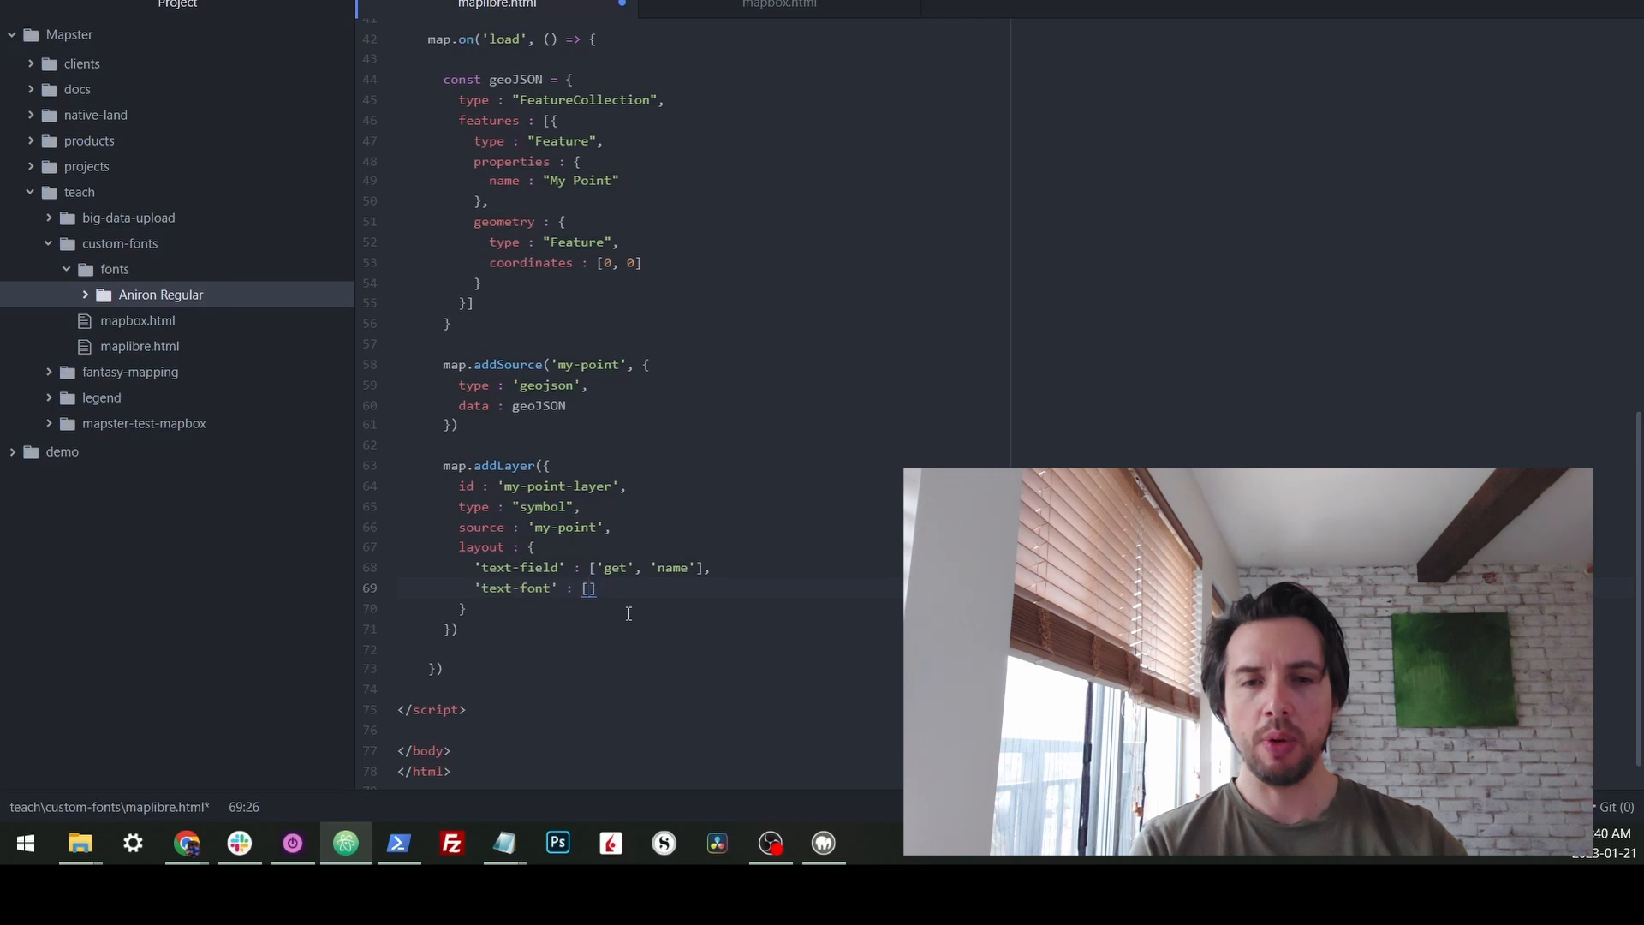
- Set text-font to ['Aniron Regular'] and change the geometry type from Feature to Point
text('')
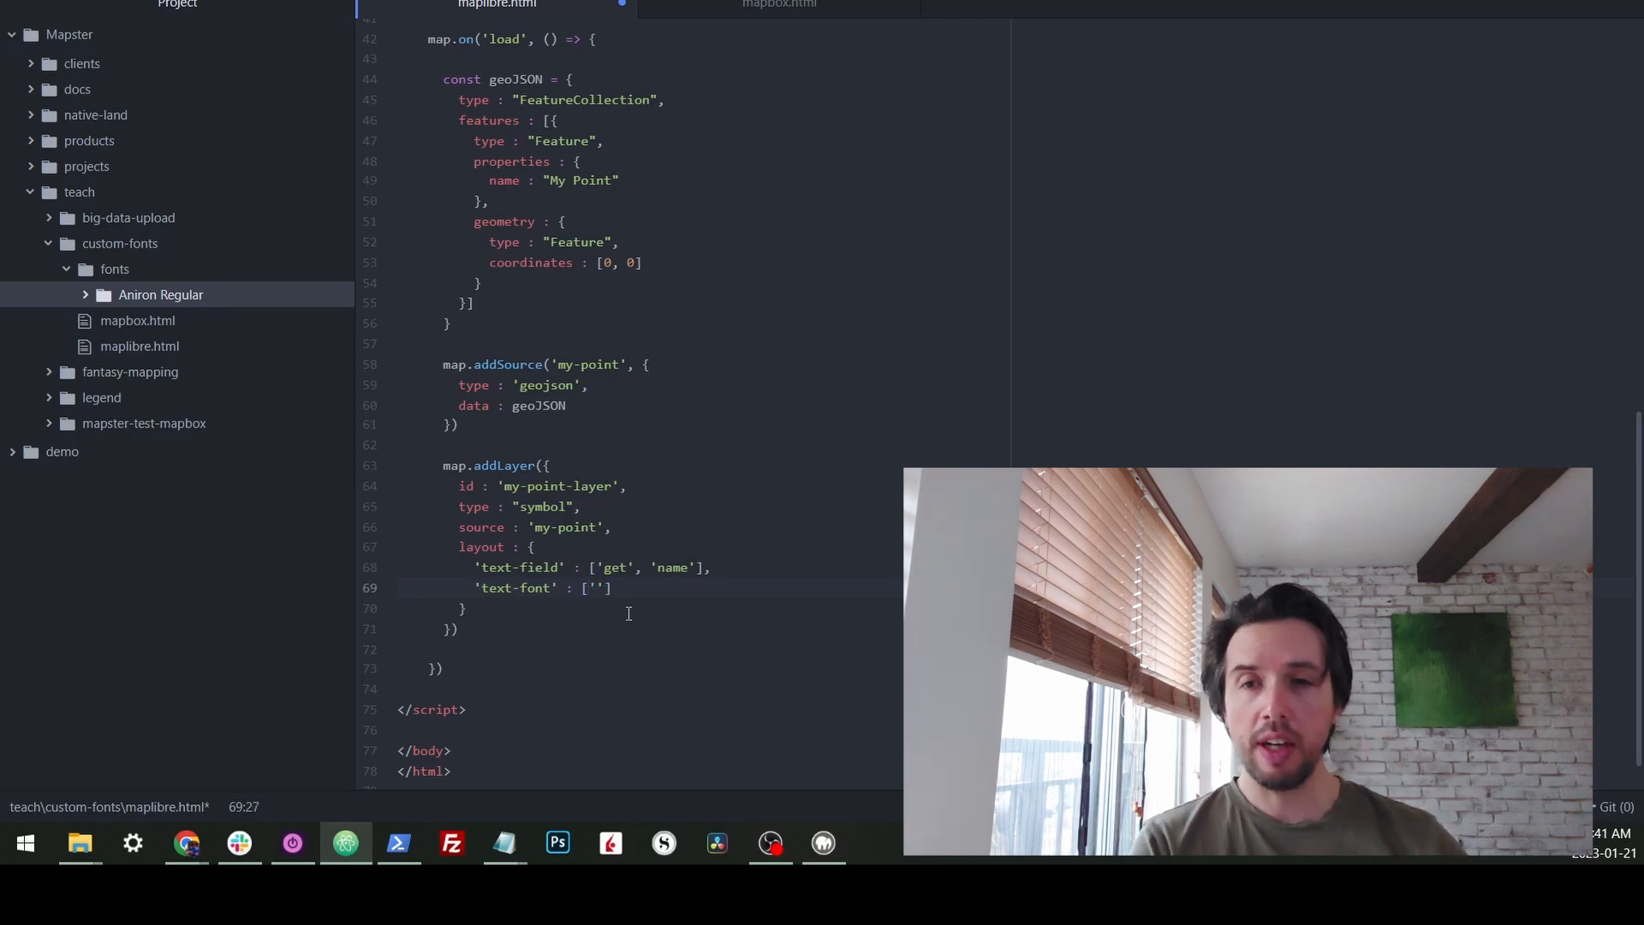
text(Aniron Regular)
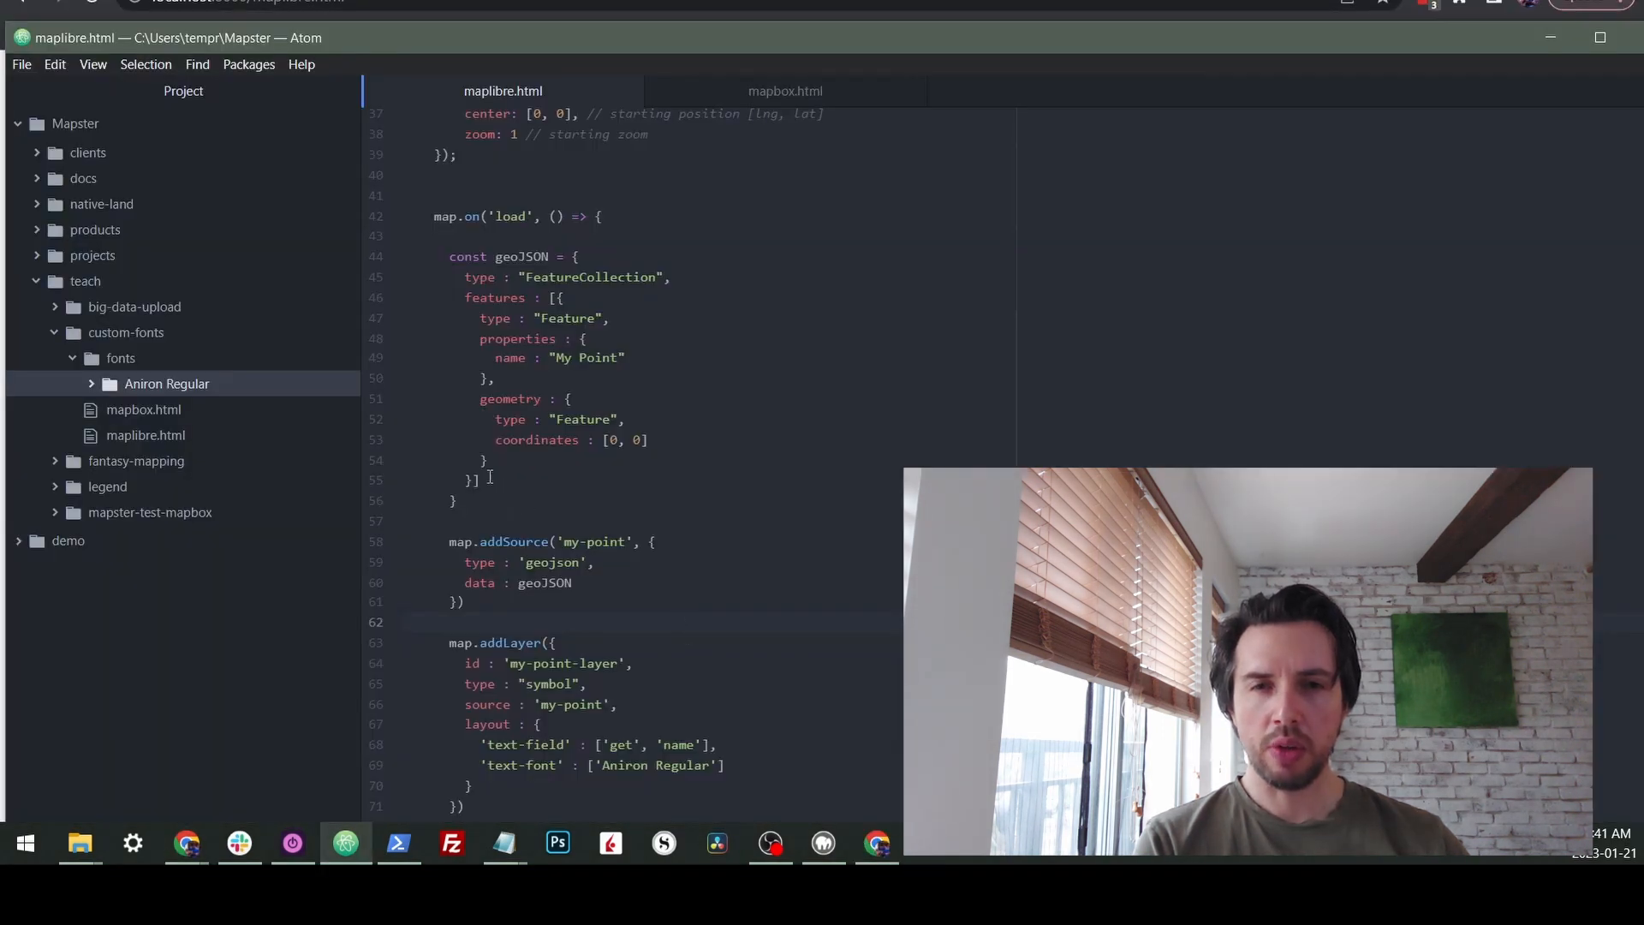
double_click(582, 419)
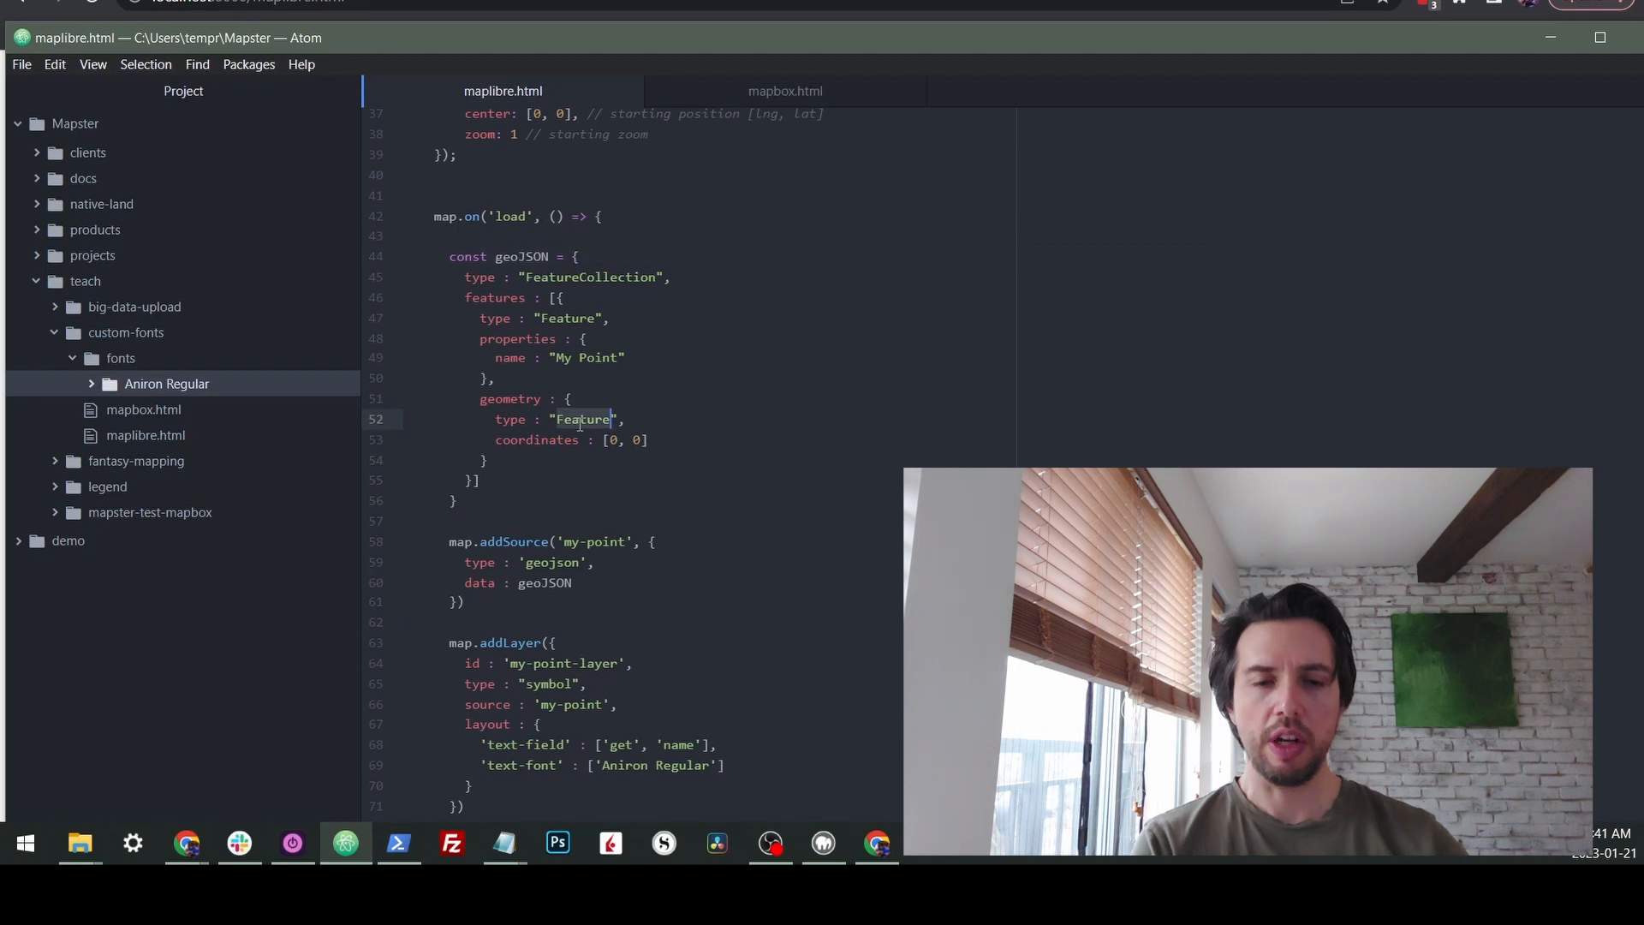
text(Point)
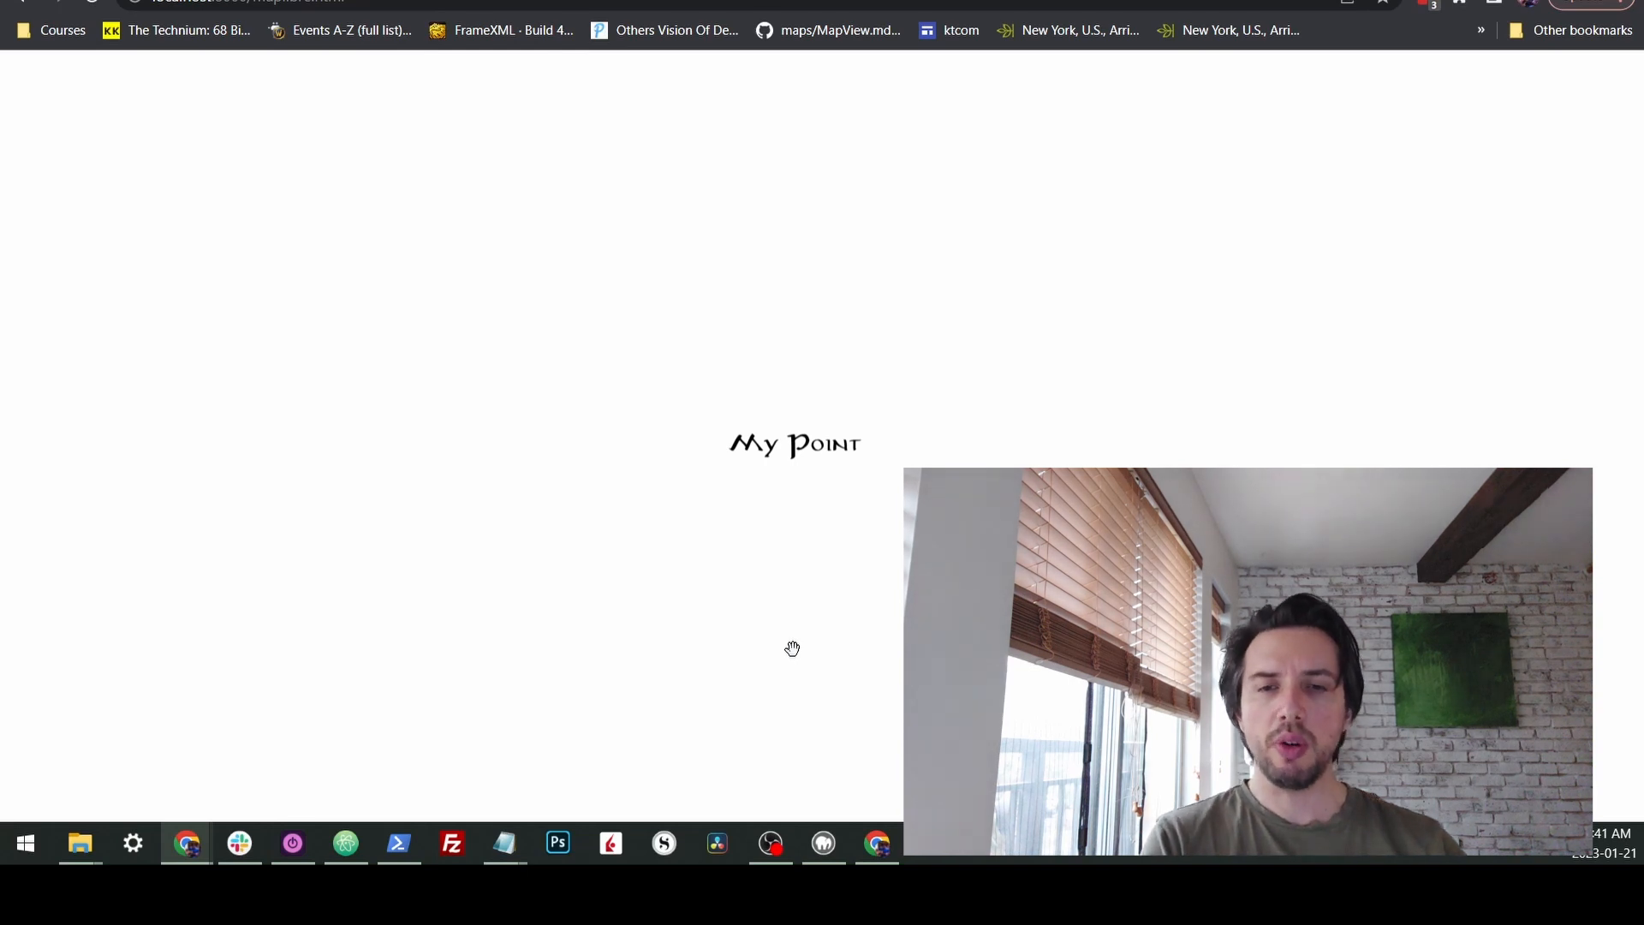
- Switch to Chrome to view the My Point label in Aniron font
click(345, 842)
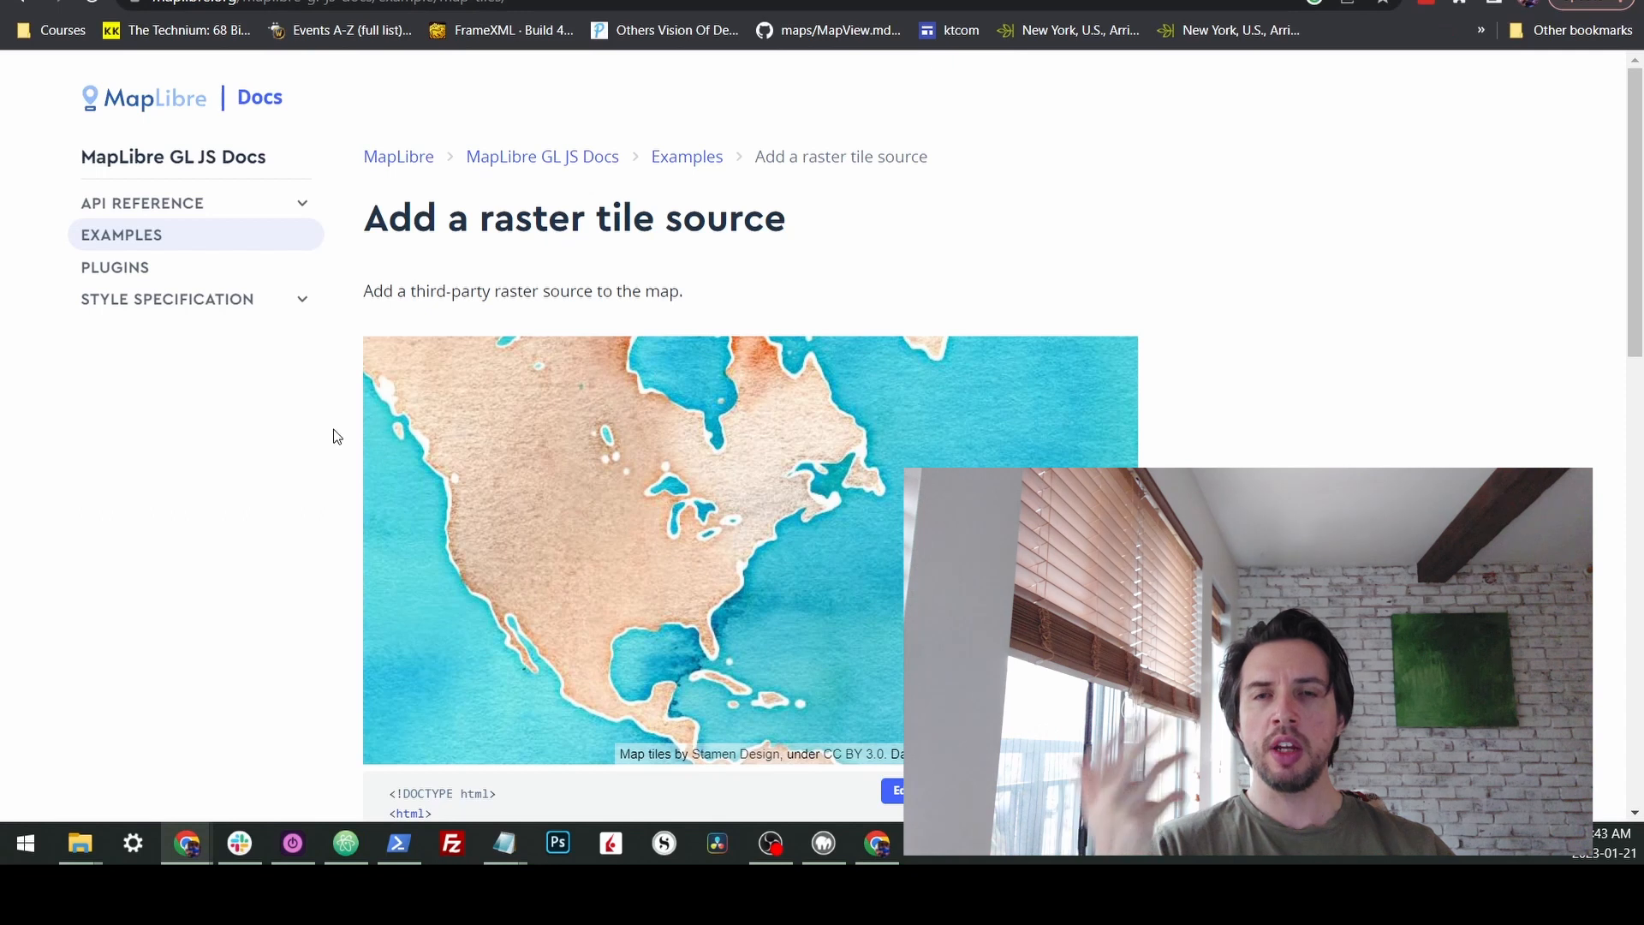
mouse_move(1311, 289)
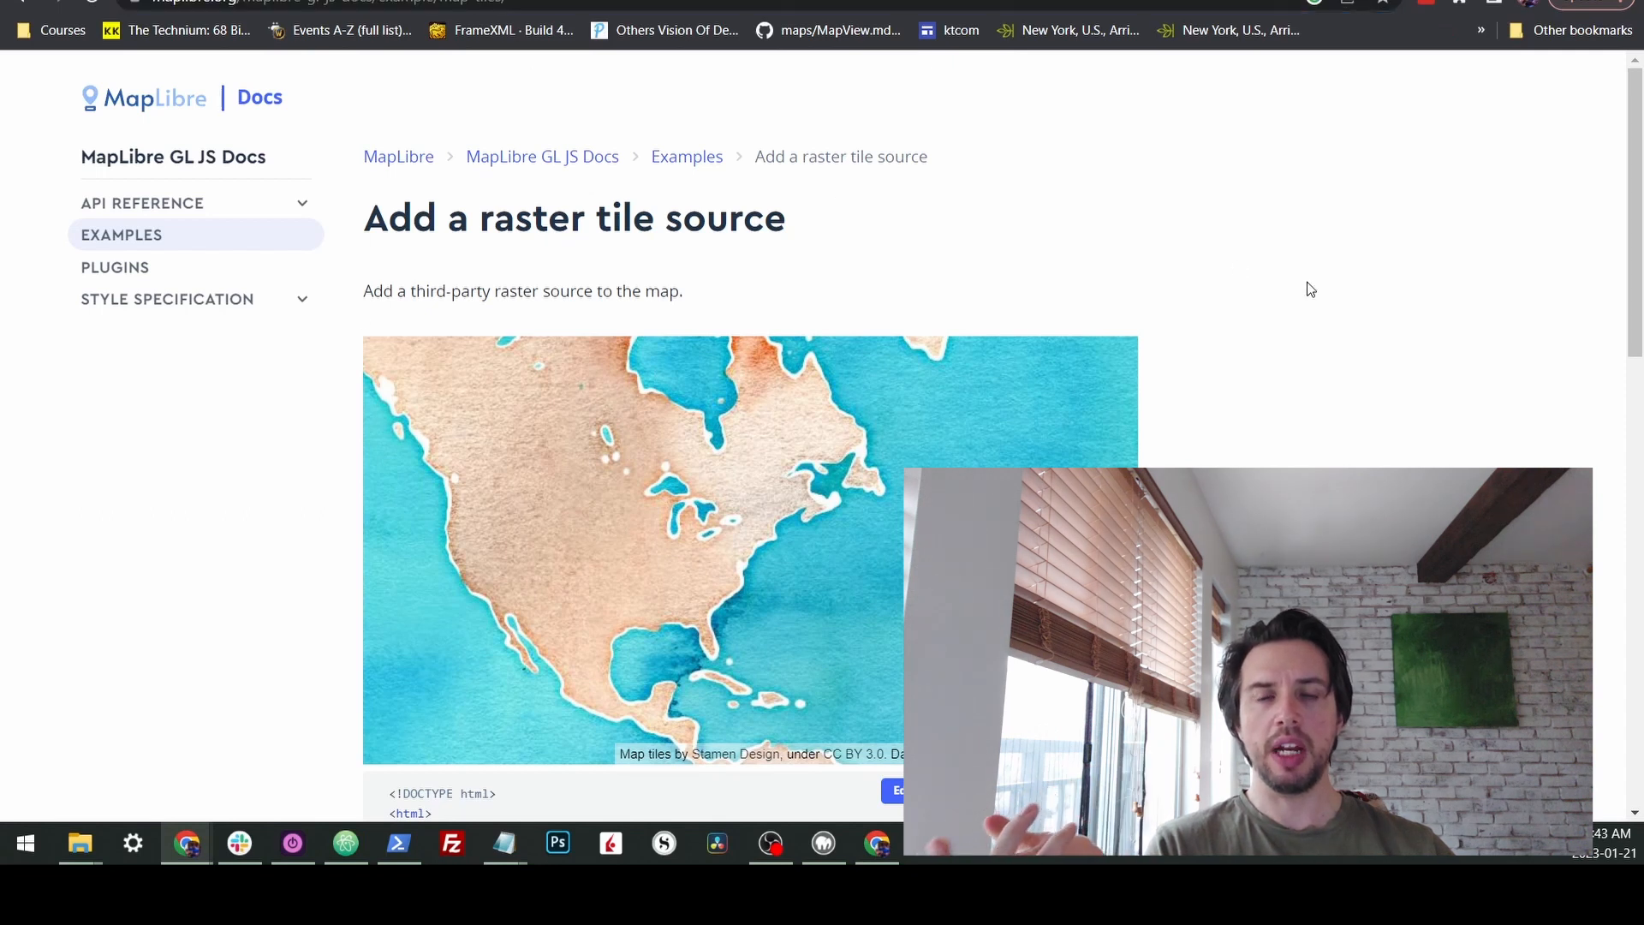
- Scroll to the example's watercolor style code and select its raster sources and layers
scroll(down, 3)
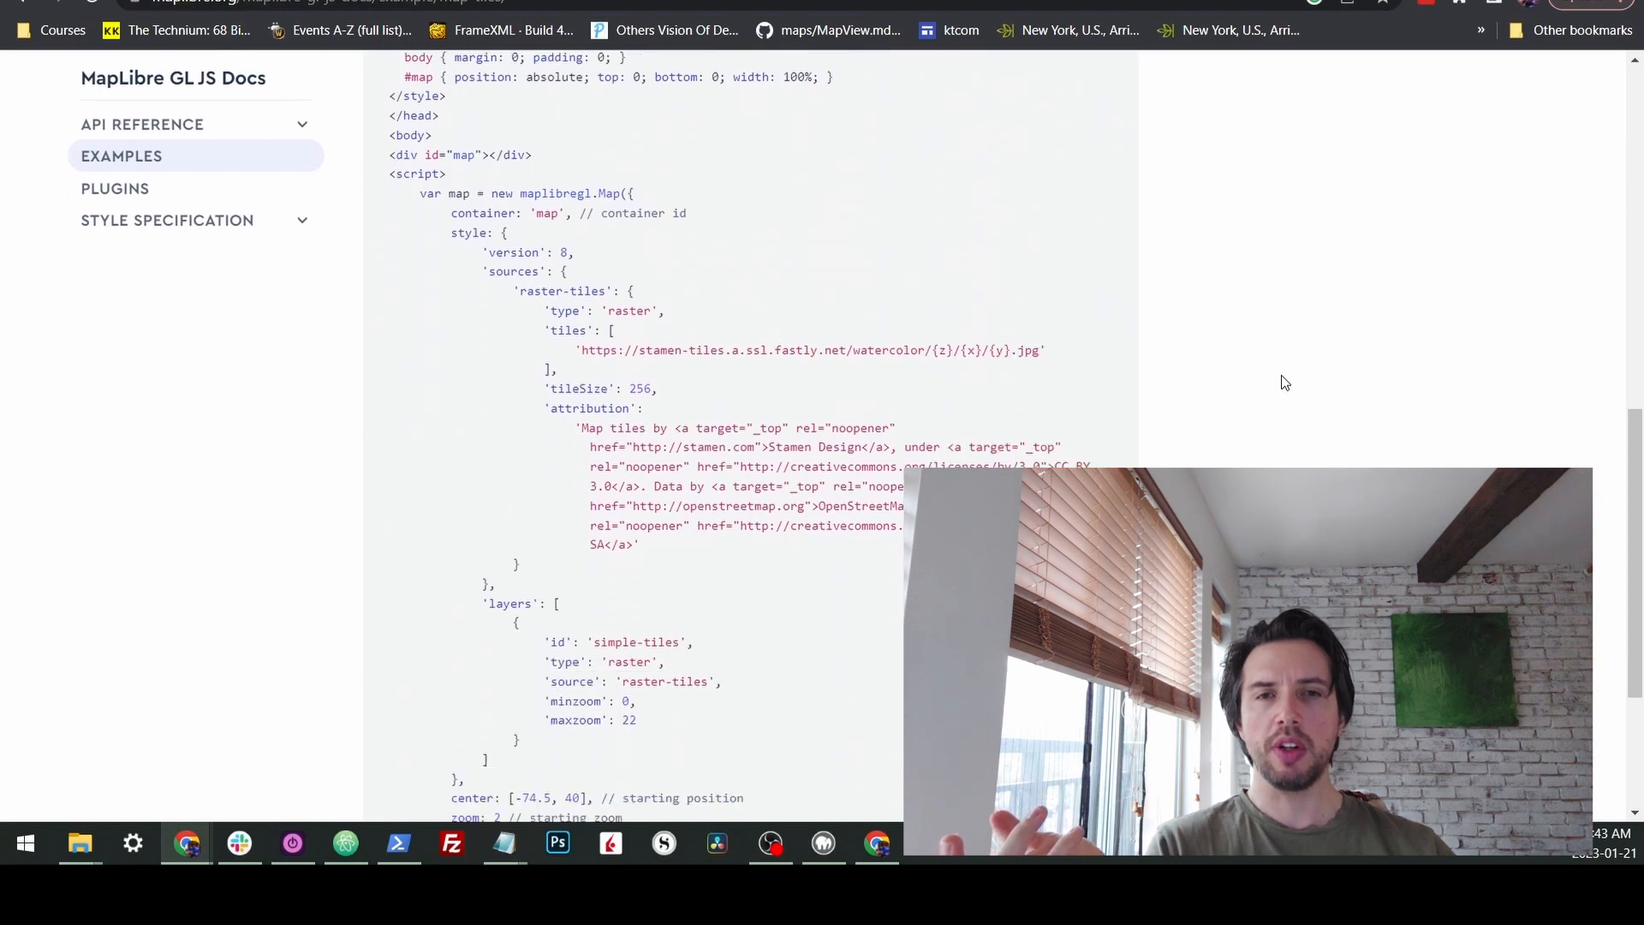
scroll(down, 3)
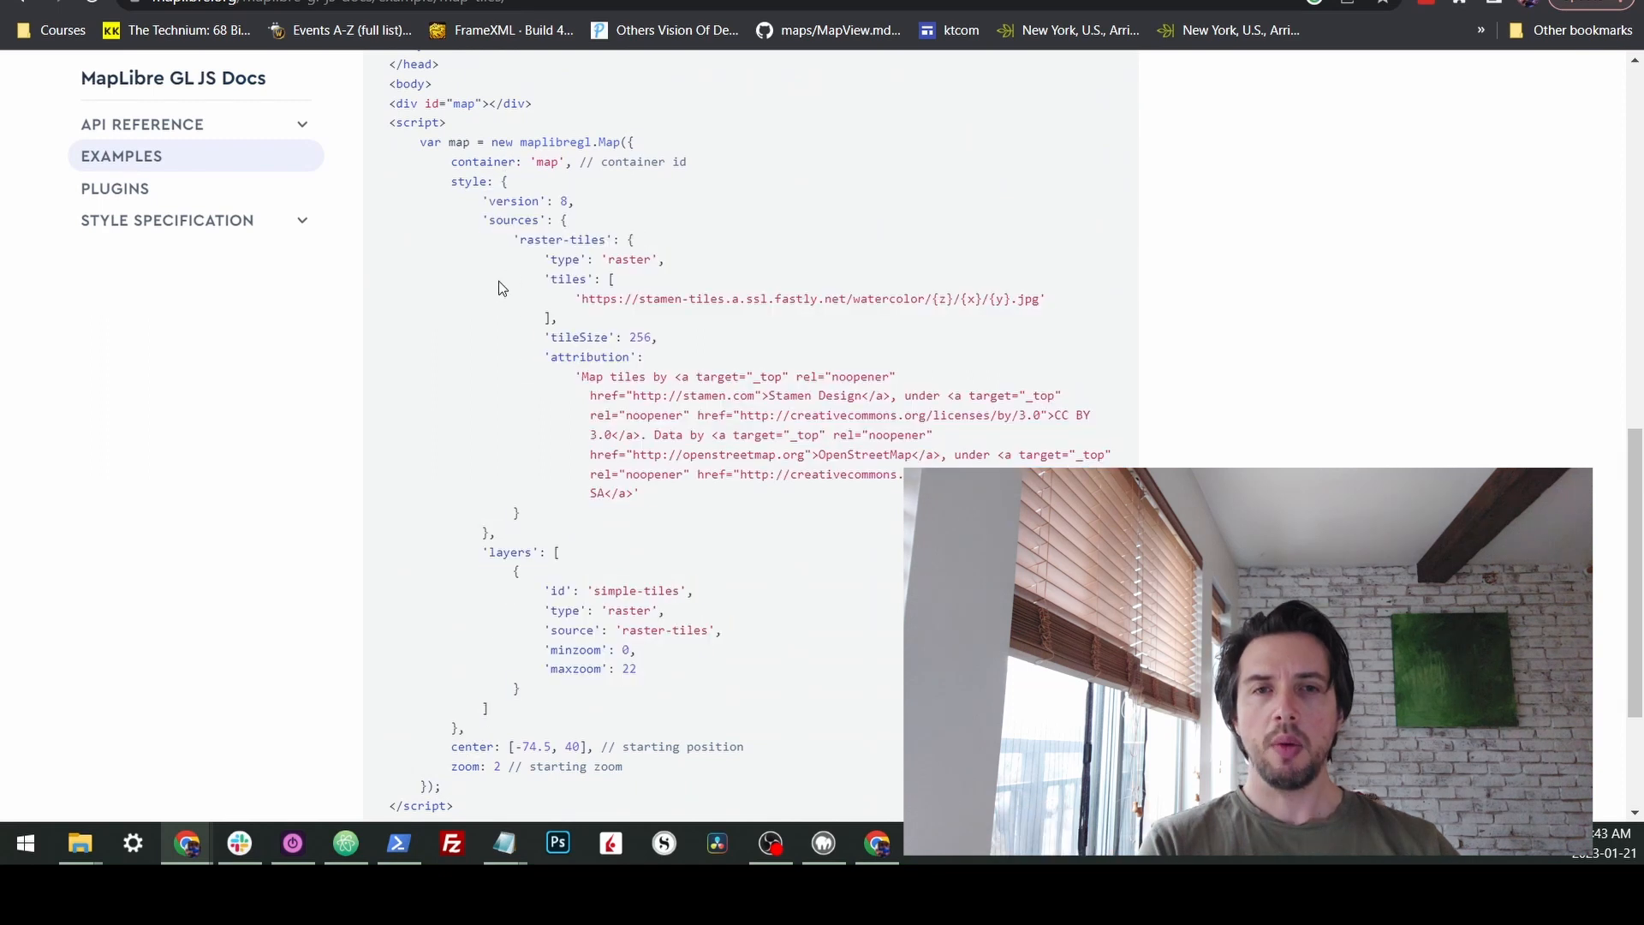
drag(485, 201, 529, 552)
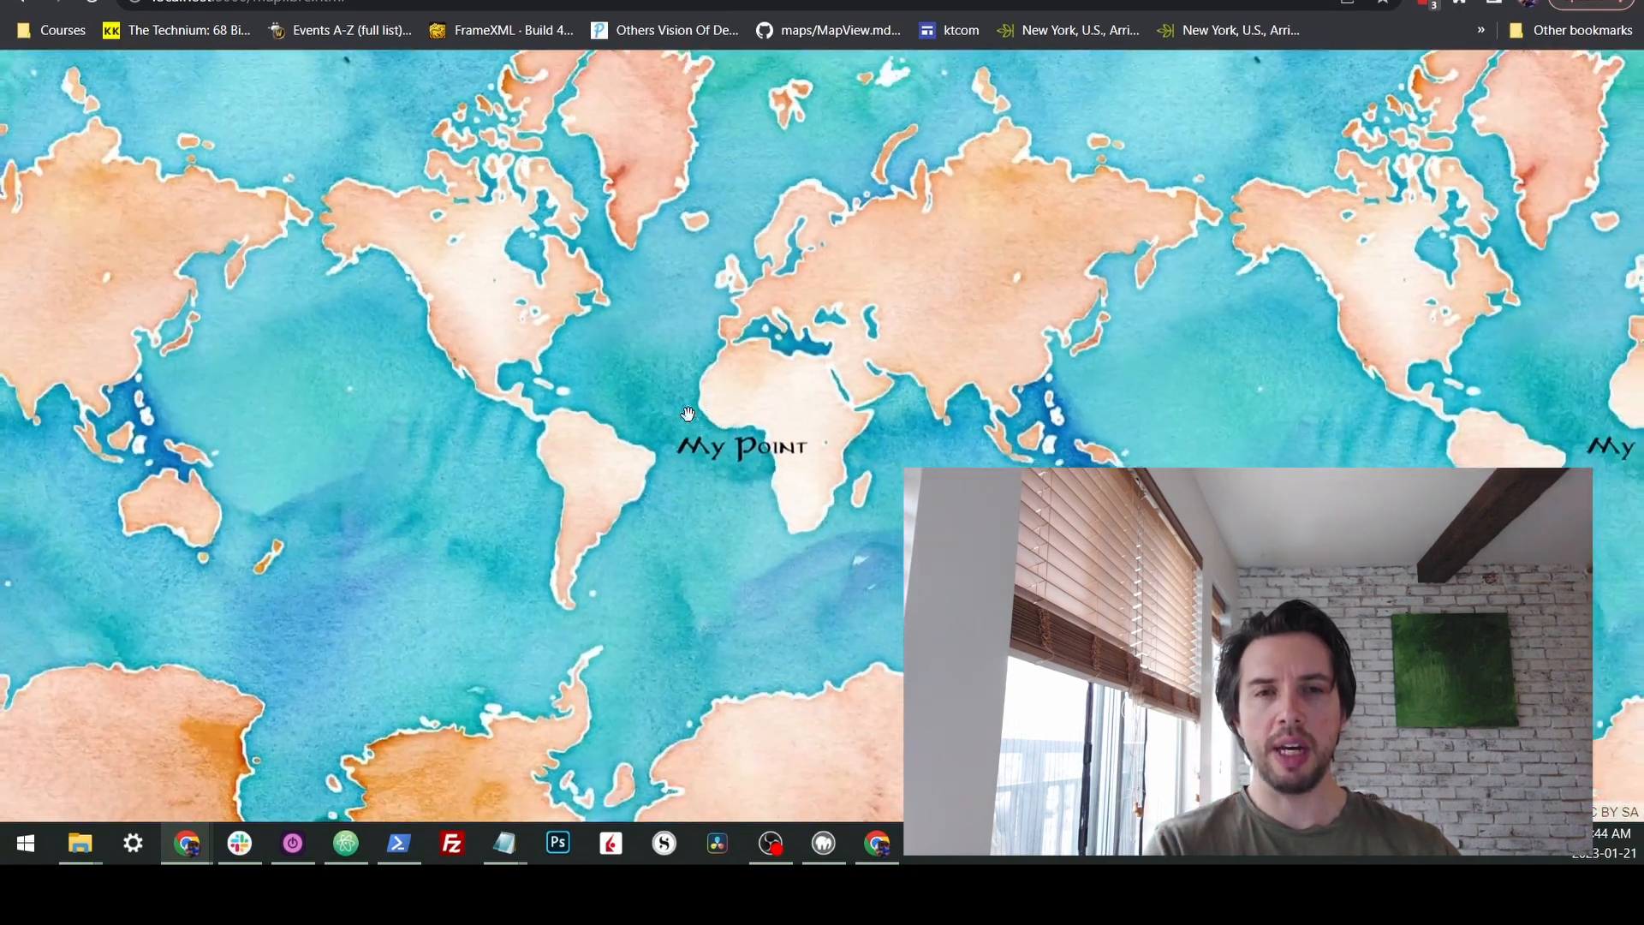
- Pan the watercolor world map around the My Point label, then return to Atom
drag(687, 412, 729, 402)
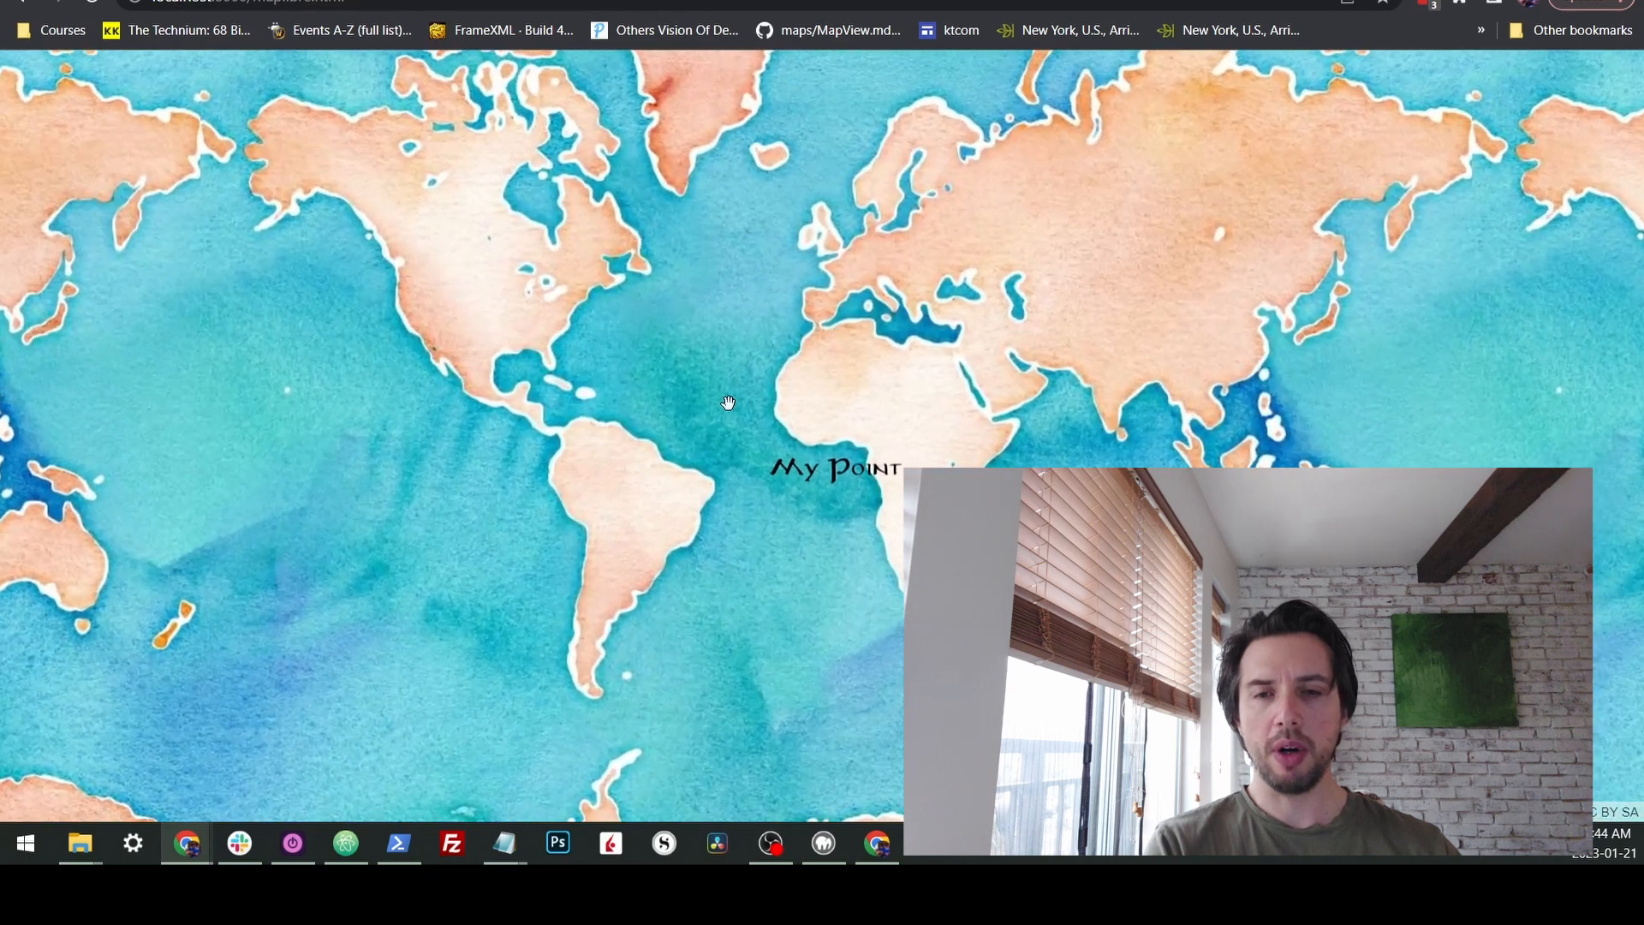
click(344, 842)
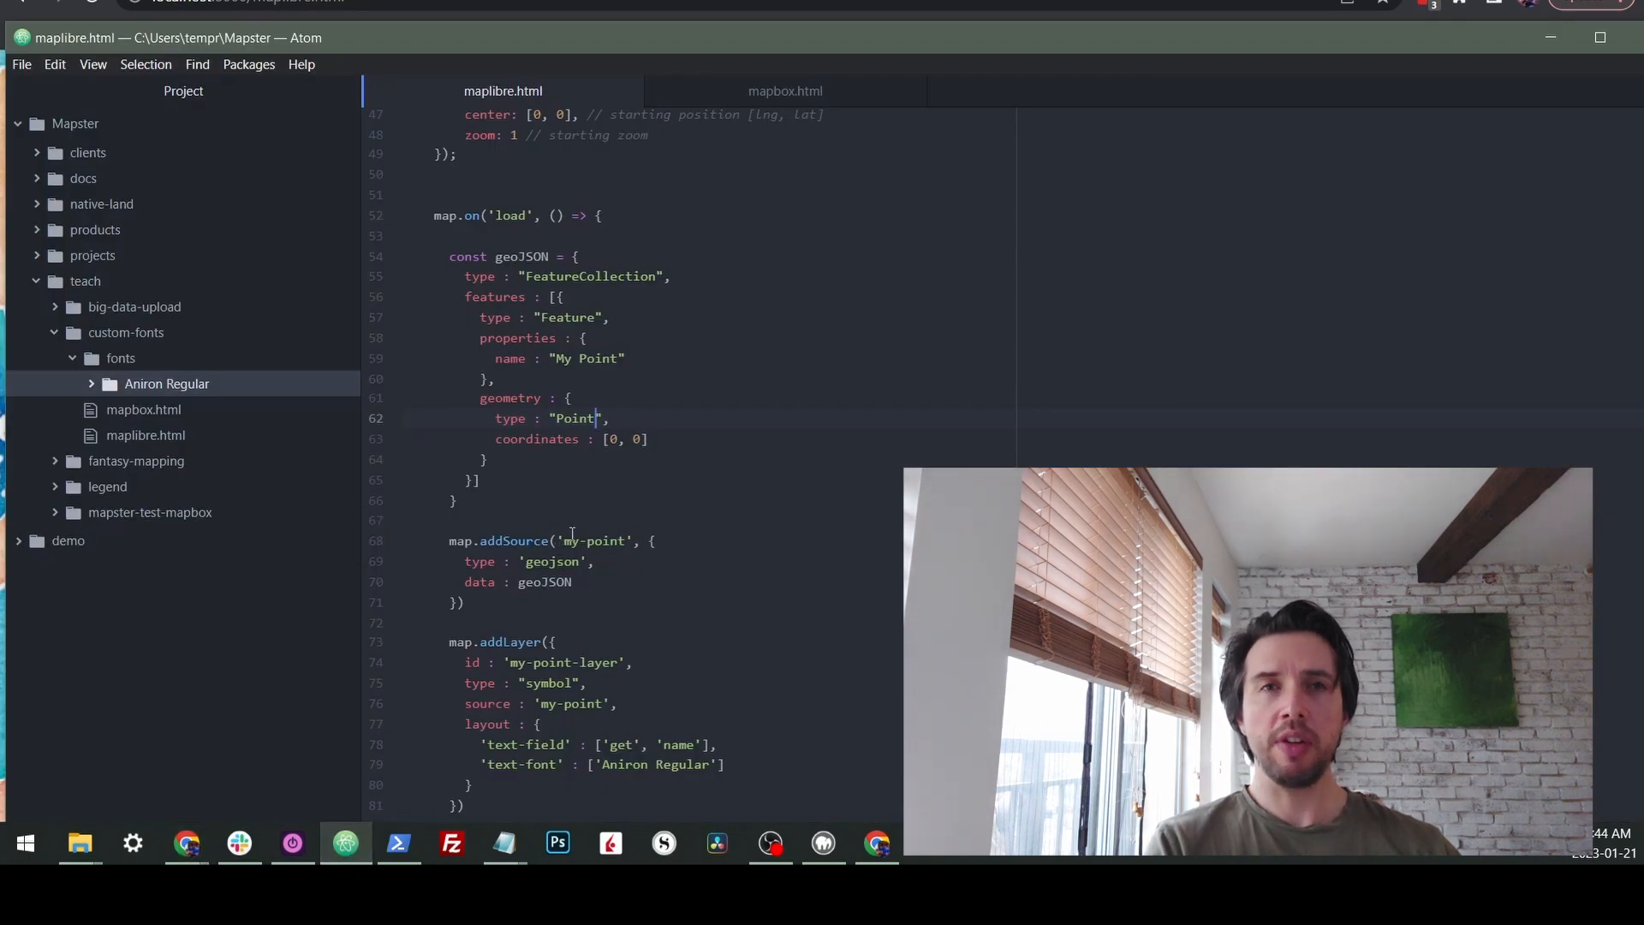